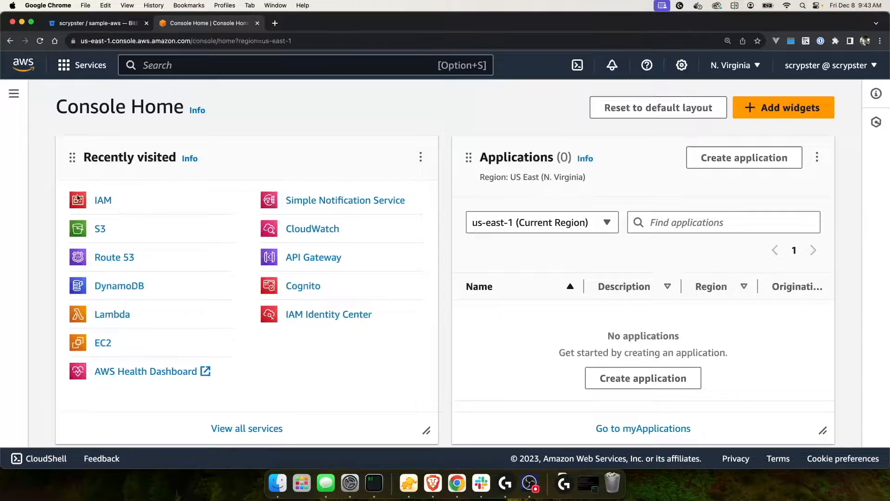
mouse_move(96, 183)
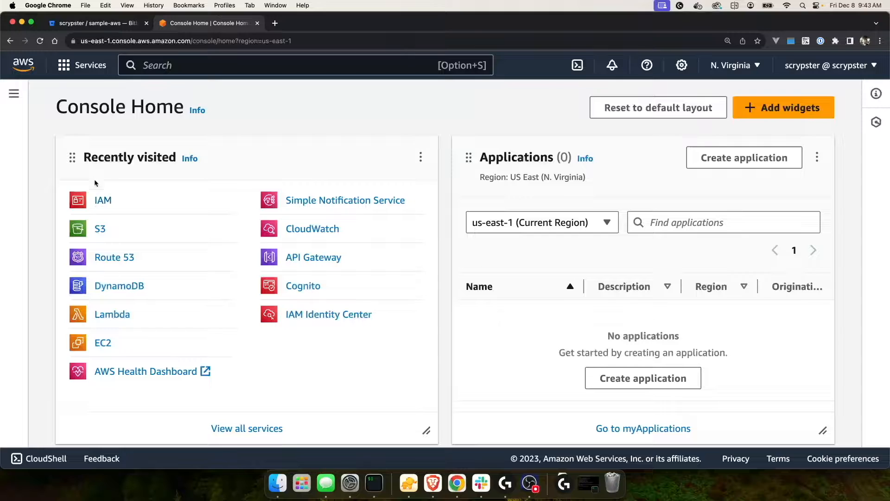
- Begin adding an OpenID Connect identity provider in IAM, then switch to the Bitbucket tab
left_click(283, 65)
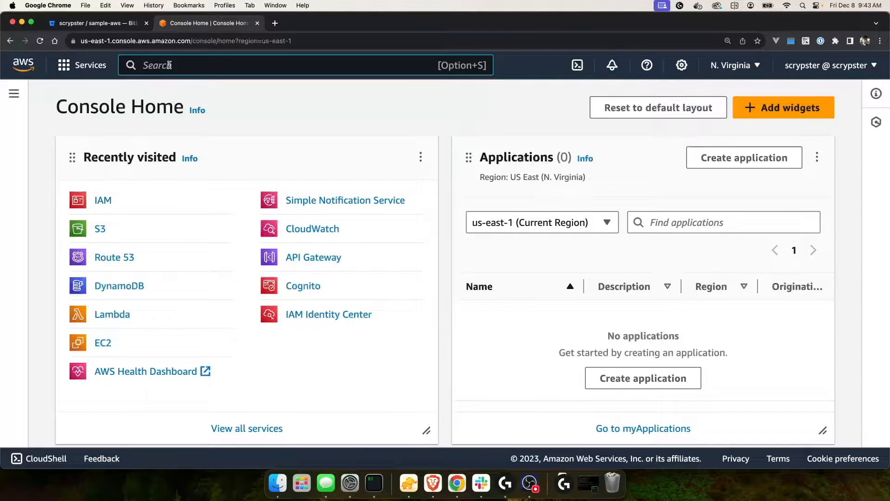
type("iam")
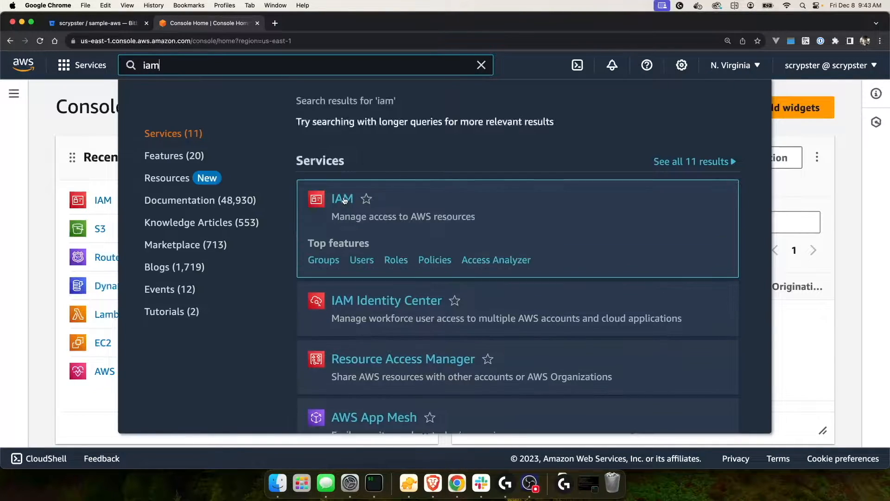
left_click(341, 198)
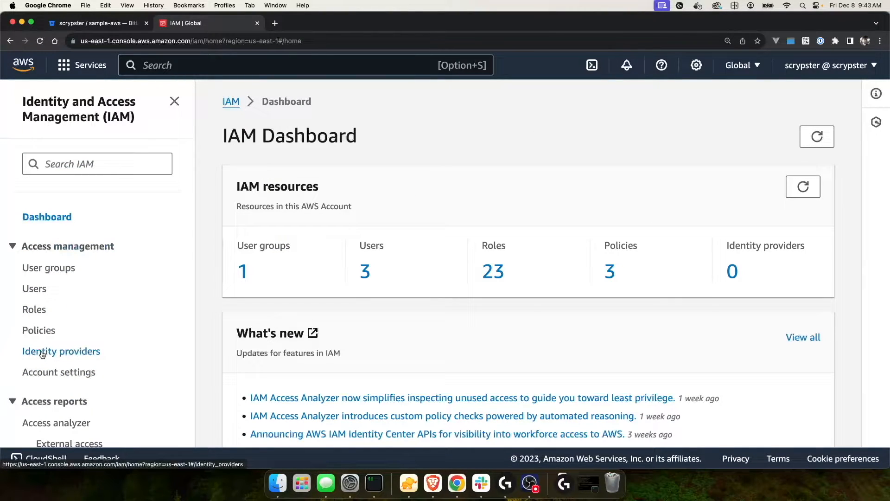
left_click(60, 351)
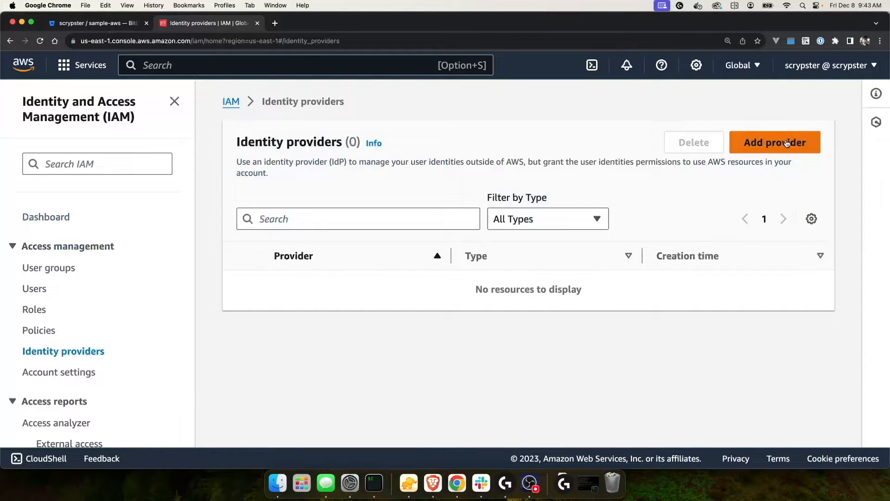
left_click(775, 142)
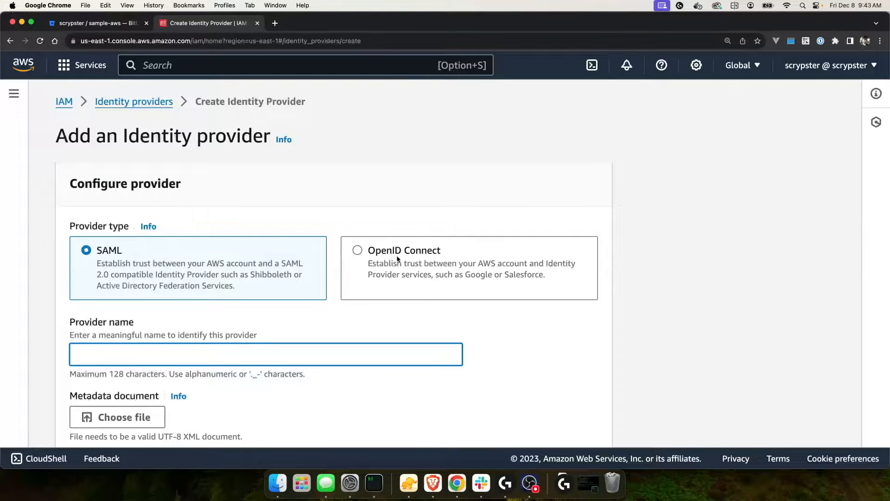
left_click(357, 250)
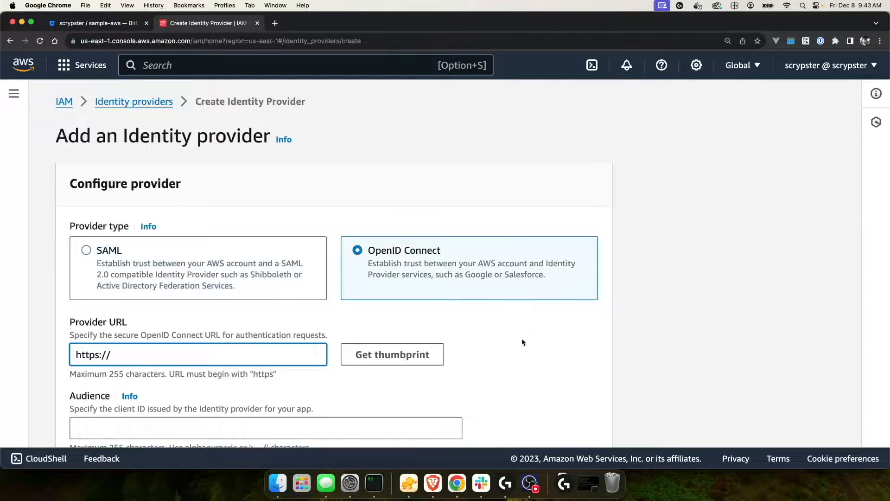
scroll("down", 3)
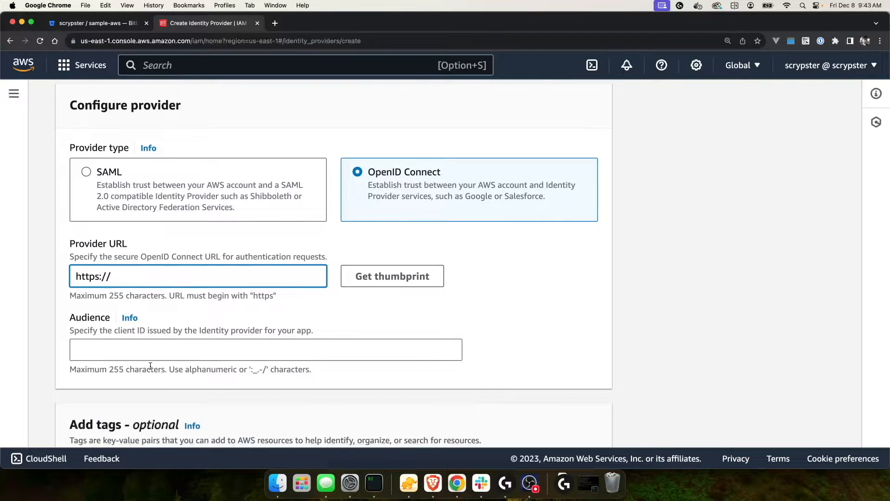
left_click(94, 23)
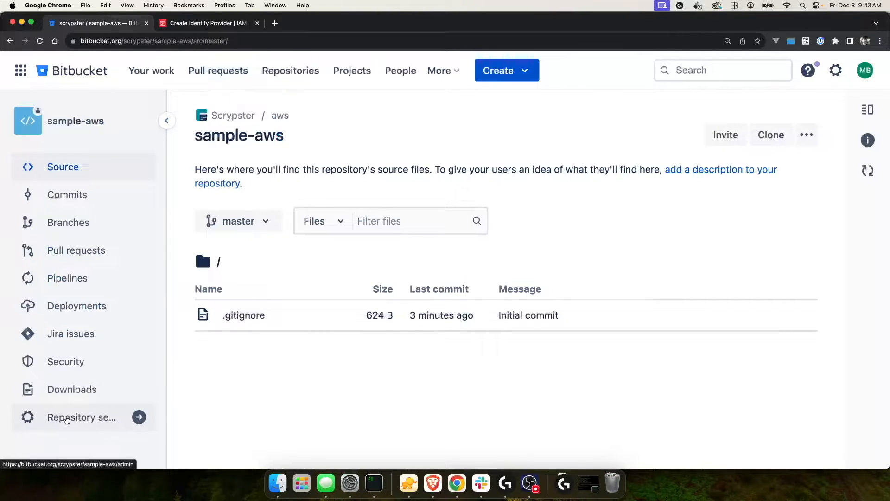
- Copy the Identity provider URL from Bitbucket's OpenID Connect settings into AWS's Provider URL
left_click(81, 417)
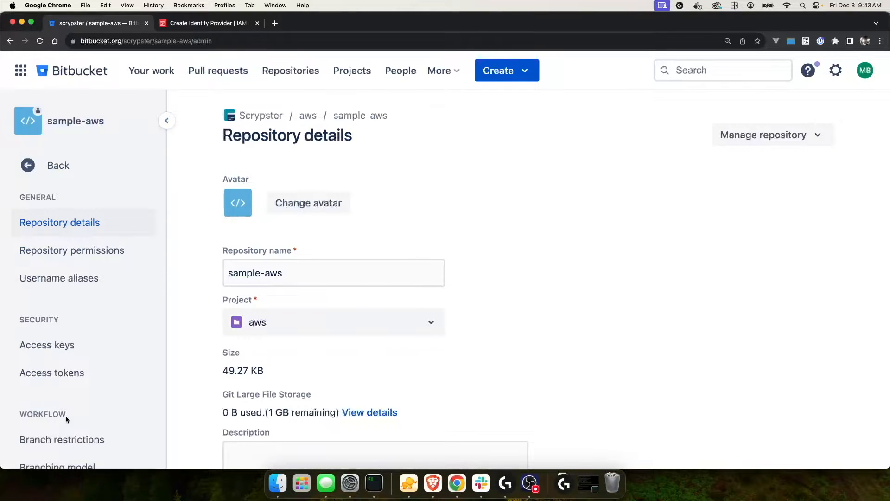
scroll("down", 3)
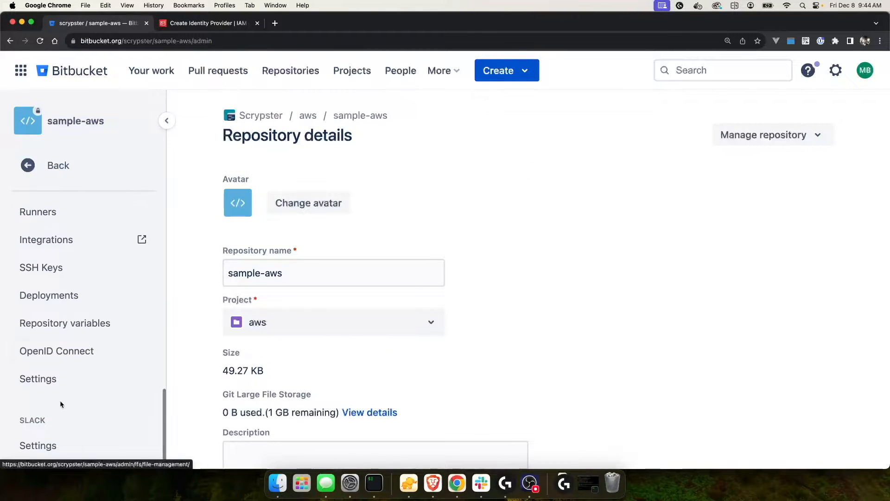
mouse_move(56, 351)
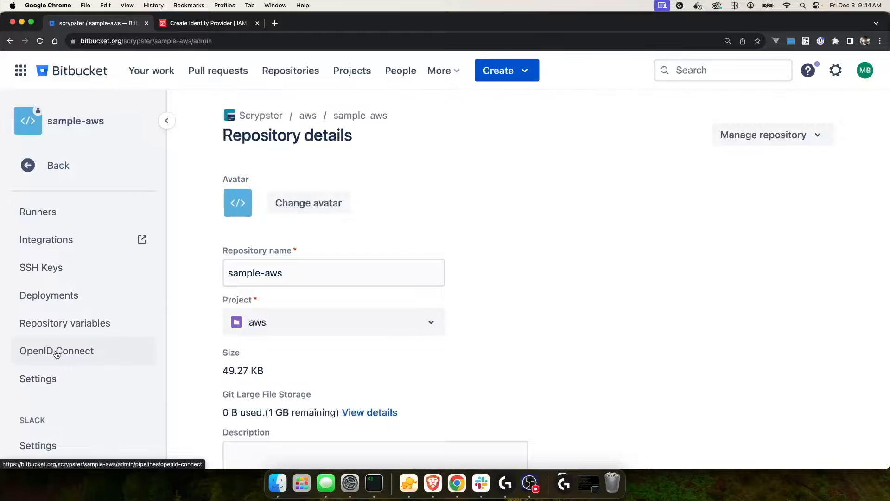
left_click(56, 351)
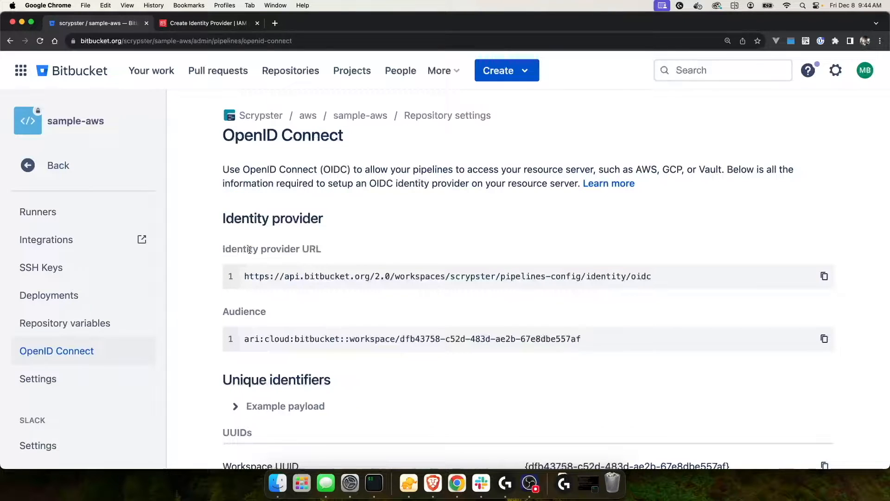
double_click(270, 249)
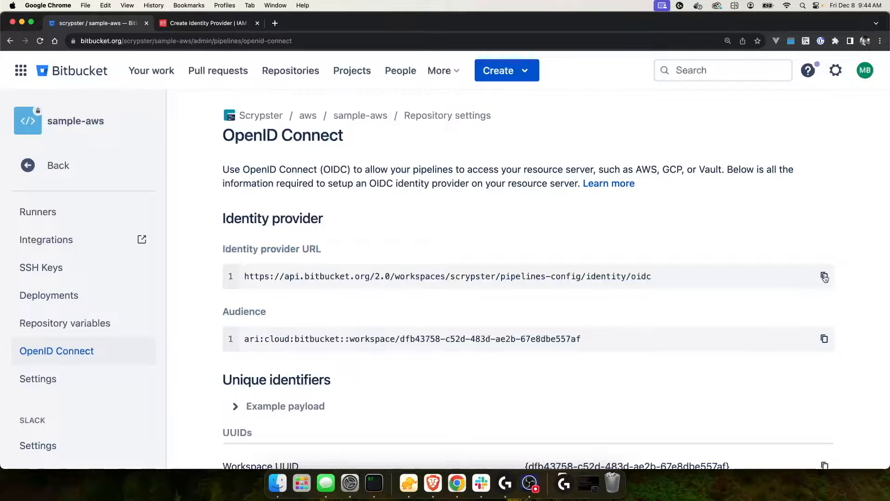
left_click(206, 23)
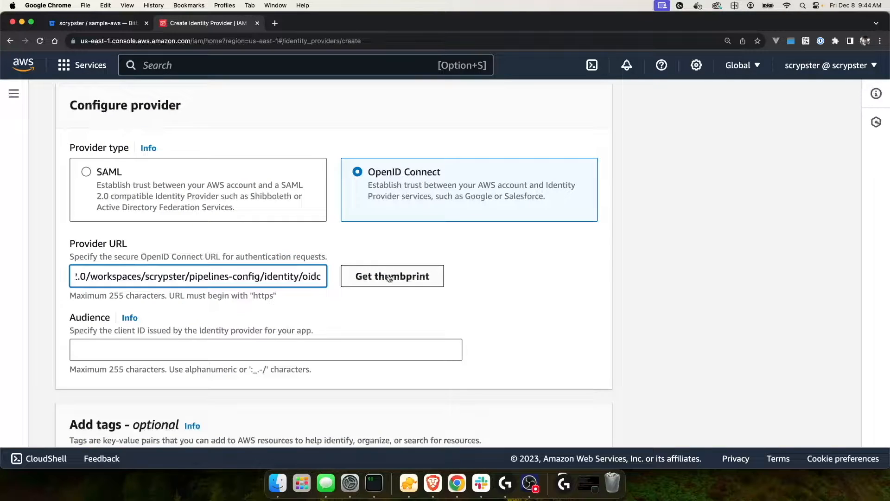
- Get the thumbprint, set audience ari:cloud:bitbucket::workspace/dfb43758-c52d-483d-ae2b-67e8dbe557af, and add the provider
left_click(392, 276)
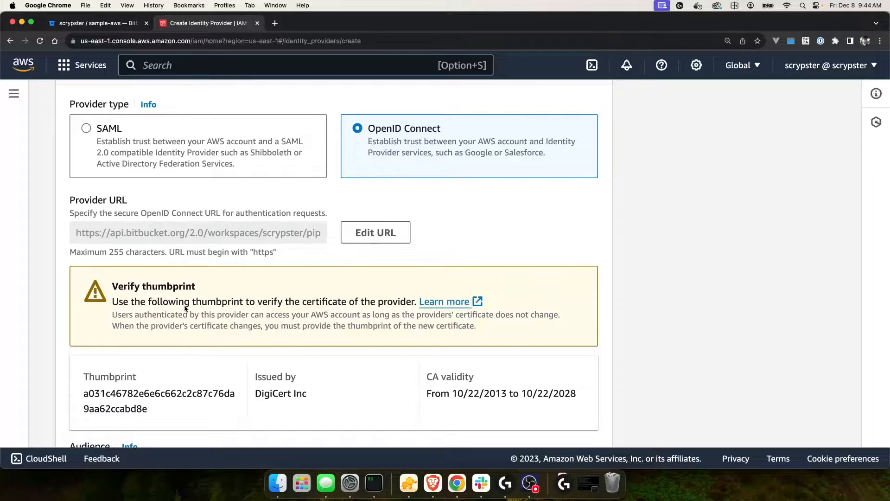
scroll("down", 3)
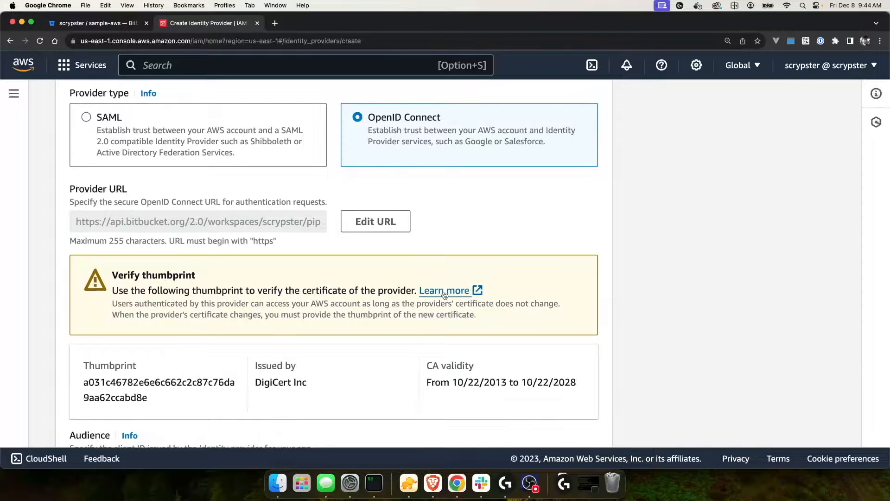
scroll("down", 3)
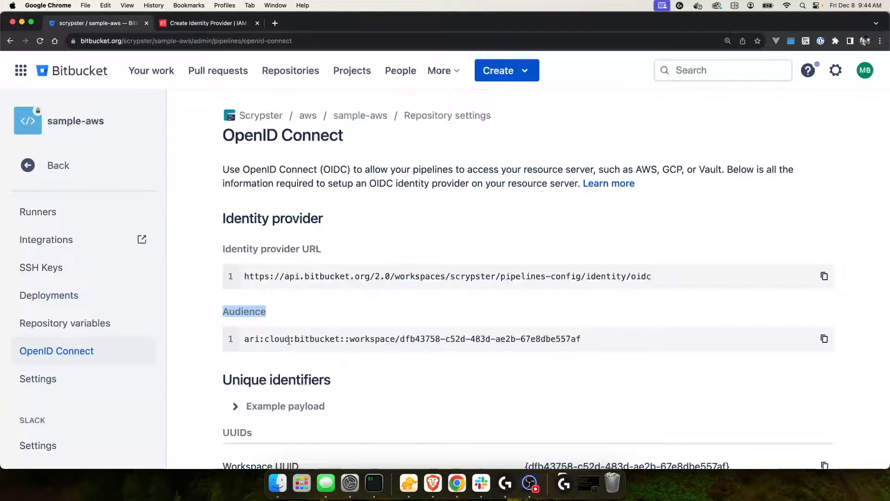
left_click(824, 339)
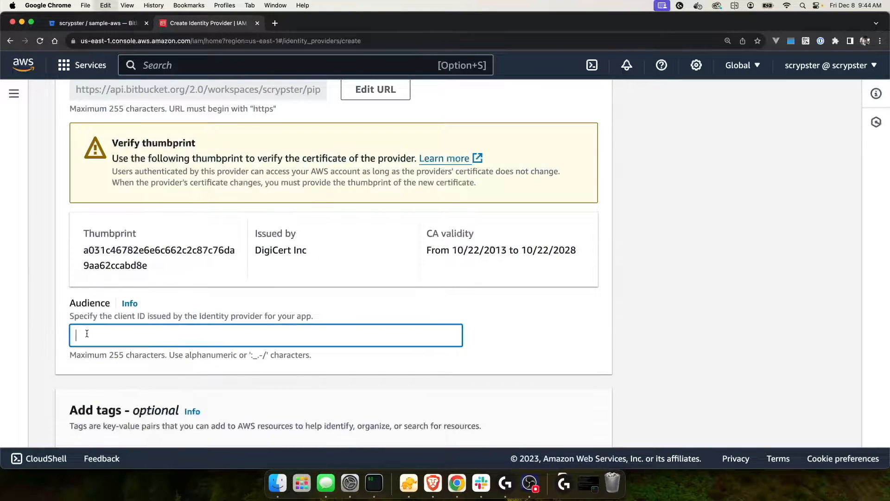
type("ari:cloud:bitbucket::workspace/dfb43758-c52d-483d-ae2b-67e8dbe557af")
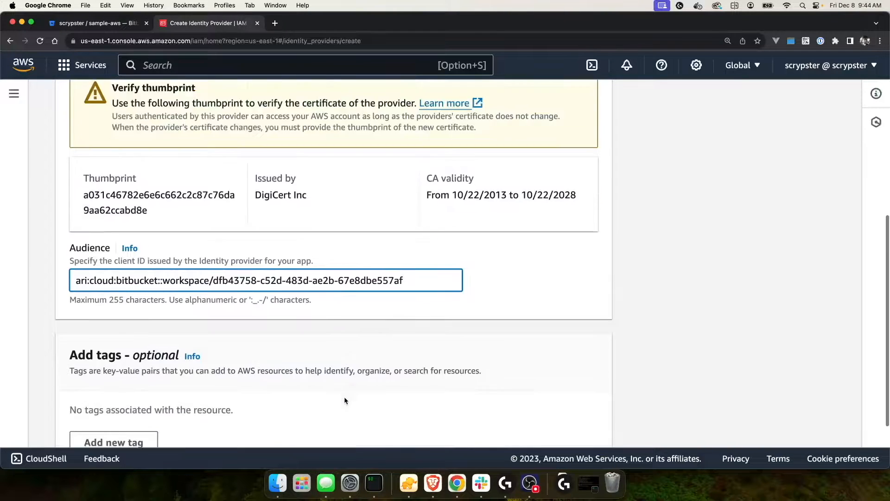
scroll("down", 3)
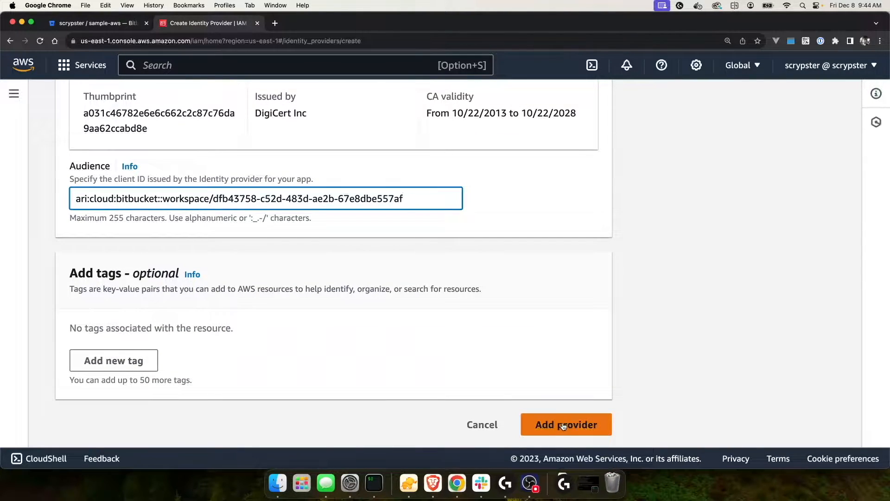
left_click(565, 425)
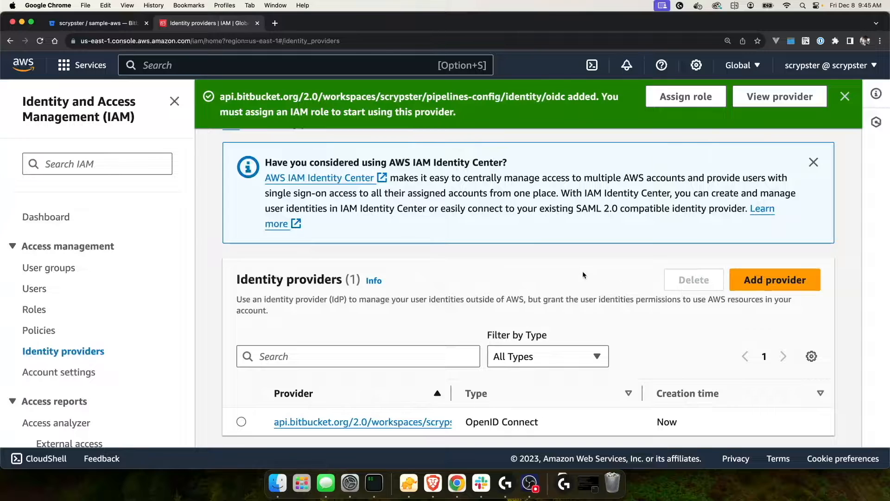
mouse_move(686, 96)
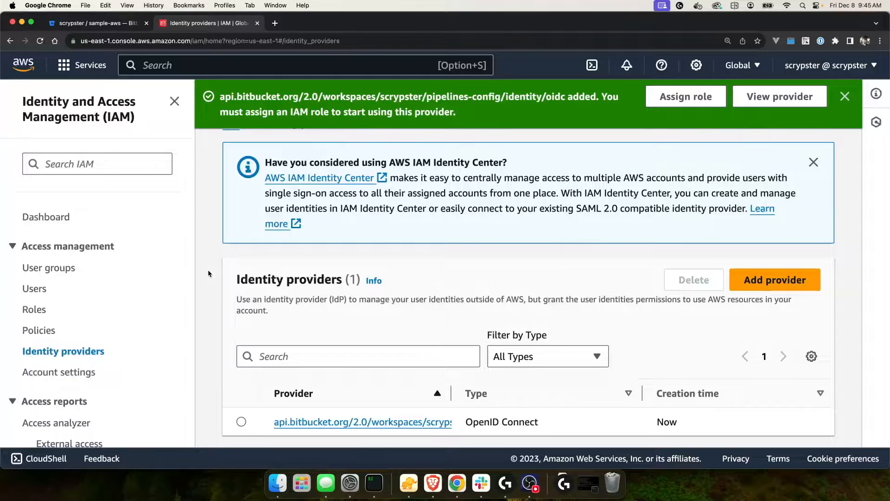
- Start a web identity role trusting the Bitbucket OpenID Connect provider and workspace audience
left_click(34, 309)
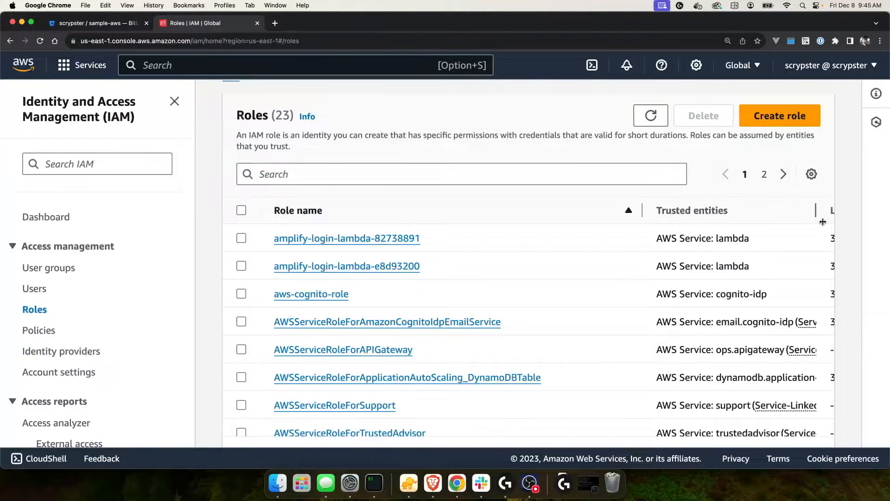
left_click(779, 115)
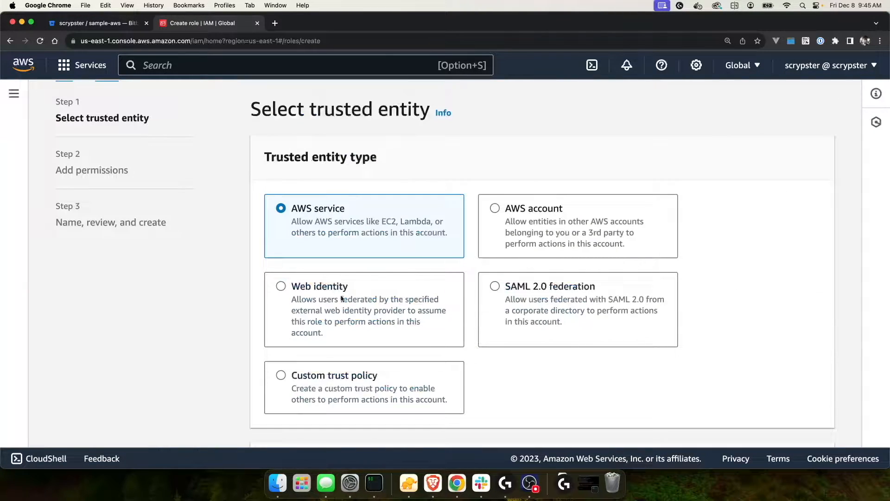
left_click(281, 286)
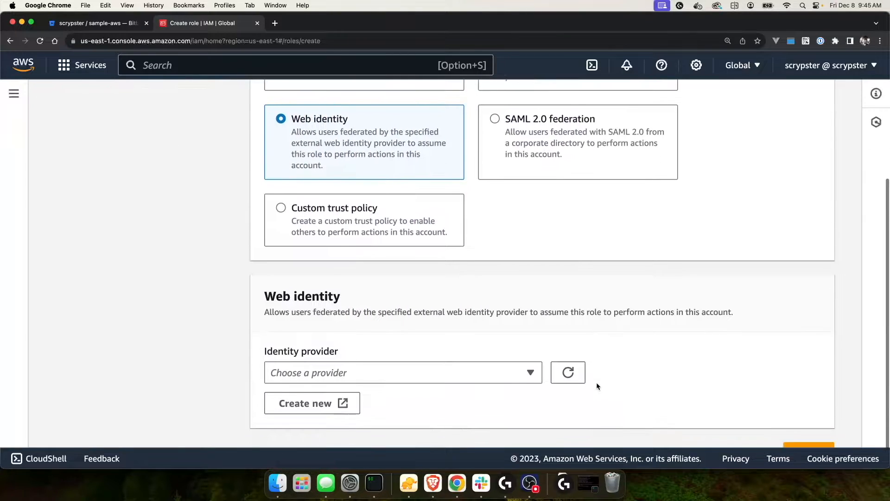
left_click(400, 373)
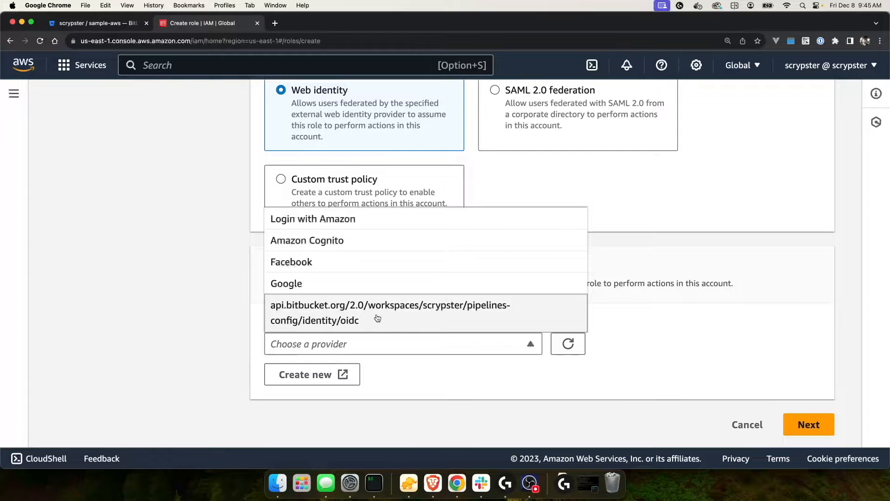
left_click(390, 312)
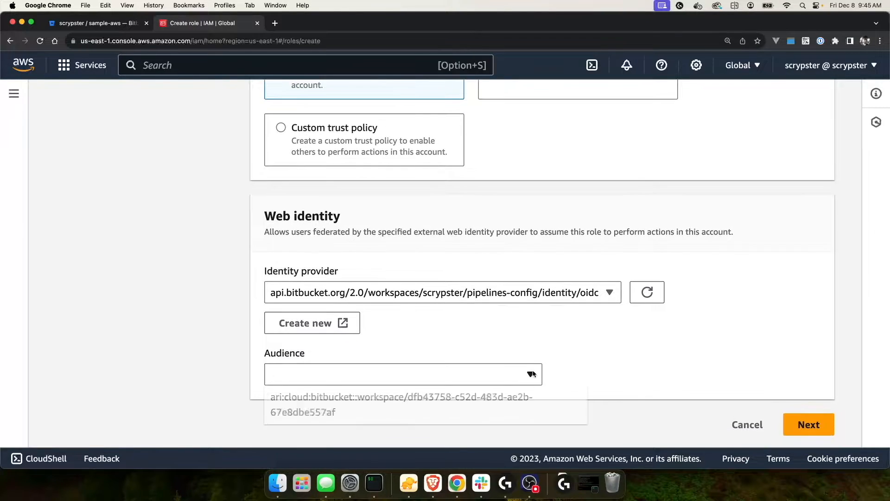
left_click(401, 404)
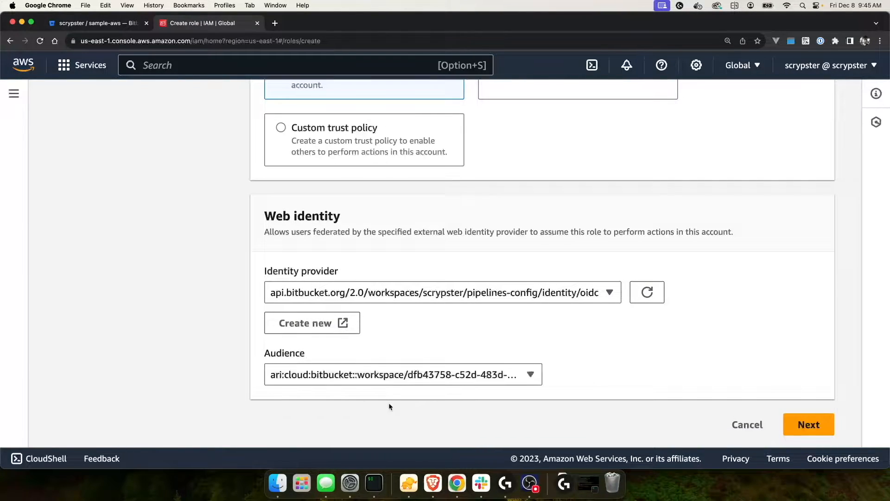
left_click(809, 424)
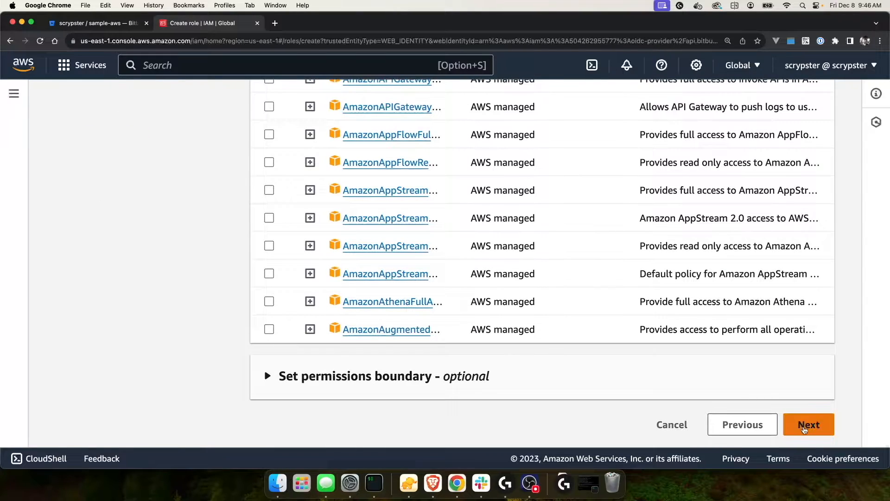
- Name the role 'BitBucket' and create it
left_click(807, 424)
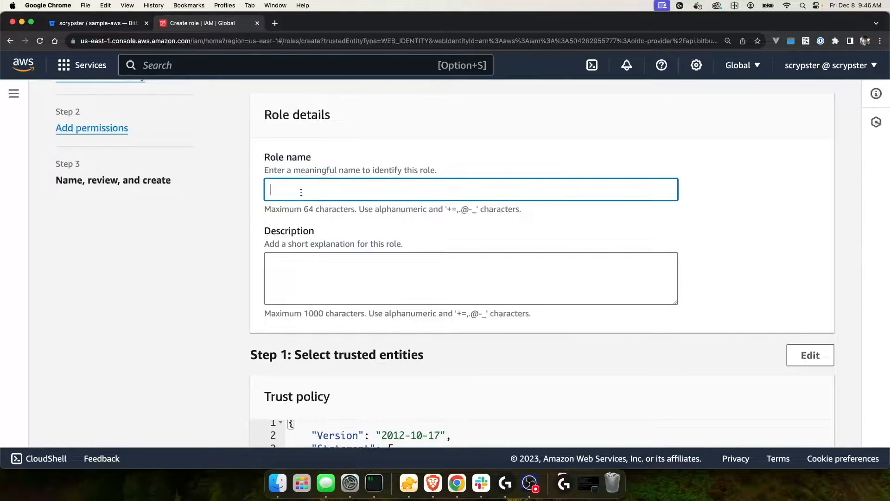
type("BitBucket")
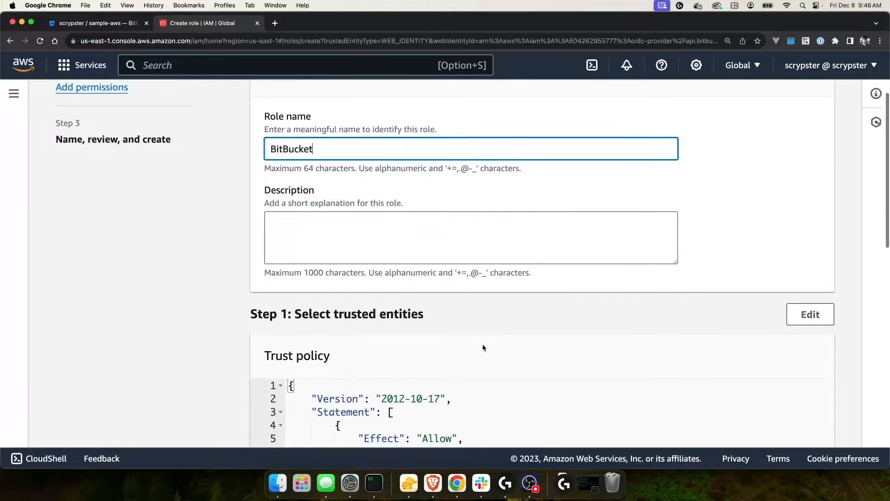
scroll("down", 3)
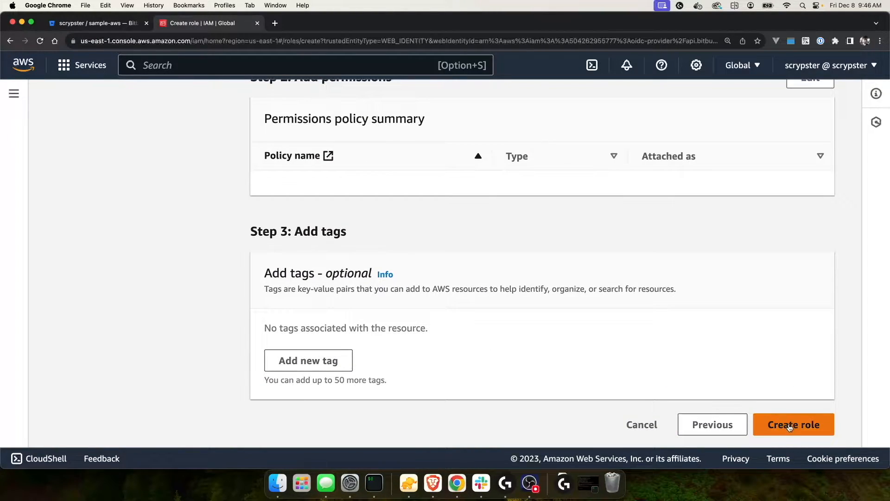
left_click(793, 424)
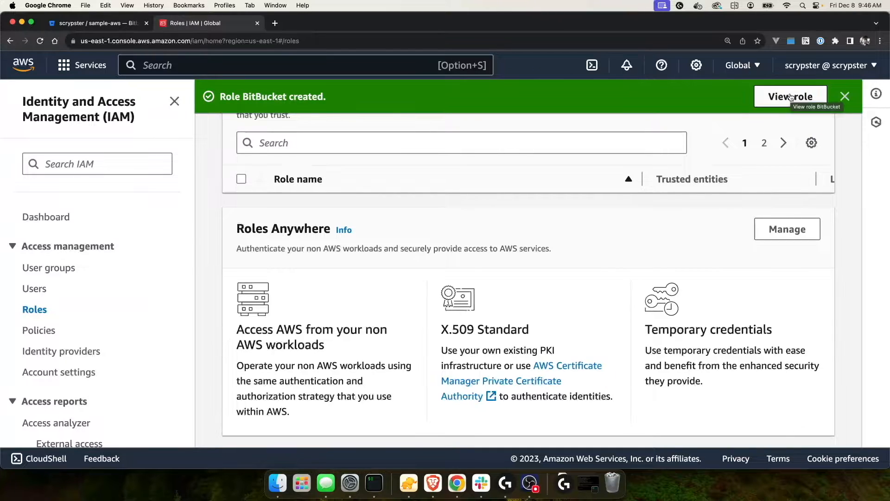
- View the new BitBucket role's summary page showing its ARN
left_click(790, 96)
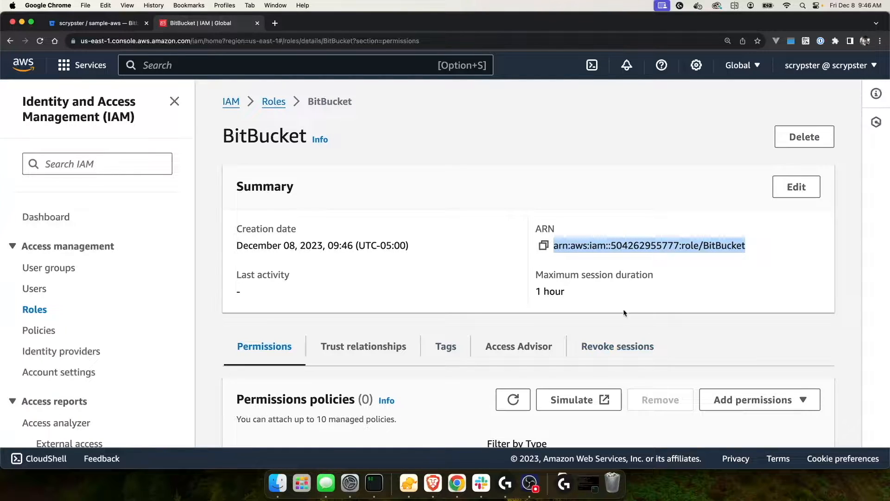
mouse_move(703, 301)
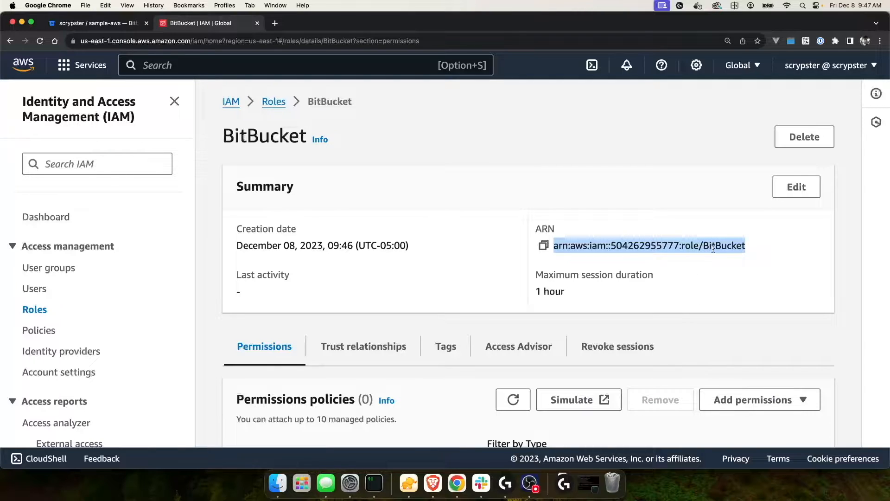
mouse_move(713, 269)
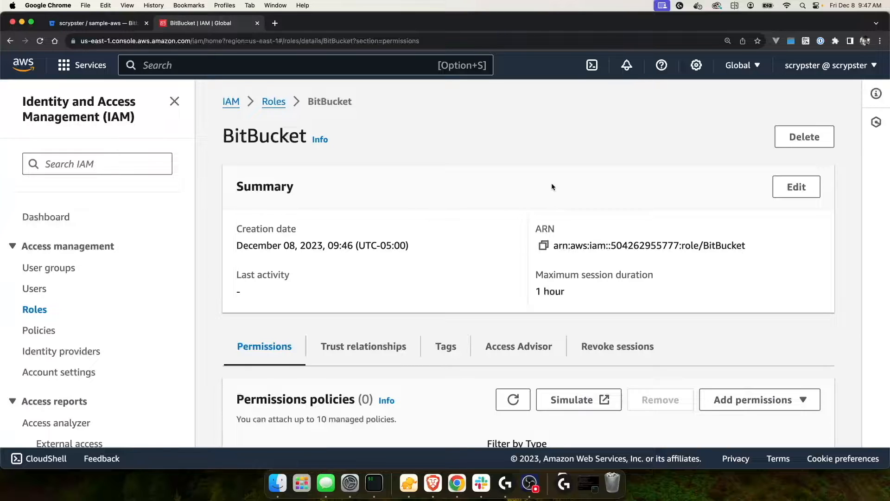
left_click(306, 65)
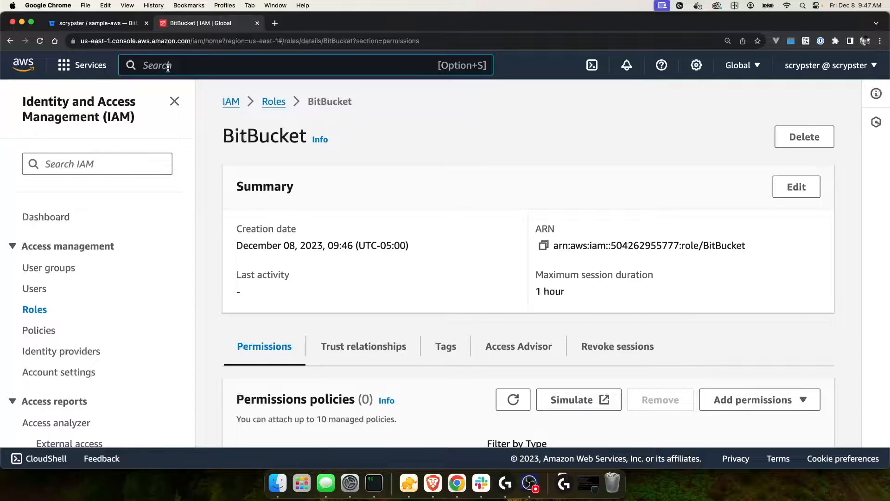
- Open S3 and start a new bucket in US East (N. Virginia)
type("s3")
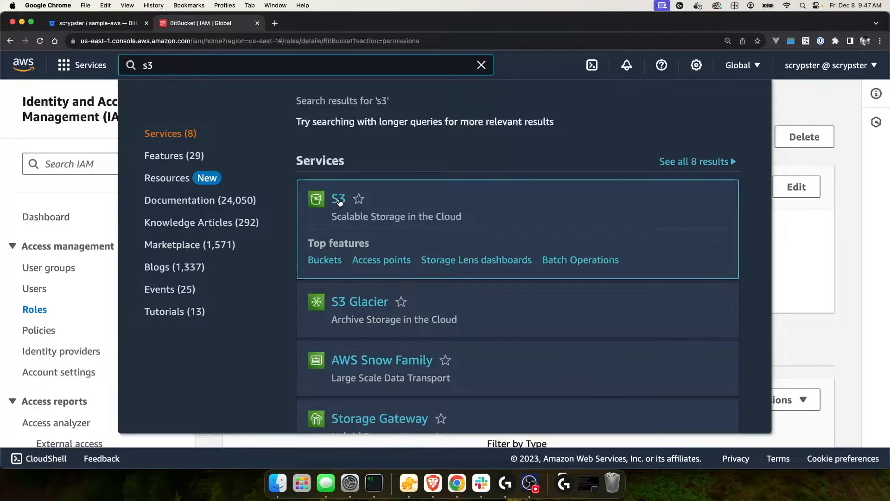
left_click(339, 198)
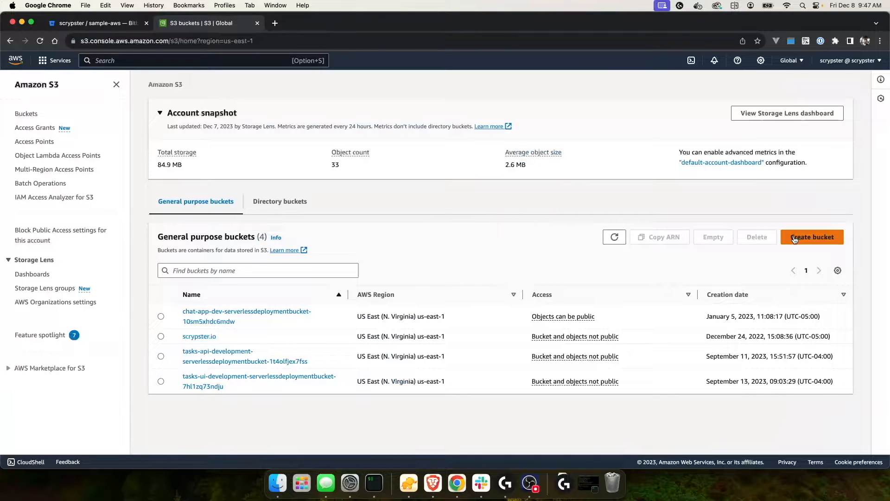
left_click(811, 237)
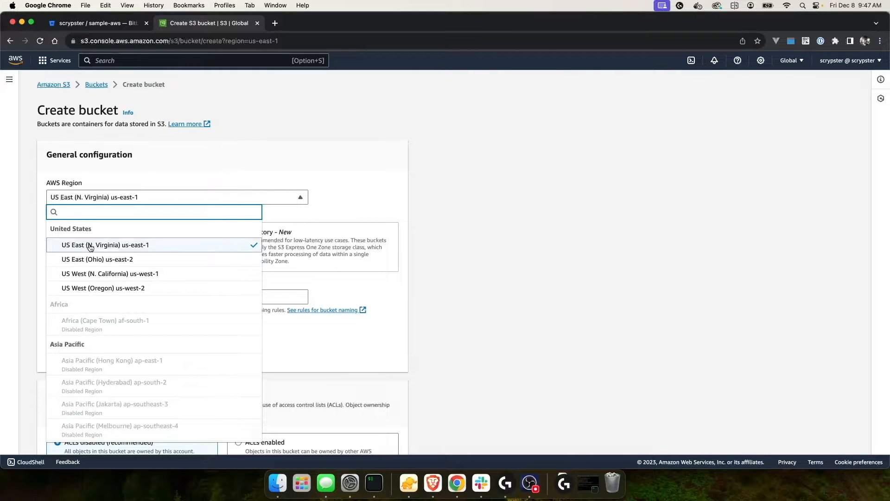
left_click(106, 245)
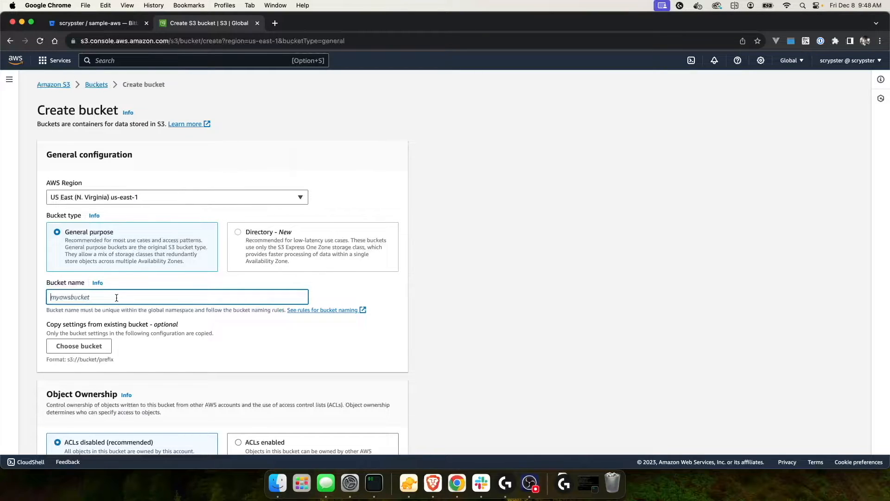
- Create the bucket, renaming it scrypster-bitbucket after the first name was taken
type("bitbucket")
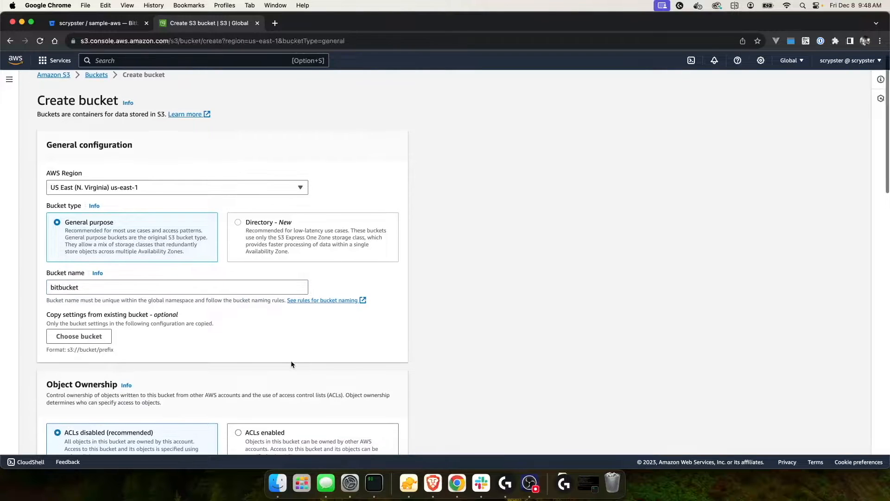
scroll("down", 3)
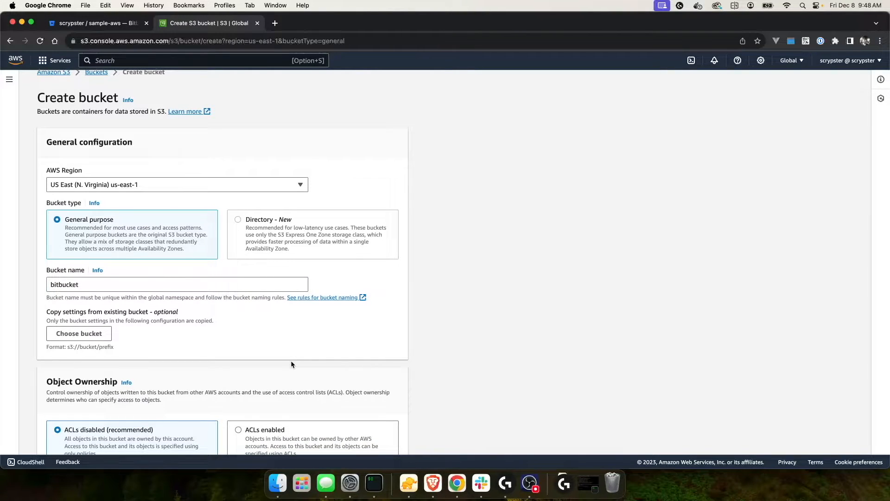
scroll("down", 3)
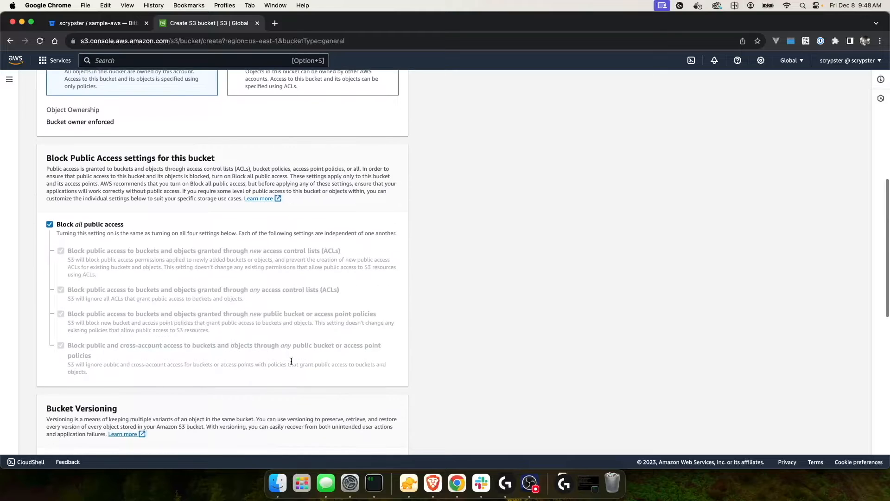
scroll("down", 3)
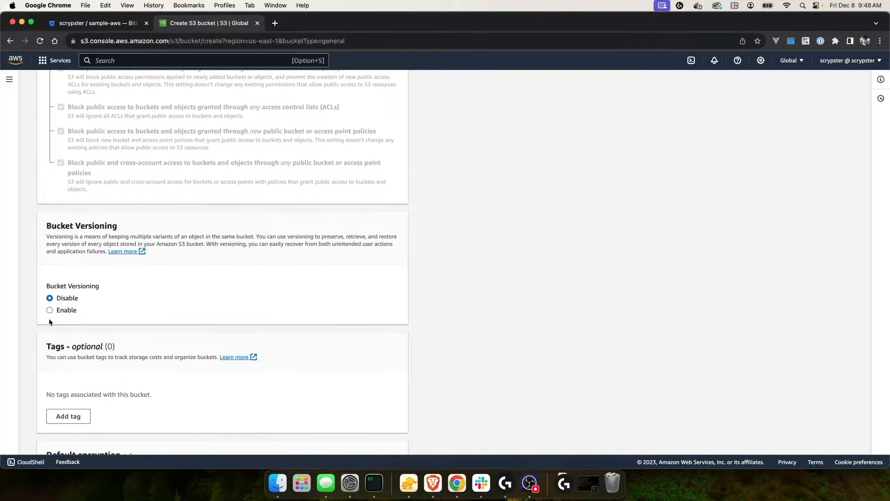
scroll("down", 3)
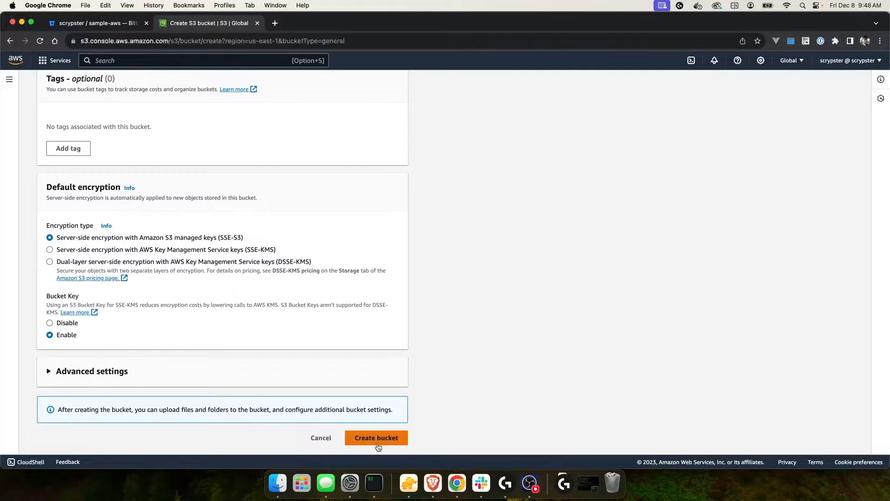
left_click(376, 437)
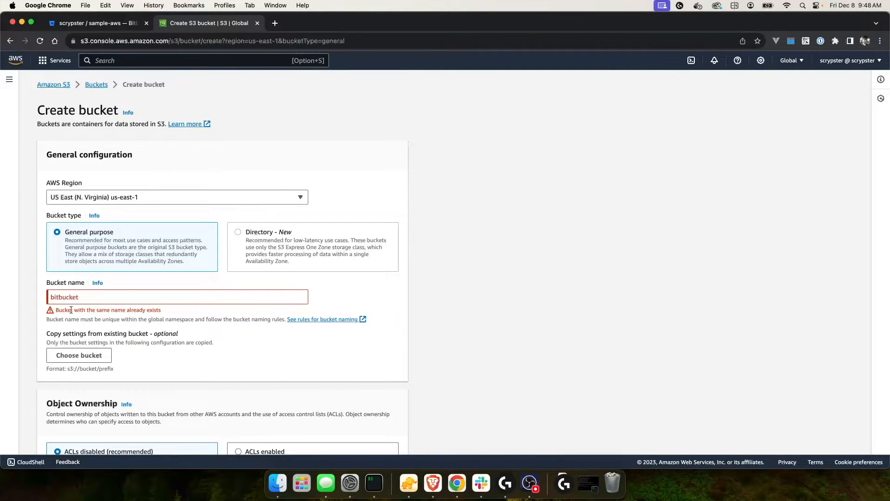
left_click(85, 296)
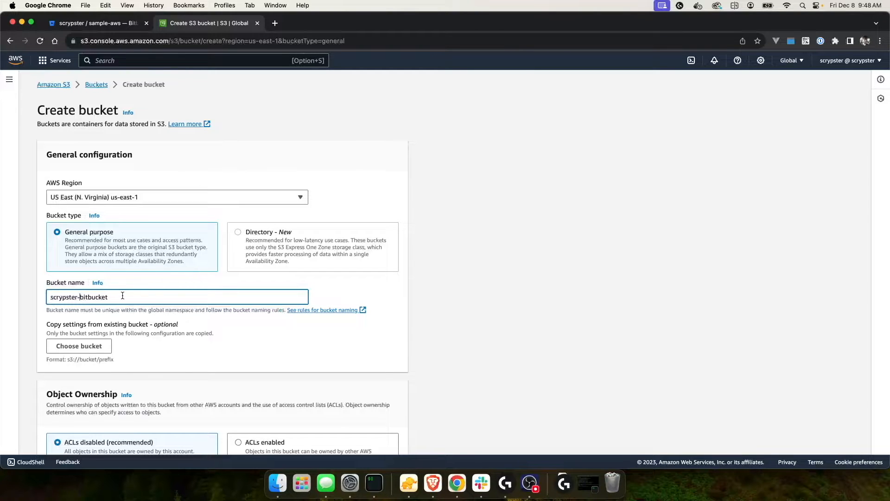
scroll("down", 3)
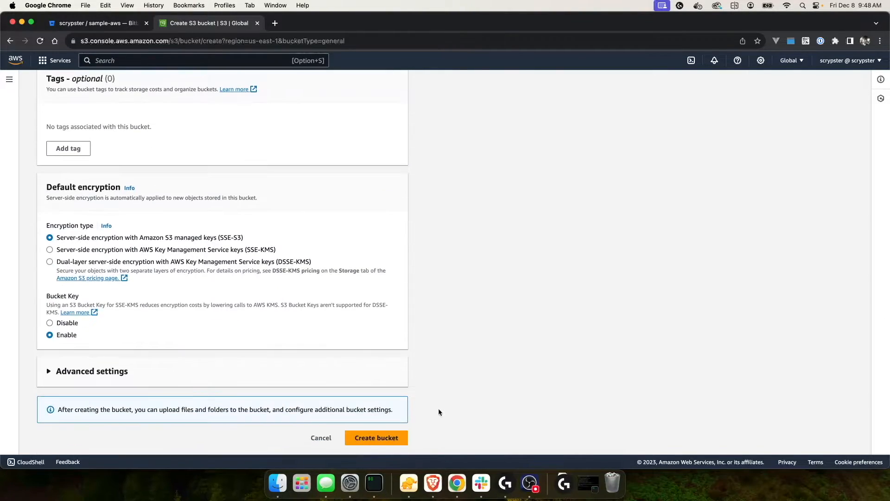
mouse_move(376, 437)
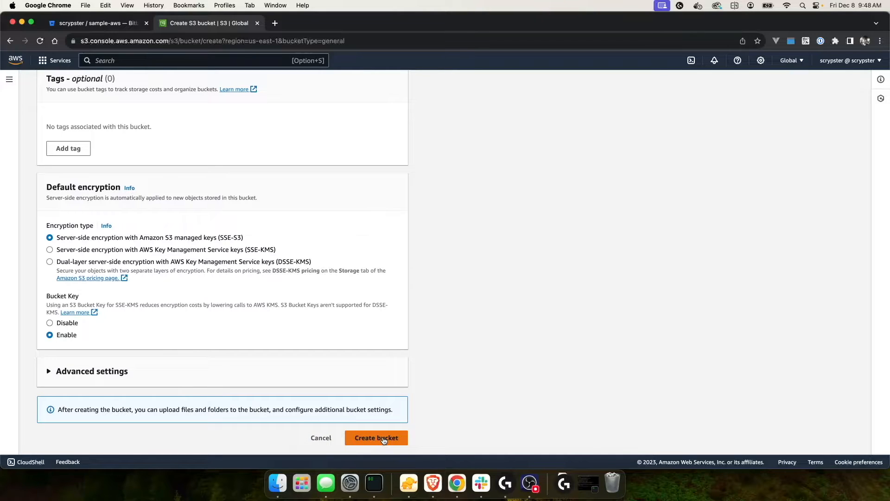
left_click(376, 437)
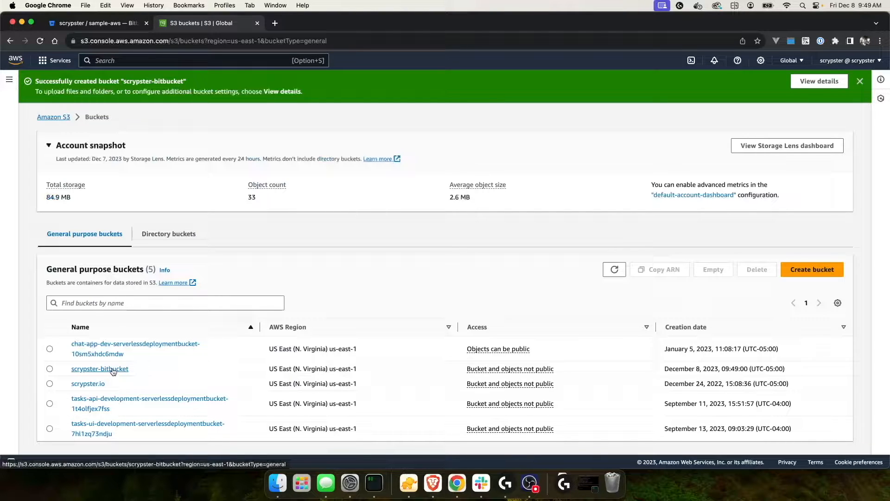
- Check the empty scrypster-bitbucket bucket, then start a new IAM policy
left_click(99, 369)
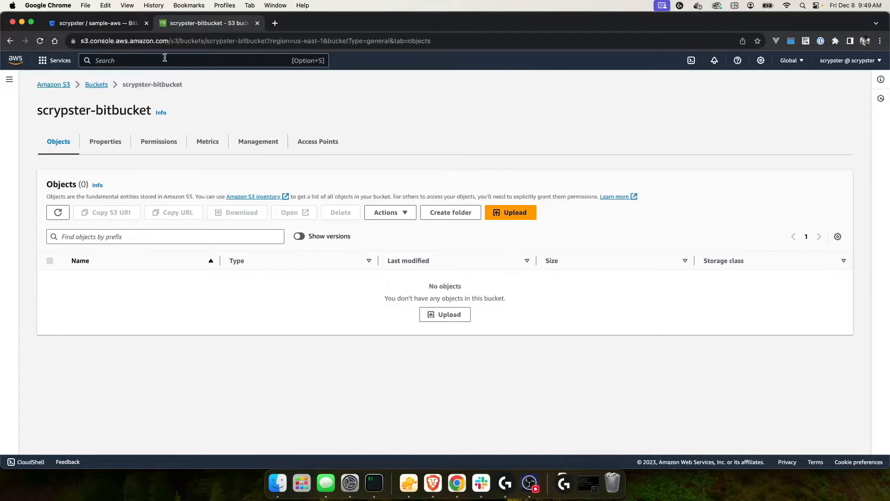
type("iam")
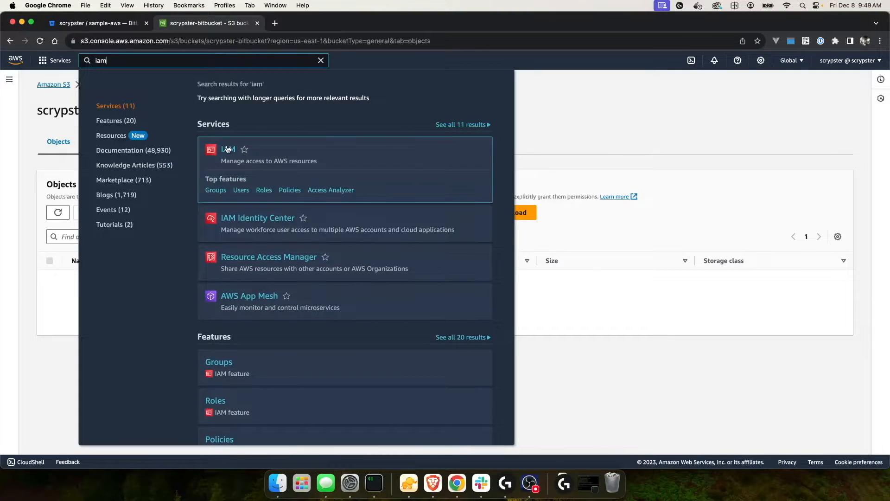
left_click(228, 149)
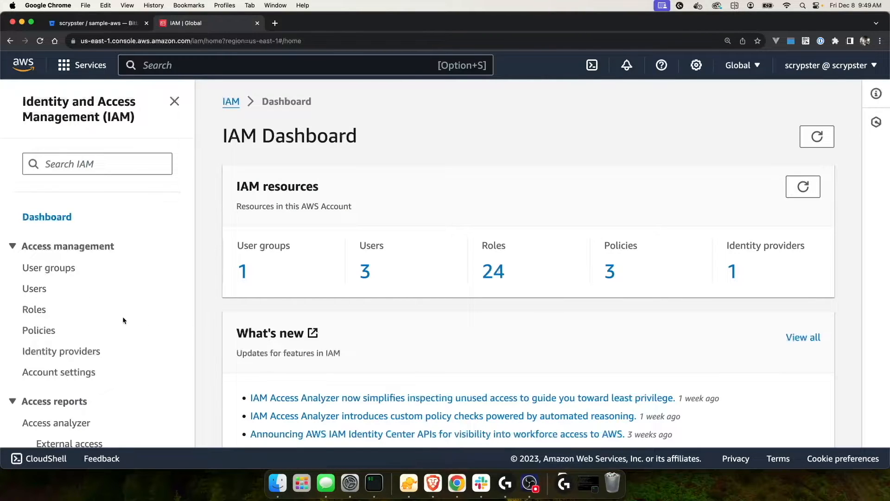
left_click(38, 329)
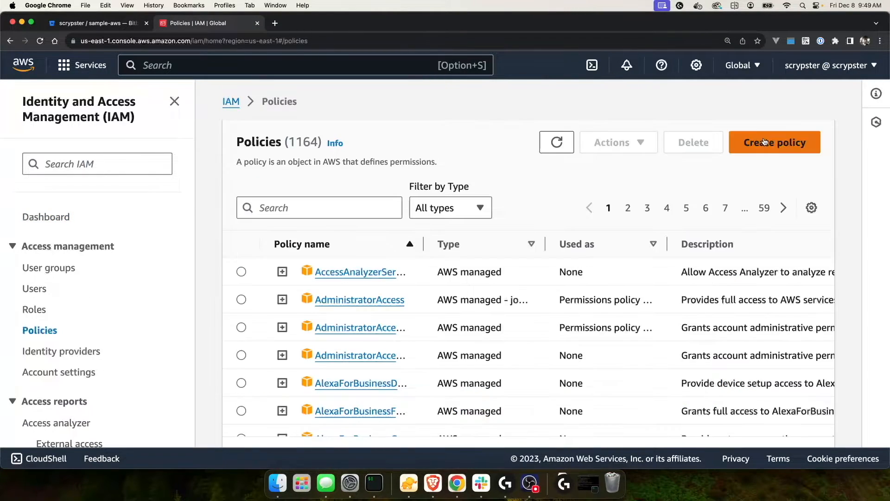
left_click(774, 141)
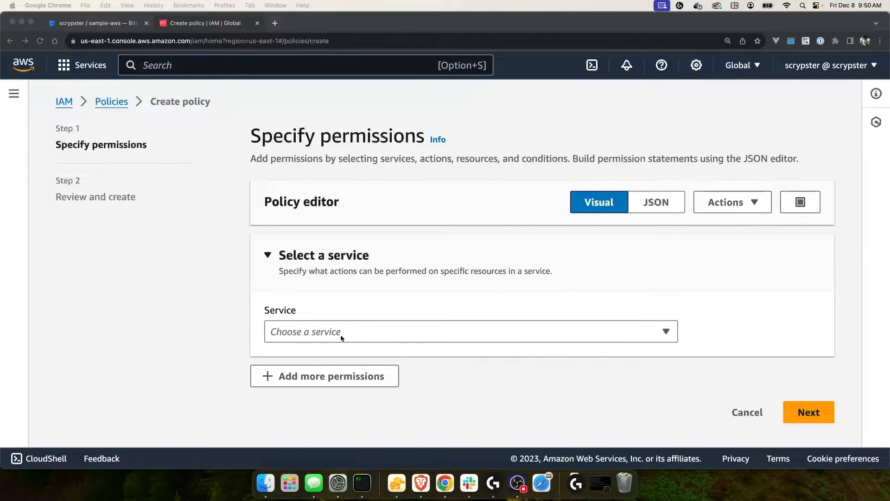
mouse_move(624, 284)
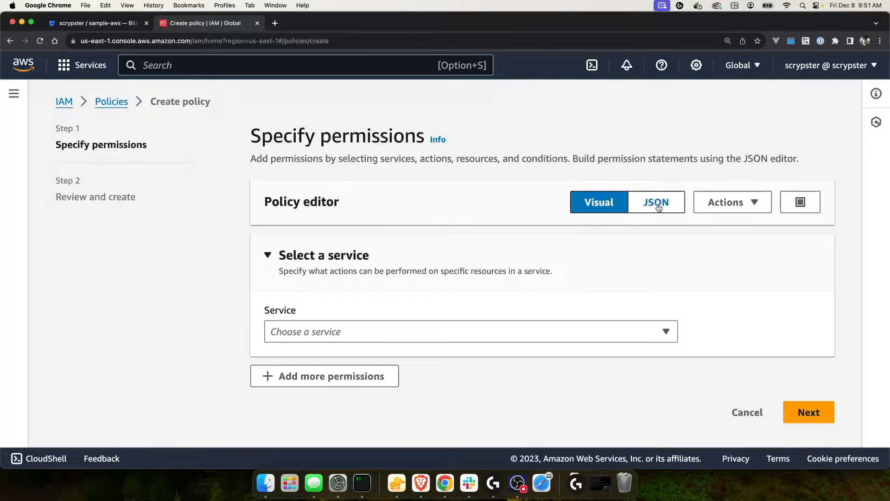
- Enter a JSON policy allowing PutObject, GetObject, DeleteObject and ListBucket on scrypster-bitbucket
left_click(656, 202)
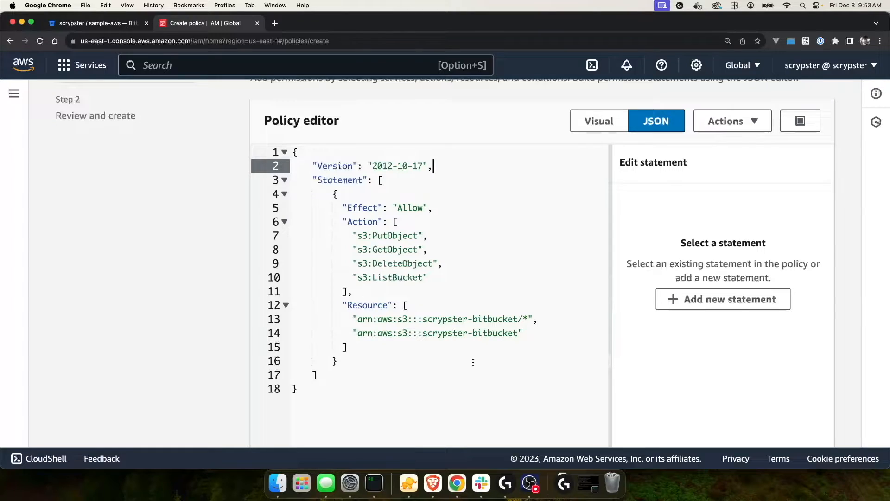
scroll("down", 3)
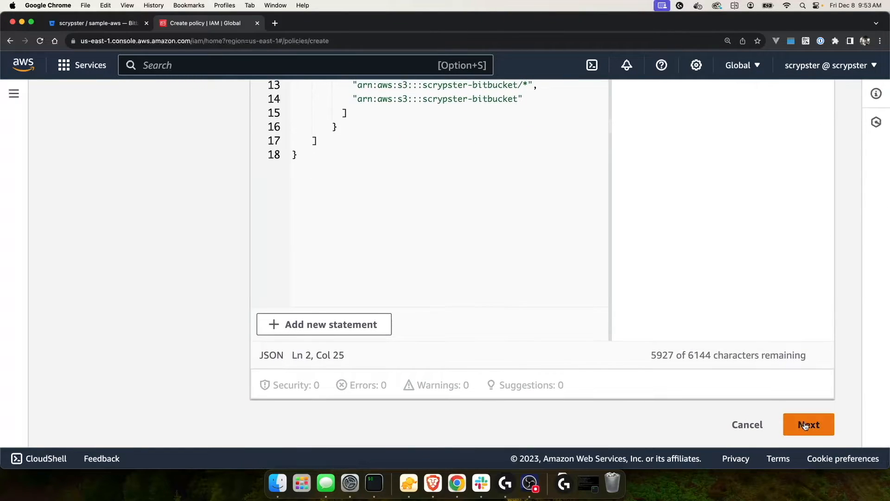
- Name the policy 'scrypster-bitbucket-policy' and create it
left_click(808, 424)
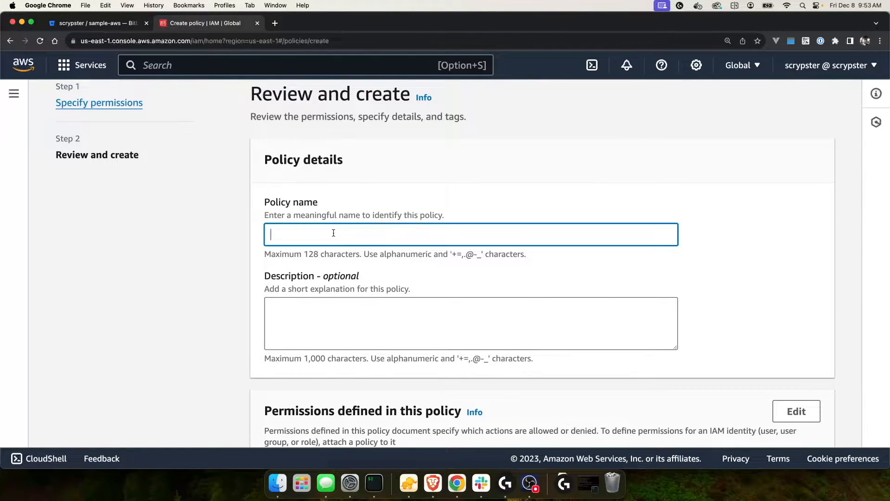
type("scrypster-bitbucket-")
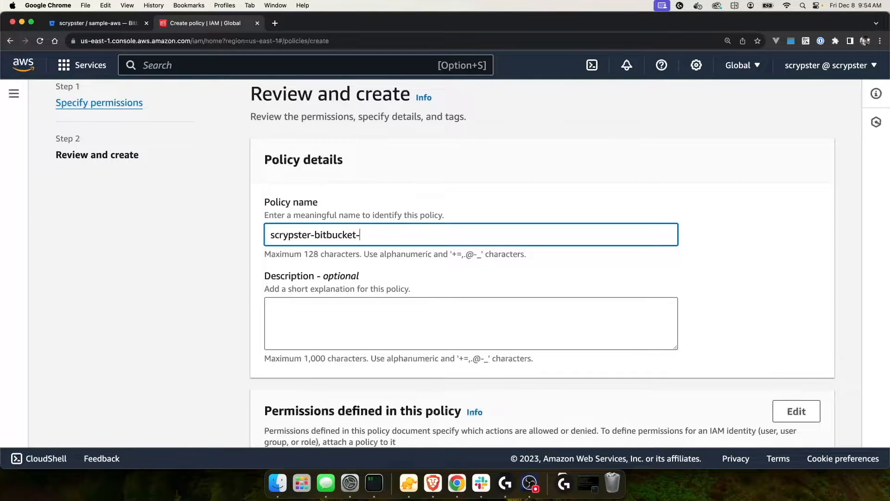
type("policy")
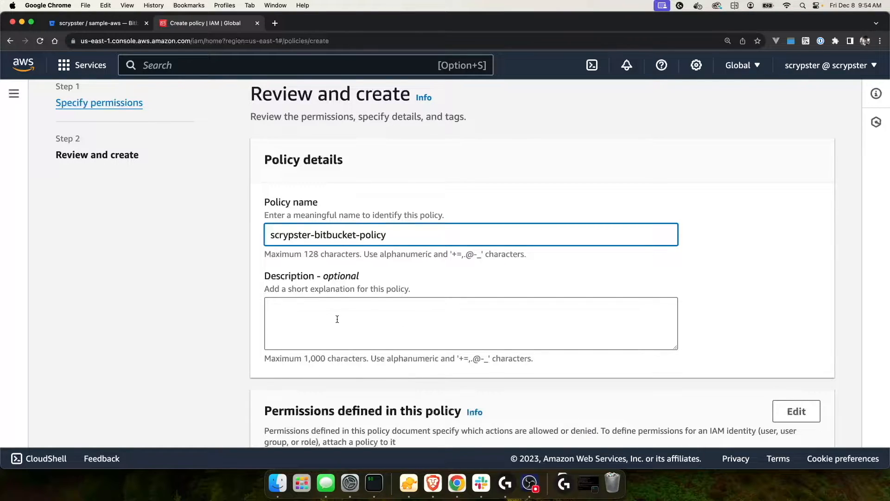
double_click(341, 276)
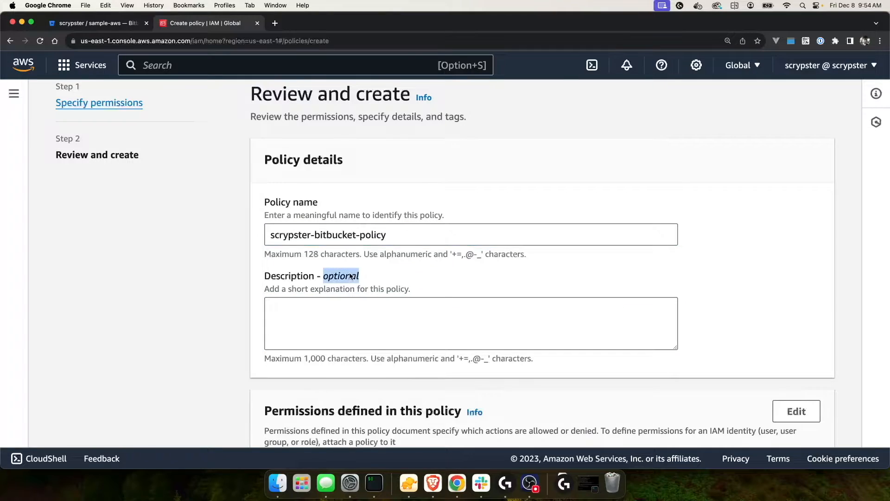
scroll("down", 3)
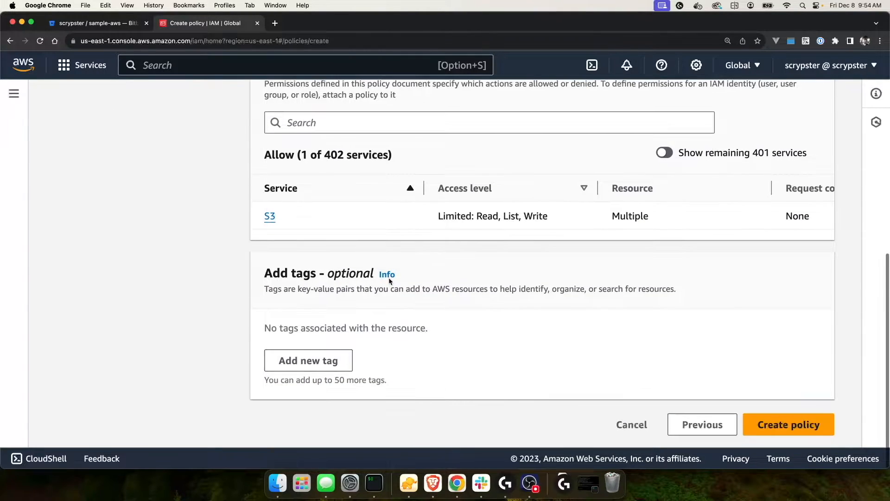
mouse_move(788, 424)
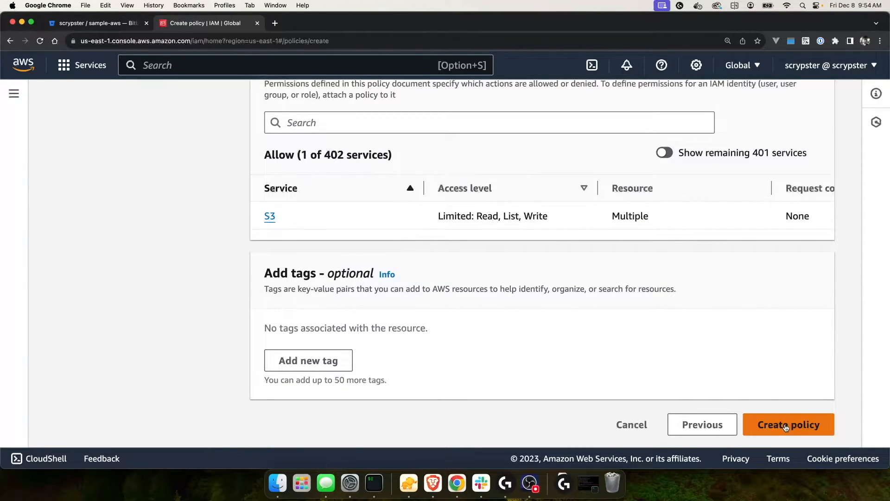
left_click(787, 424)
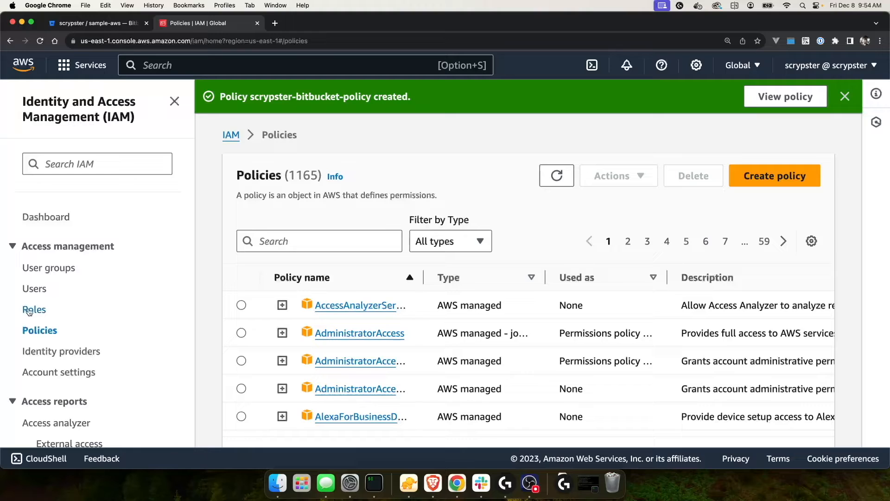
- Find and open the BitBucket role by searching Roles for 'bitbu'
left_click(34, 310)
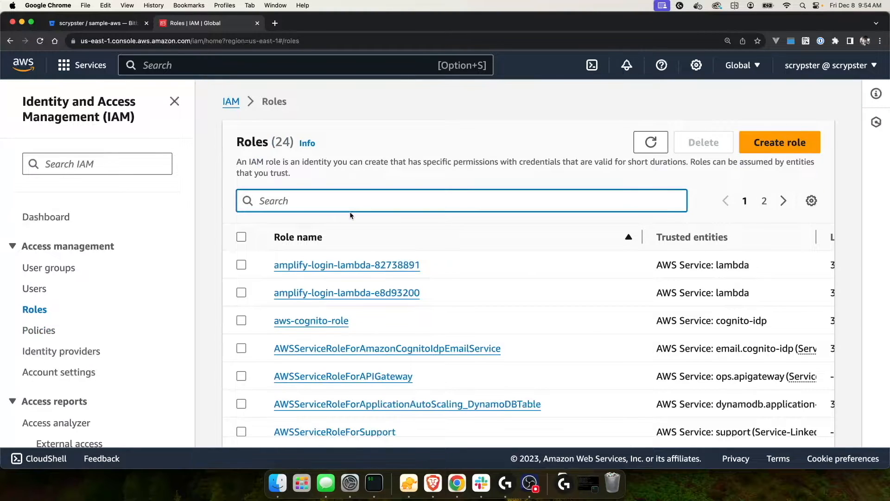
type("bitbuc")
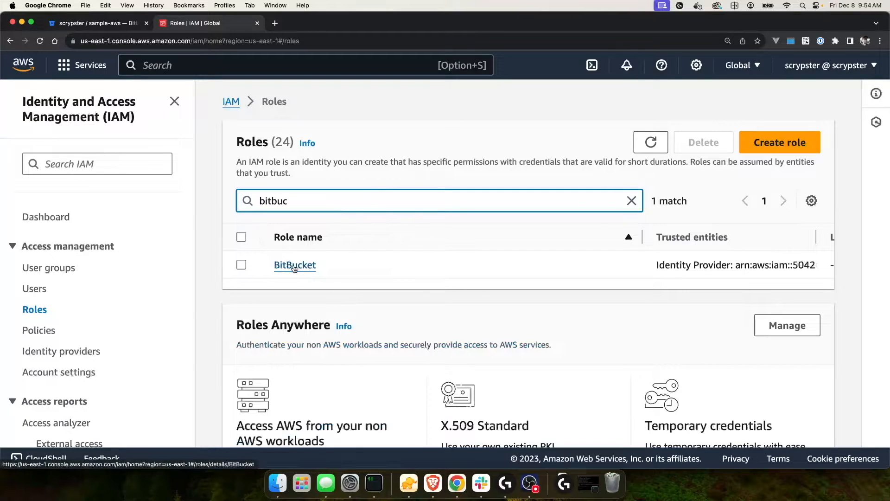
left_click(295, 265)
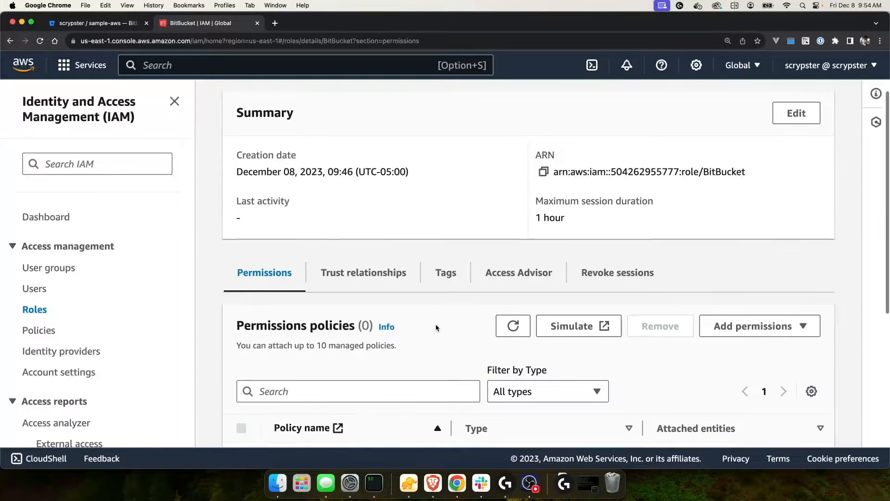
- Attach scrypster-bitbucket-policy to the role via Add permissions > Attach policies
left_click(752, 326)
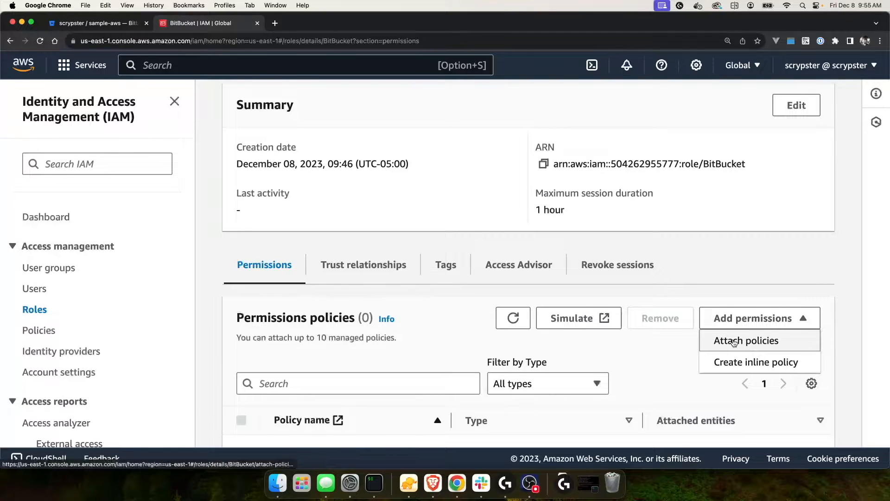
left_click(747, 340)
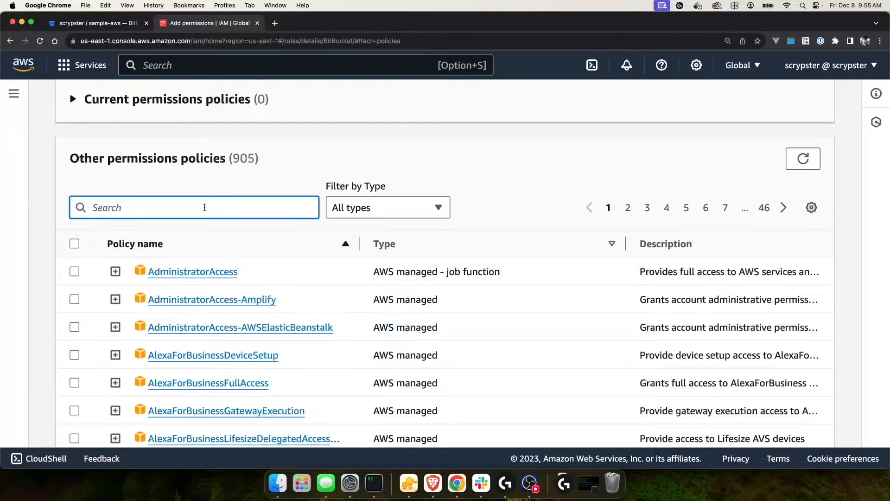
type("scry")
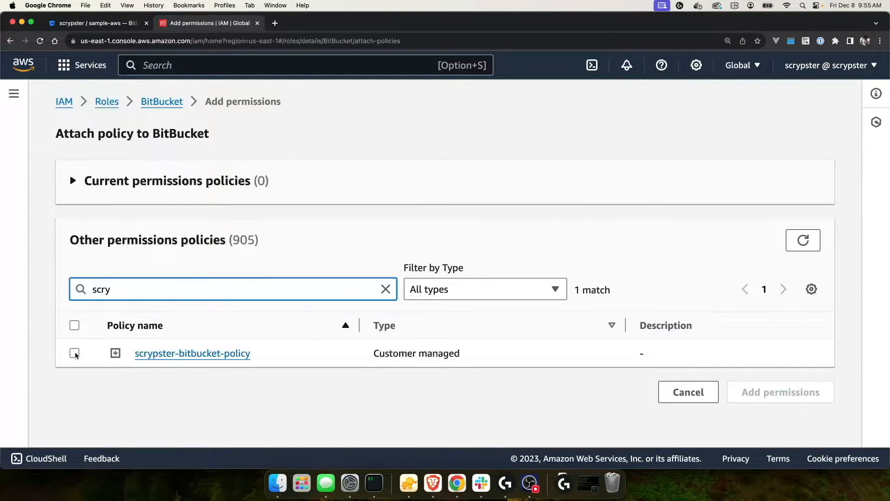
left_click(74, 352)
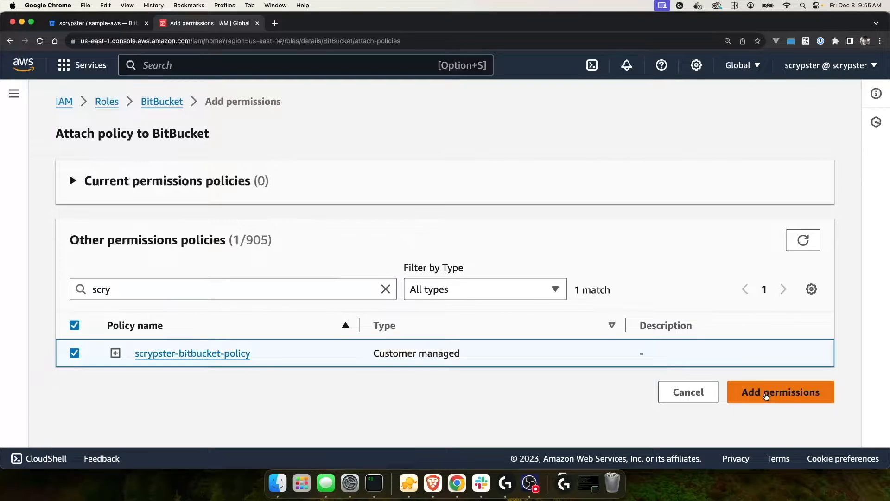
left_click(779, 391)
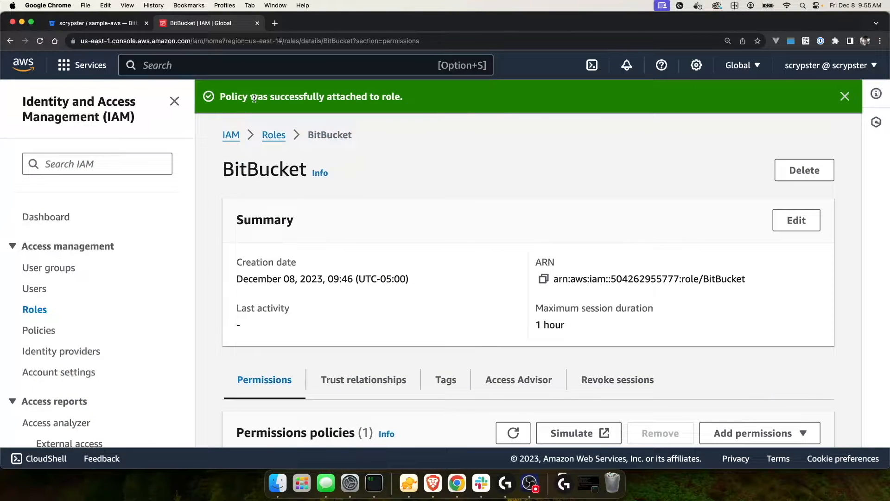
left_click(845, 96)
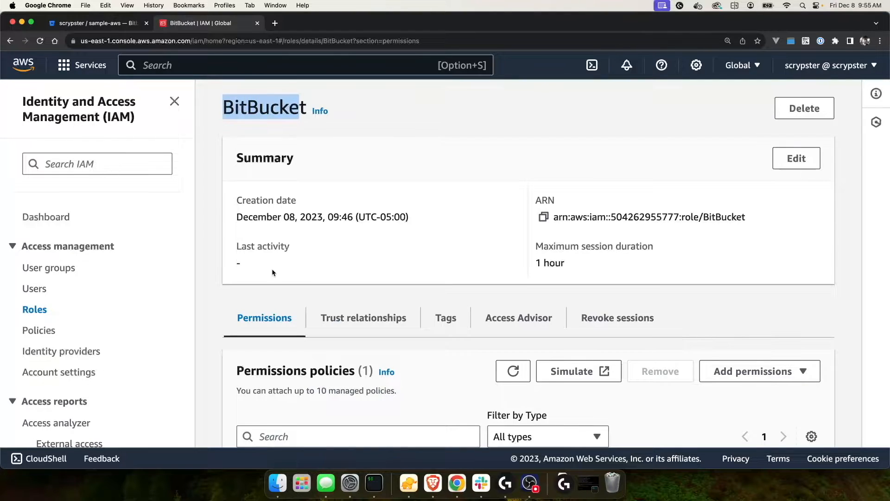
scroll("down", 3)
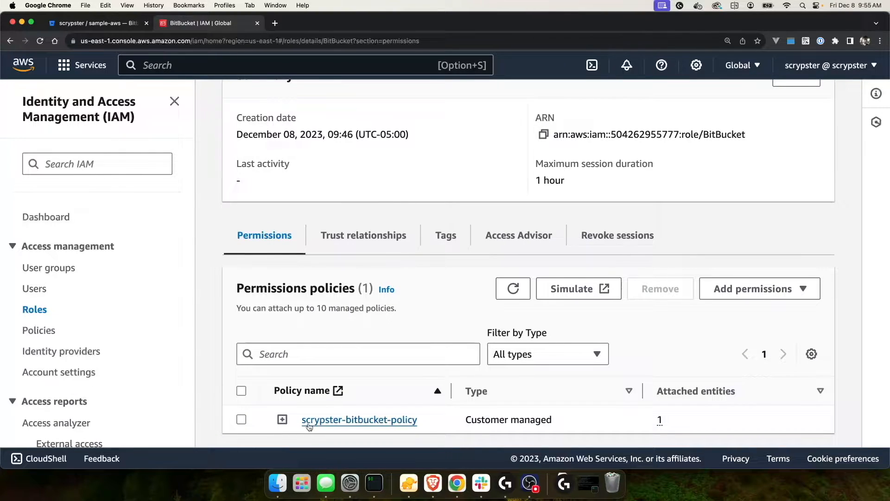
mouse_move(425, 422)
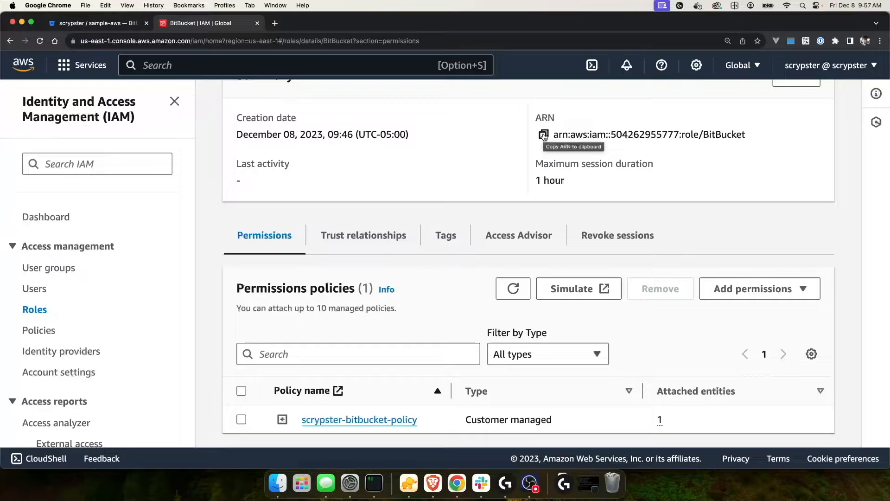
- Copy the BitBucket role ARN and reach the Pipelines settings from Repository variables
left_click(544, 134)
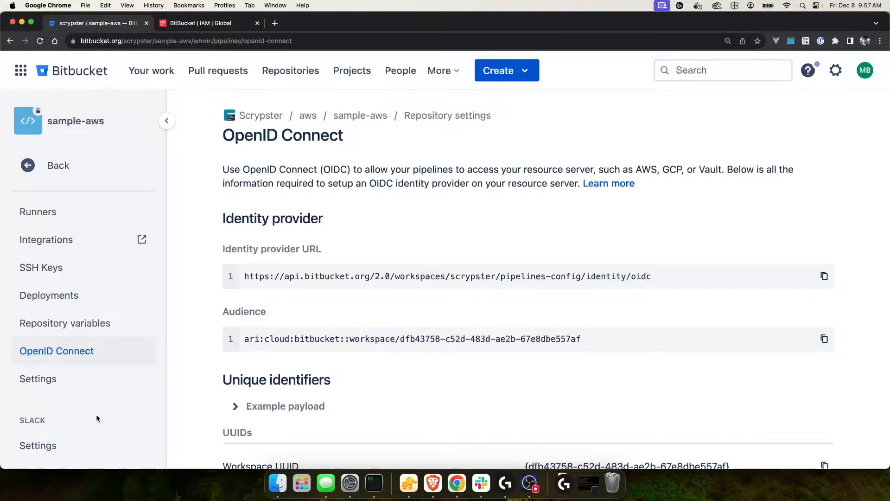
mouse_move(65, 322)
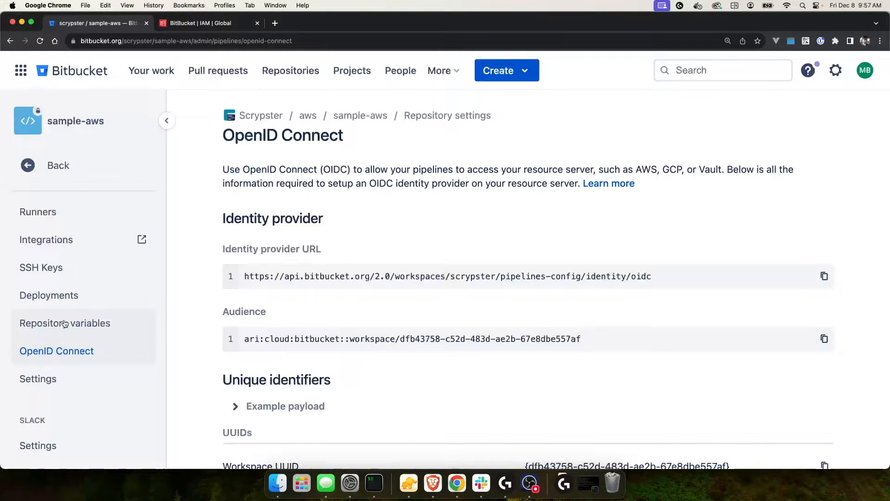
mouse_move(65, 322)
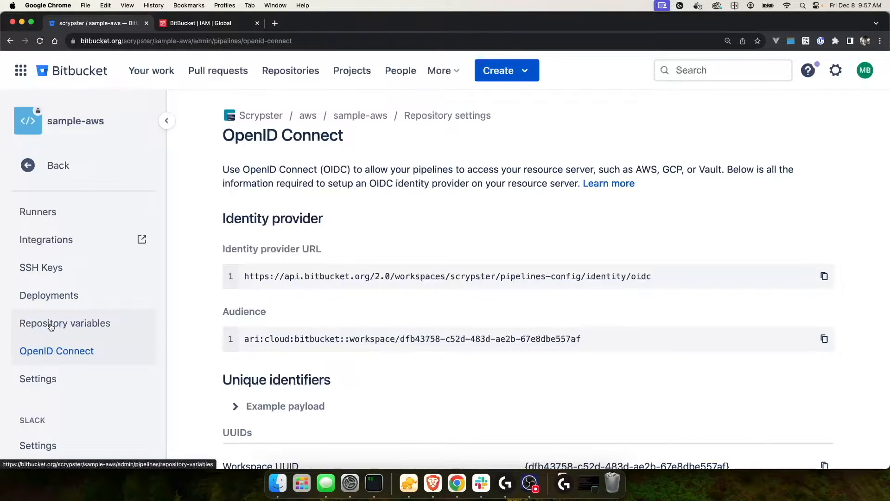
left_click(65, 323)
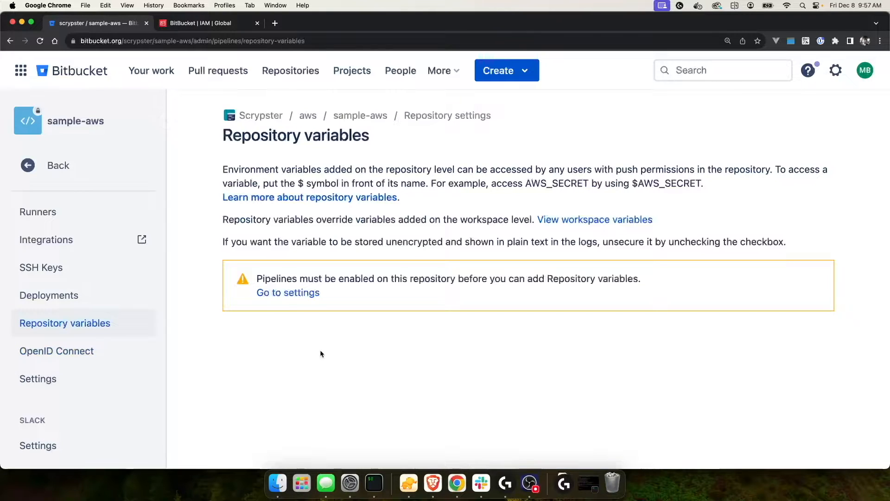
mouse_move(338, 291)
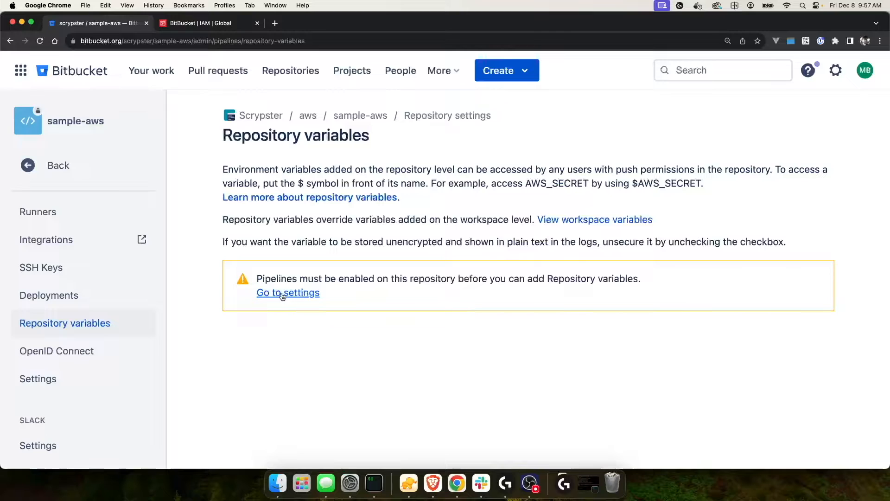
mouse_move(288, 292)
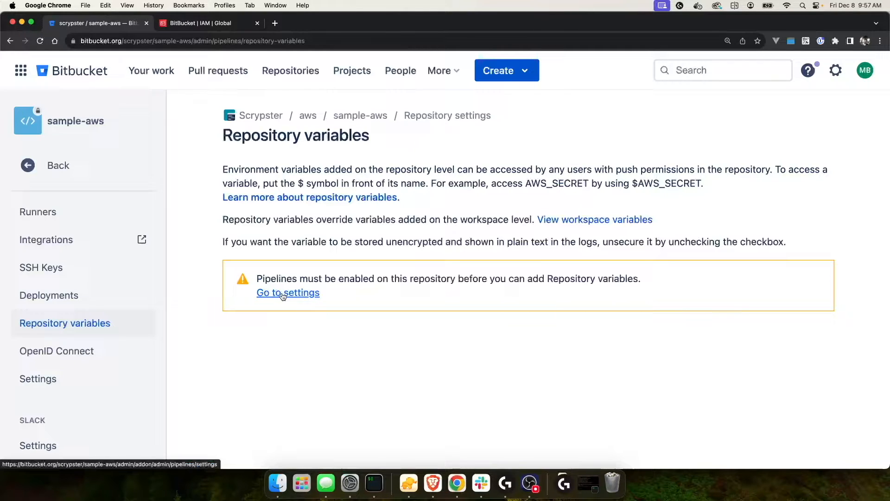
left_click(288, 293)
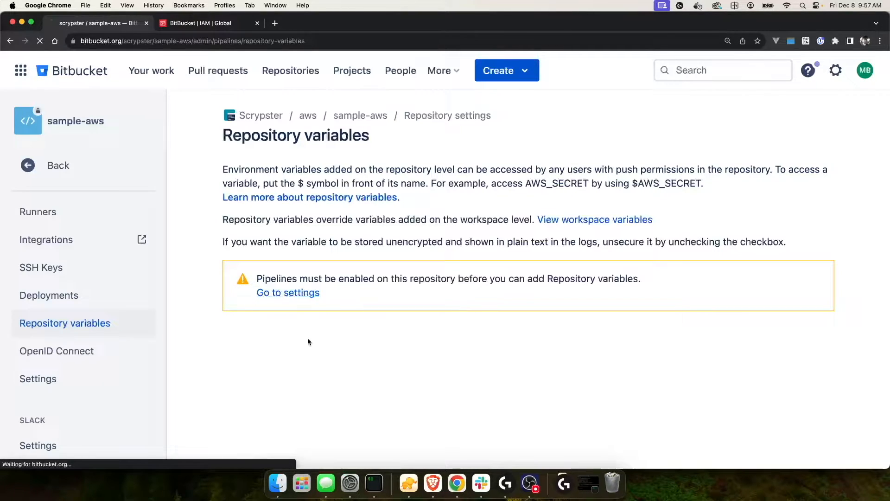
left_click(288, 293)
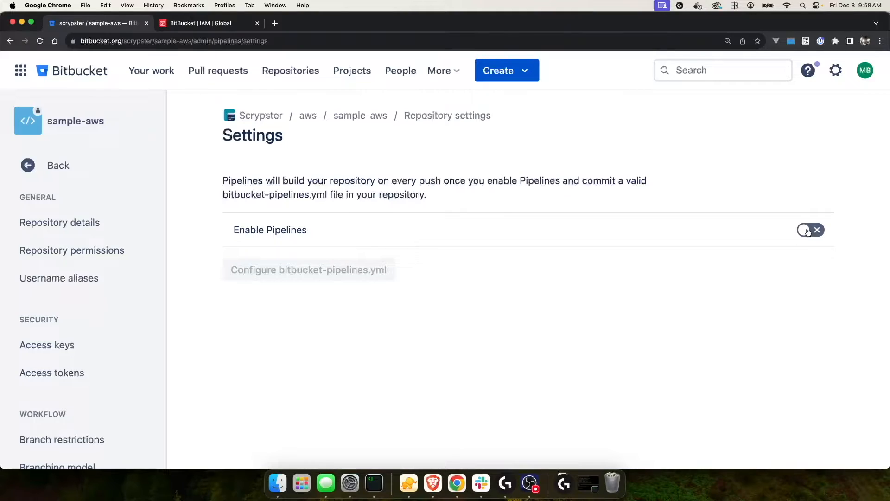
- Switch on Enable Pipelines and select the bitbucket-pipelines.yml file name
left_click(810, 230)
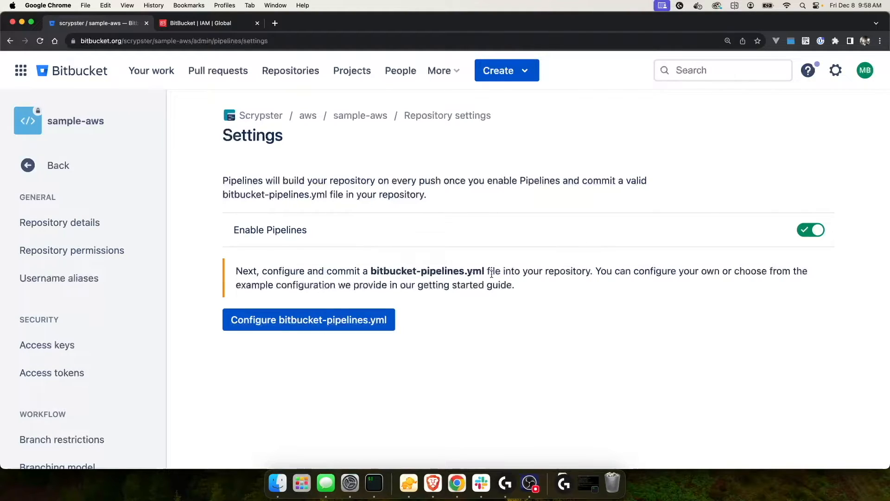
double_click(395, 271)
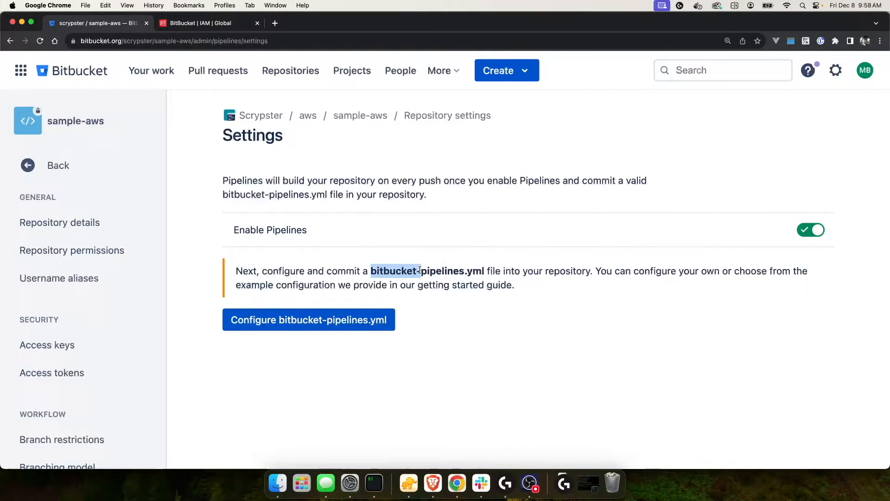
left_click_drag(371, 271, 483, 270)
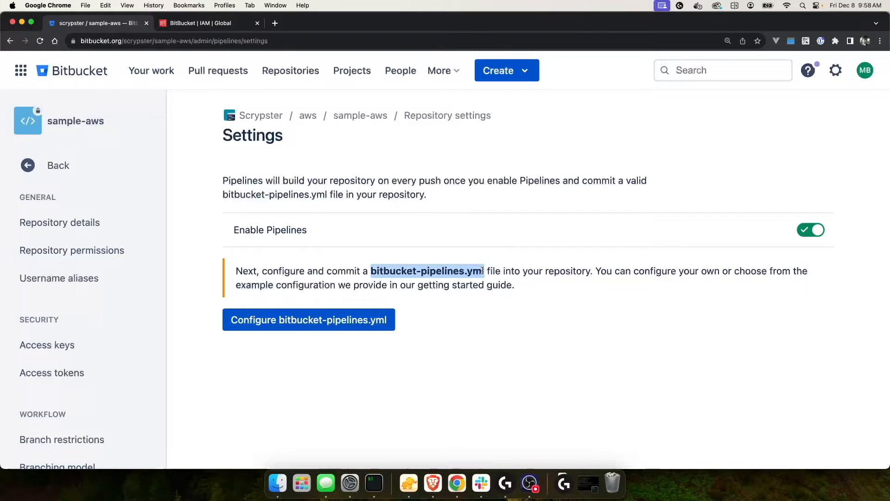
mouse_move(50, 344)
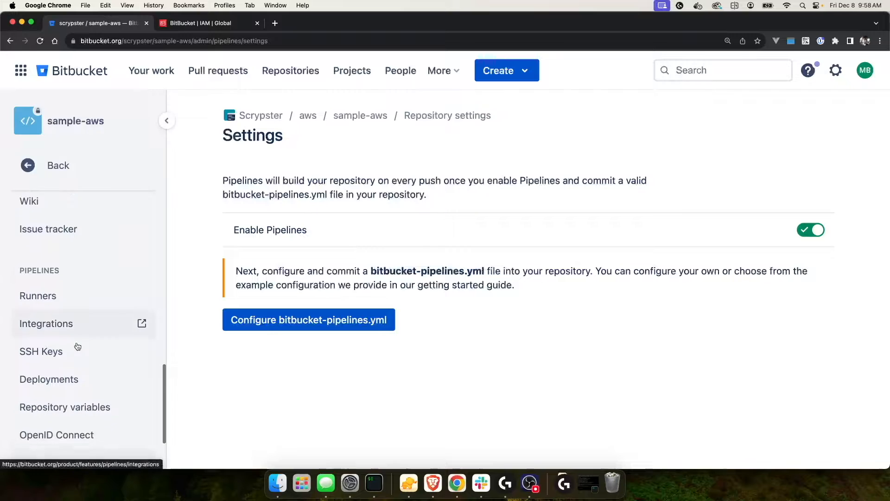
scroll("down", 3)
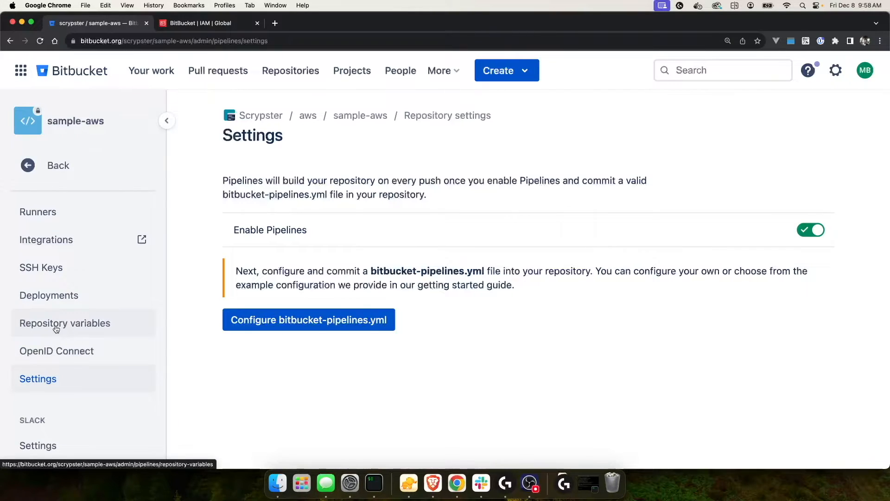
left_click(65, 323)
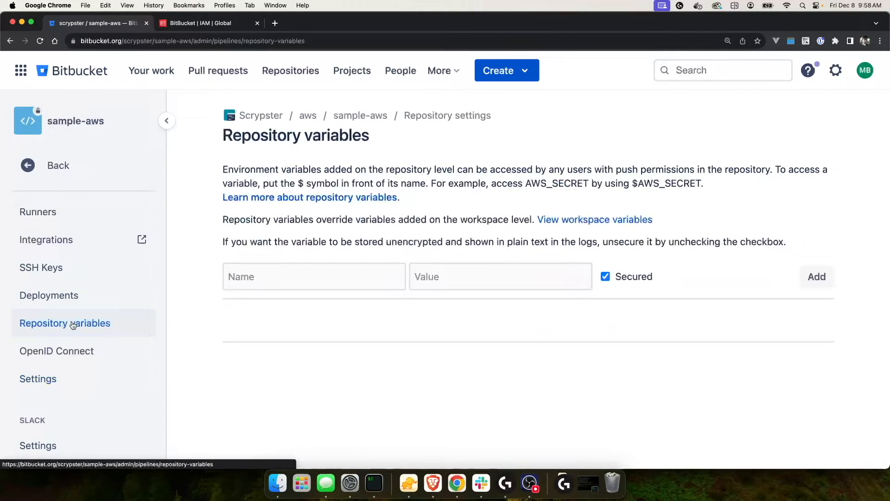
left_click(65, 322)
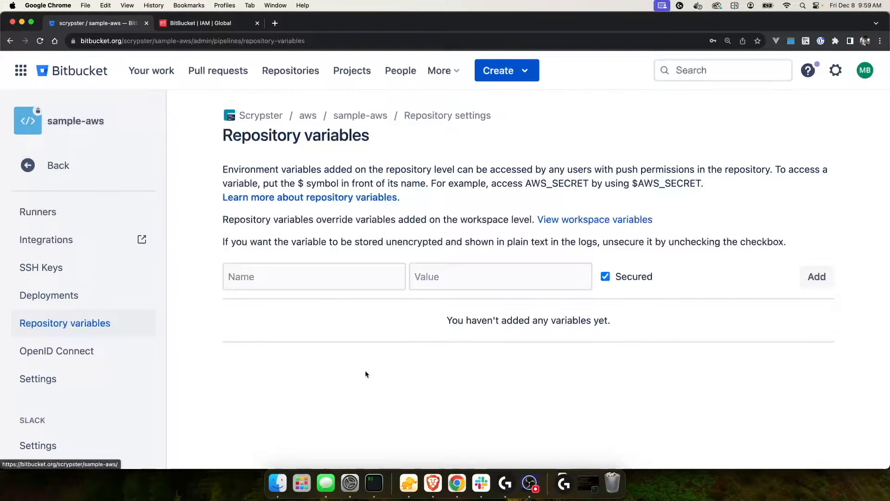
type("AWS_ARN")
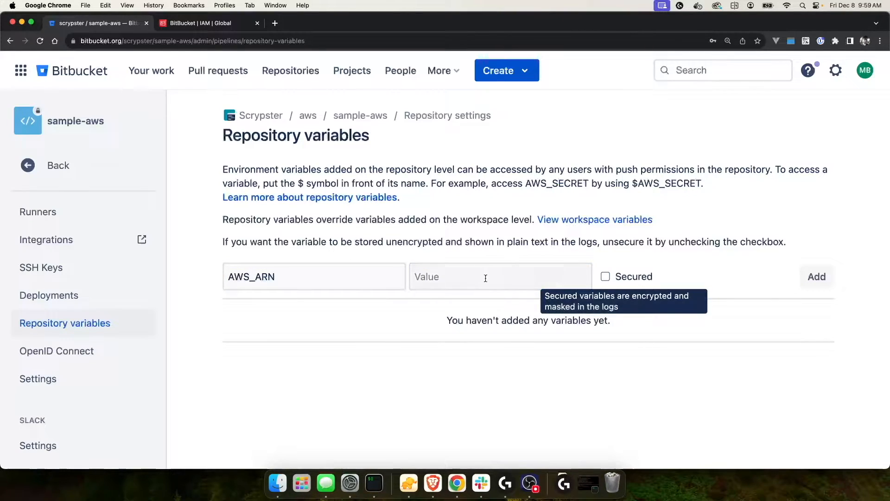
type("arn:aws:iam::504262955777:role/BitBucket")
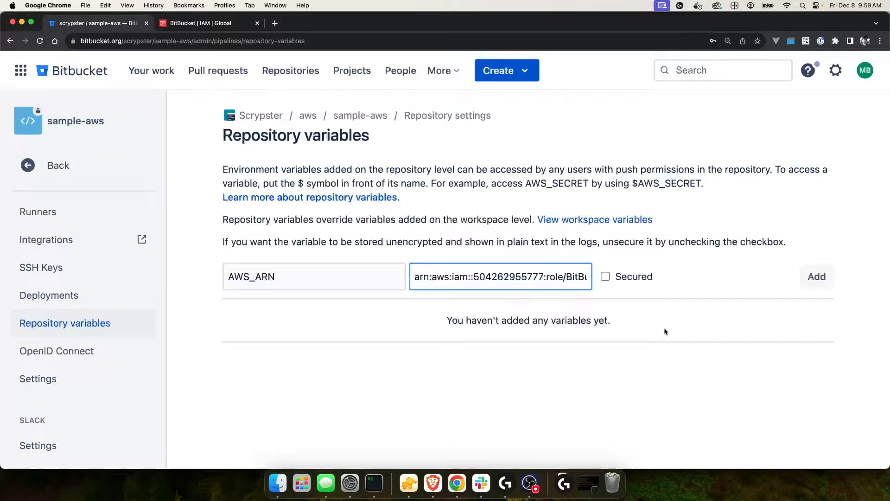
mouse_move(565, 308)
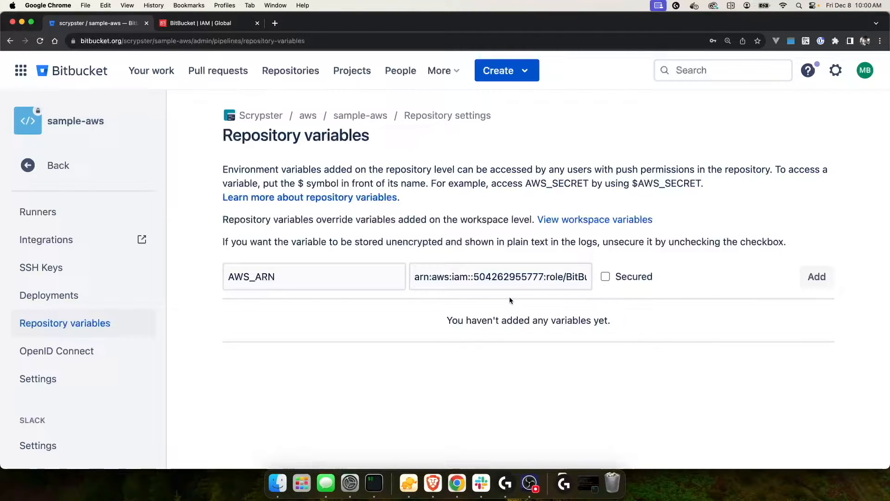
left_click(500, 277)
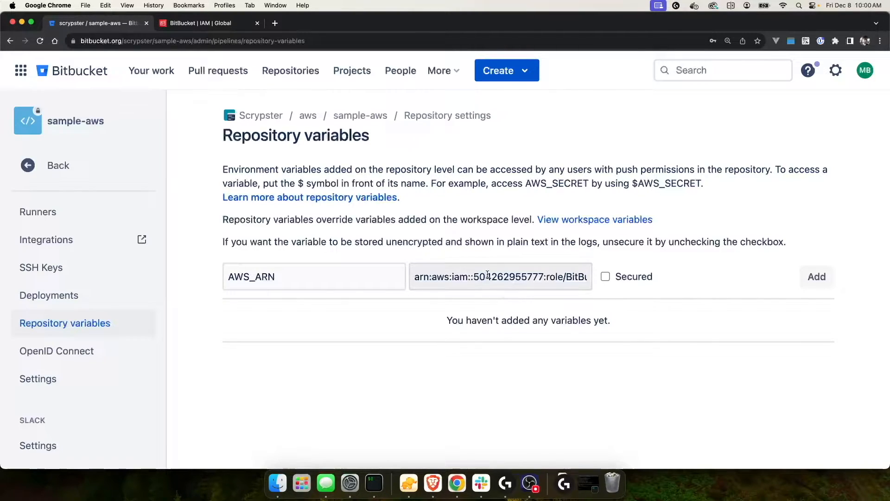
double_click(507, 277)
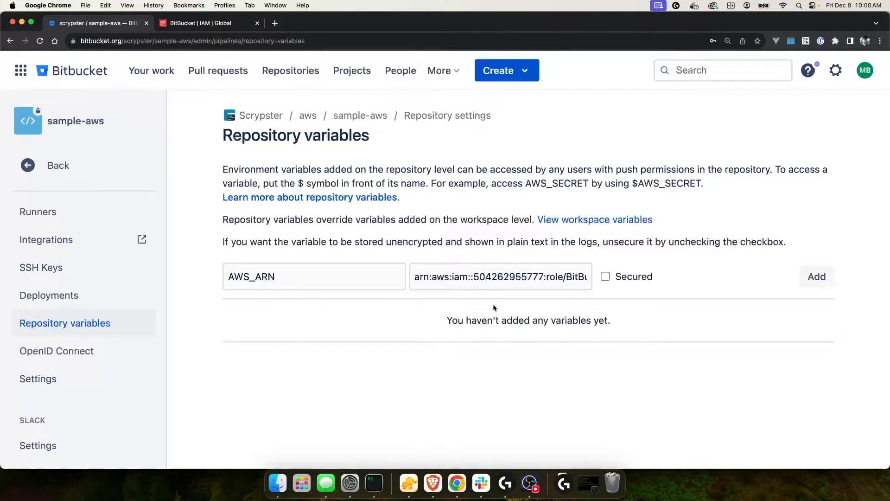
left_click(604, 277)
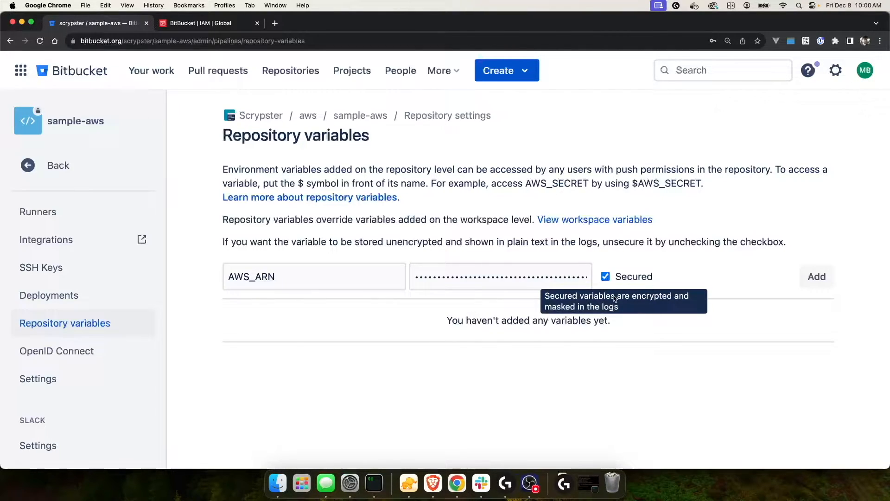
left_click(500, 277)
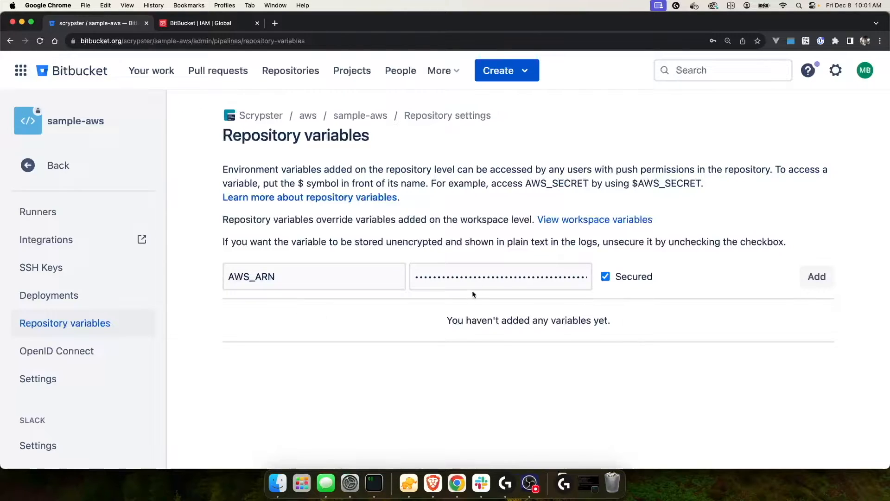
mouse_move(657, 320)
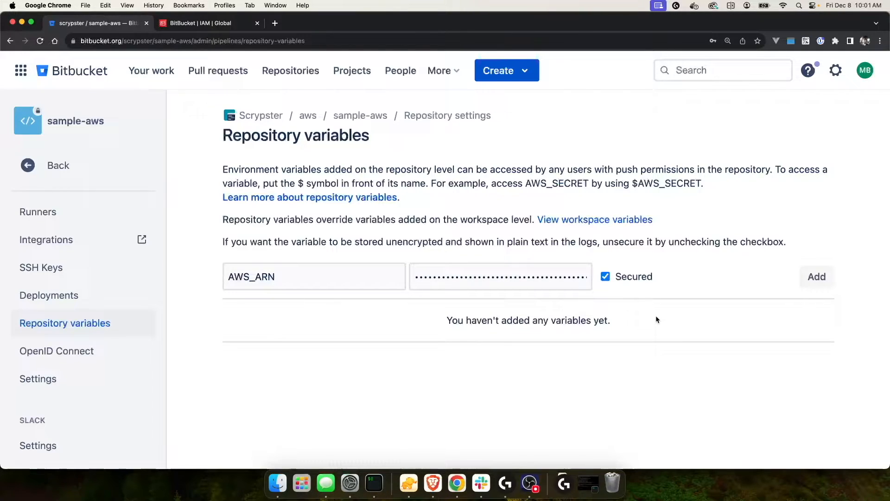
left_click(816, 277)
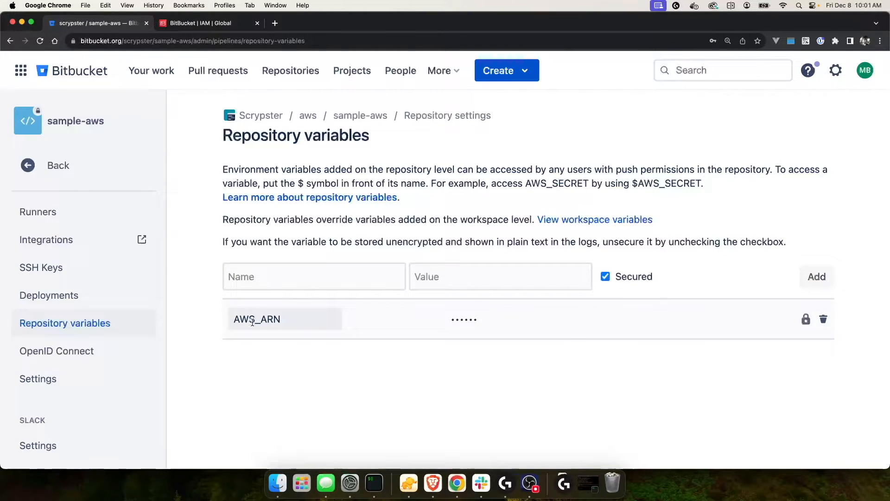
mouse_move(289, 390)
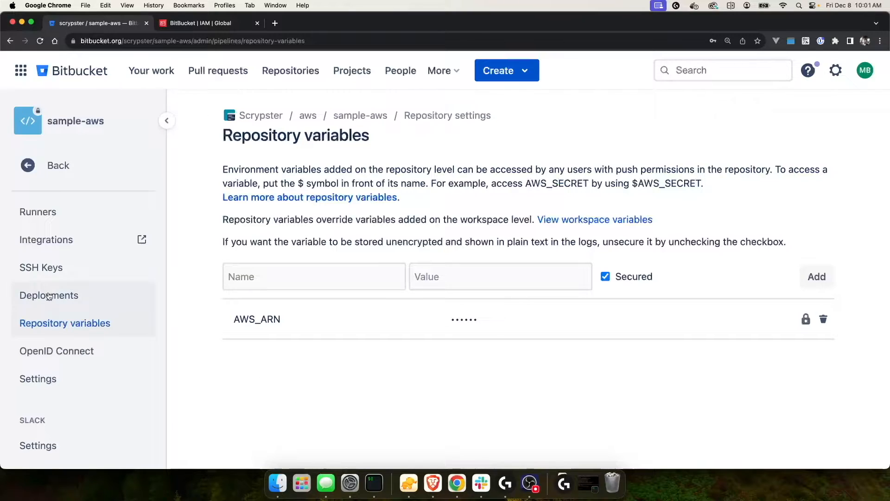
- Expand the empty Test deployment environment, then get the sample-aws clone command
left_click(49, 295)
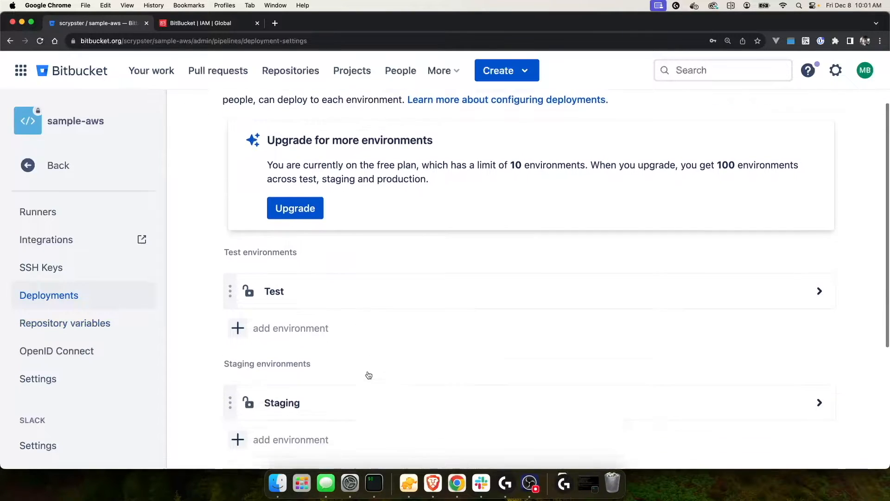
scroll("down", 3)
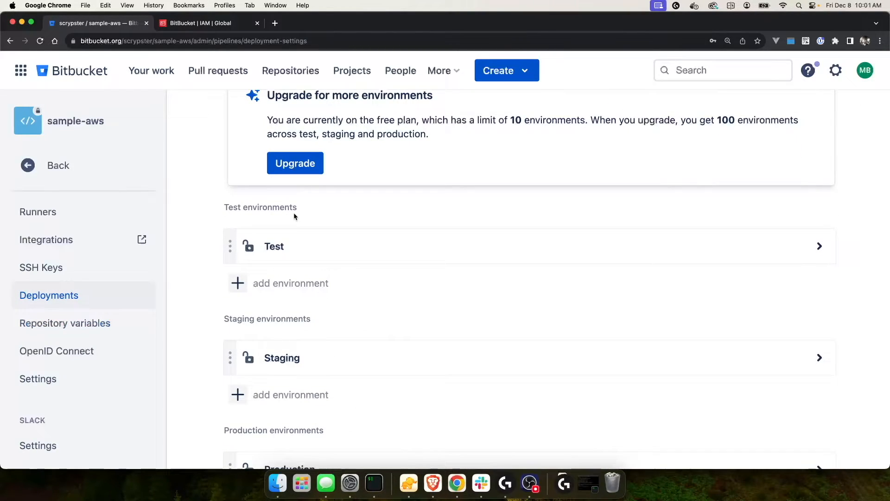
scroll("down", 3)
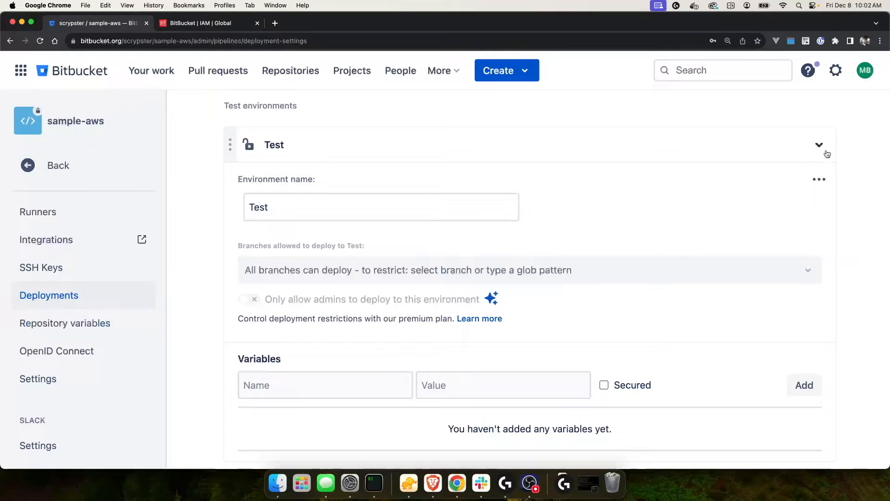
left_click(820, 144)
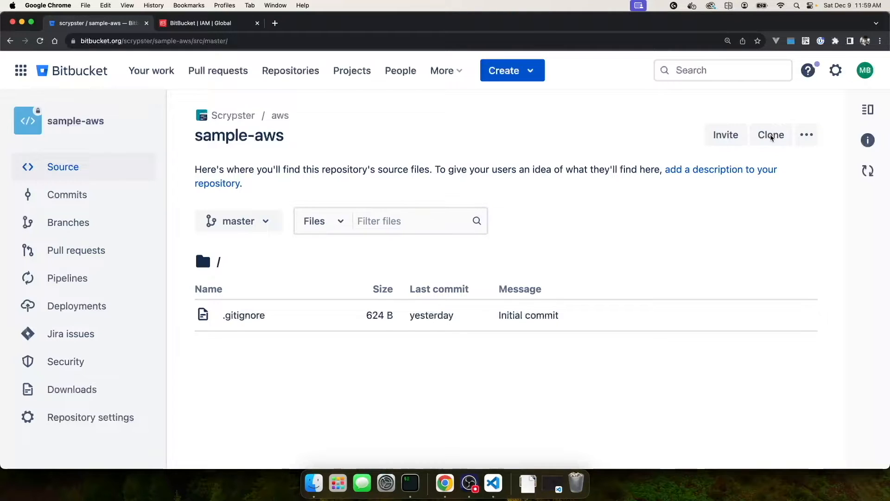
left_click(771, 135)
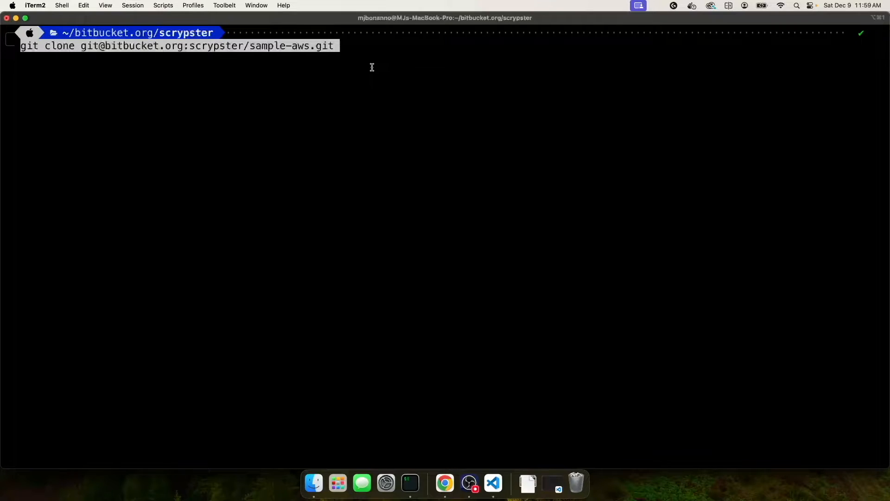
mouse_move(375, 64)
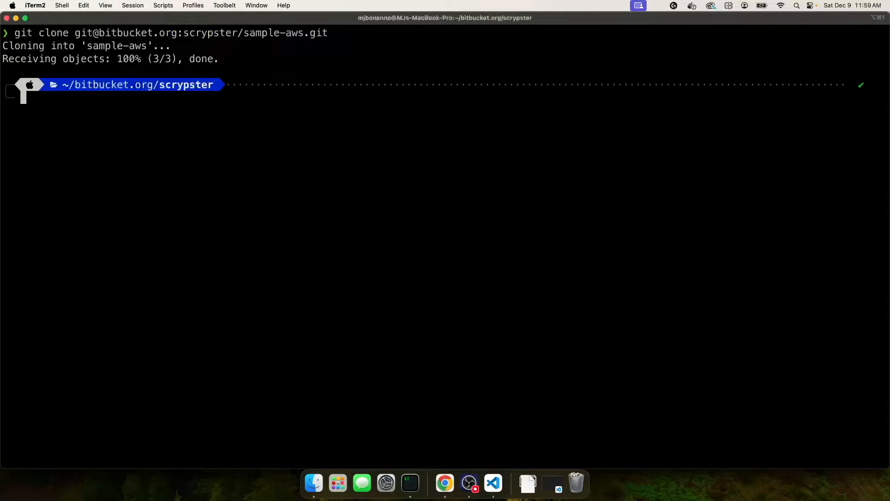
- Clone sample-aws and cd into its folder in iTerm2, then bring up VS Code
type("cd sample-aws")
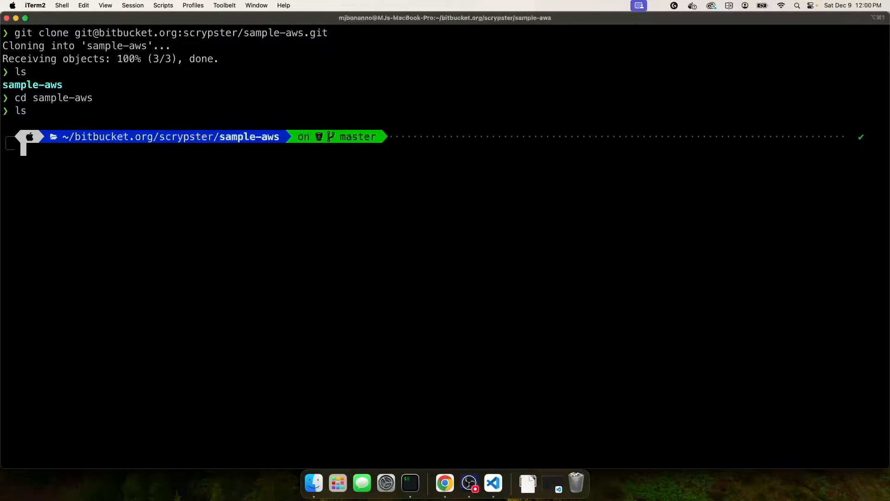
mouse_move(493, 484)
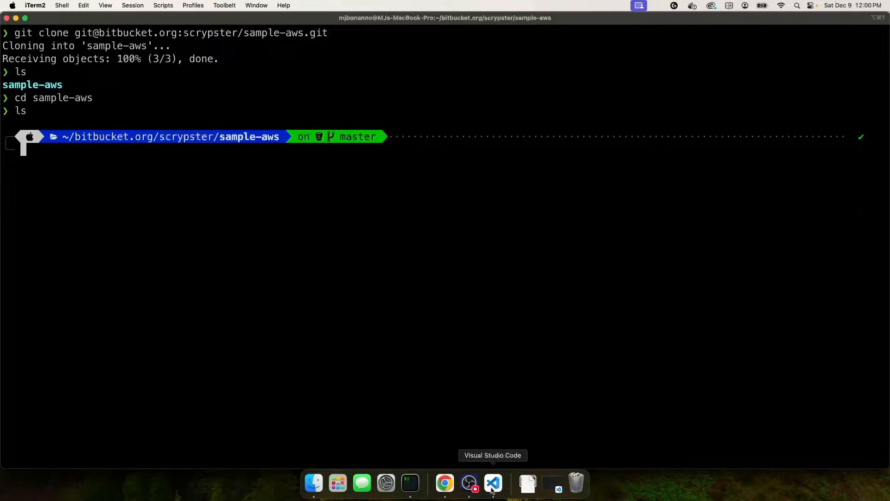
left_click(493, 483)
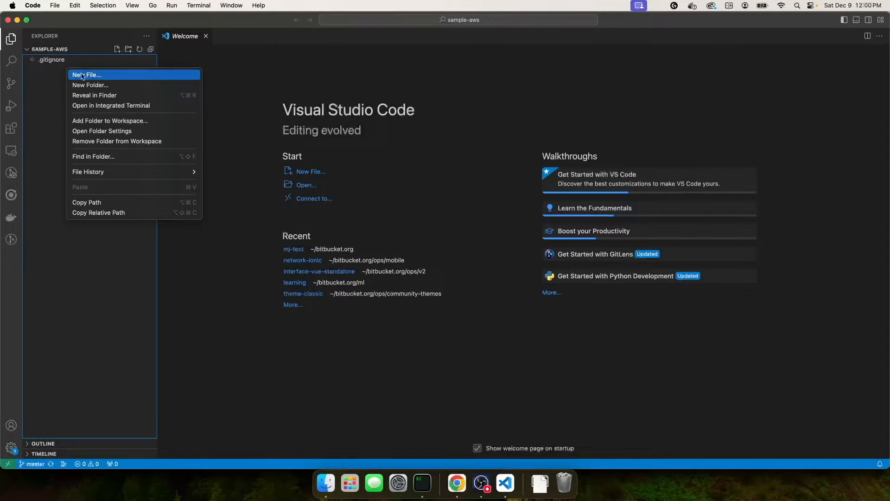
- Add a new file named bitbucket-pipelines.yml to the sample-aws project
left_click(86, 74)
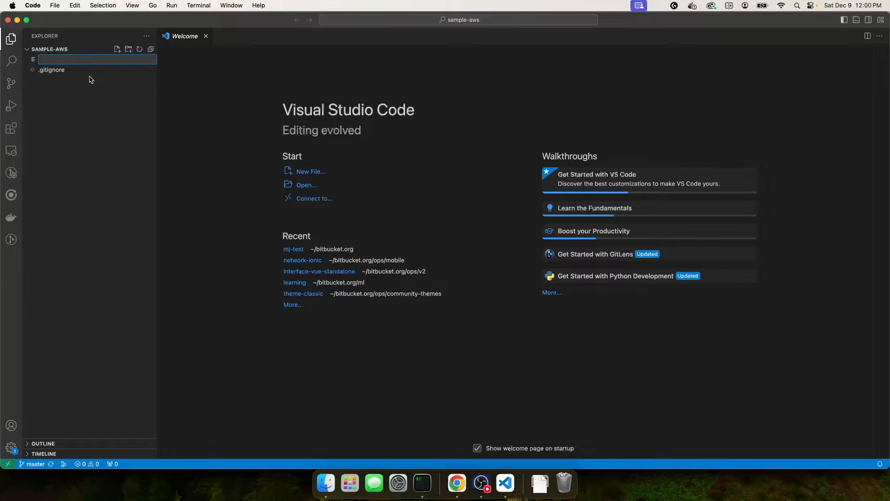
type("bitbucket-p")
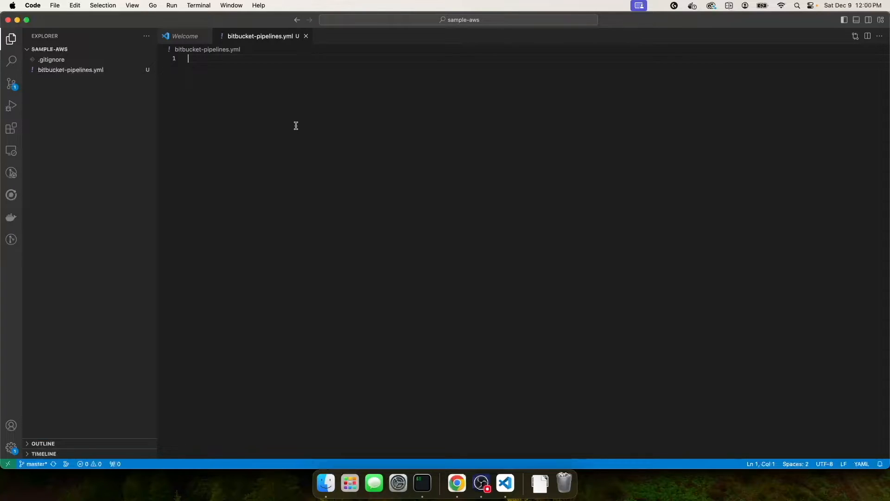
mouse_move(298, 134)
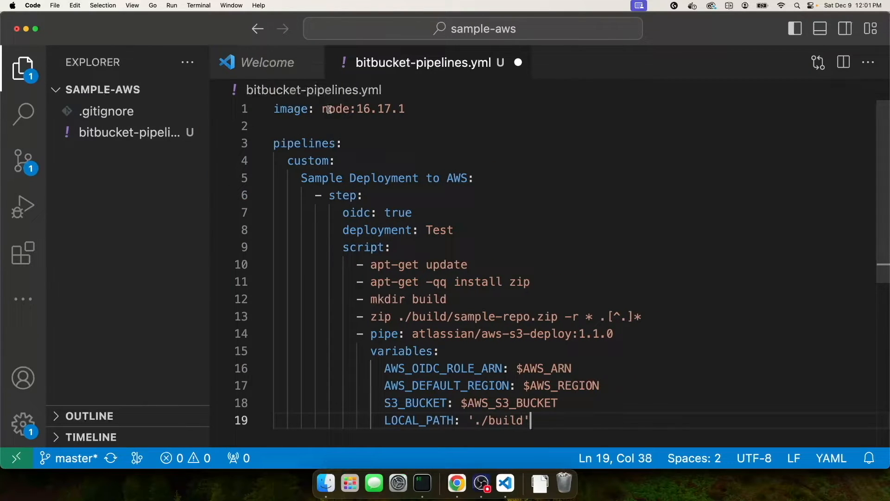
- Change the pipeline's node image version to 16.17.1
double_click(291, 108)
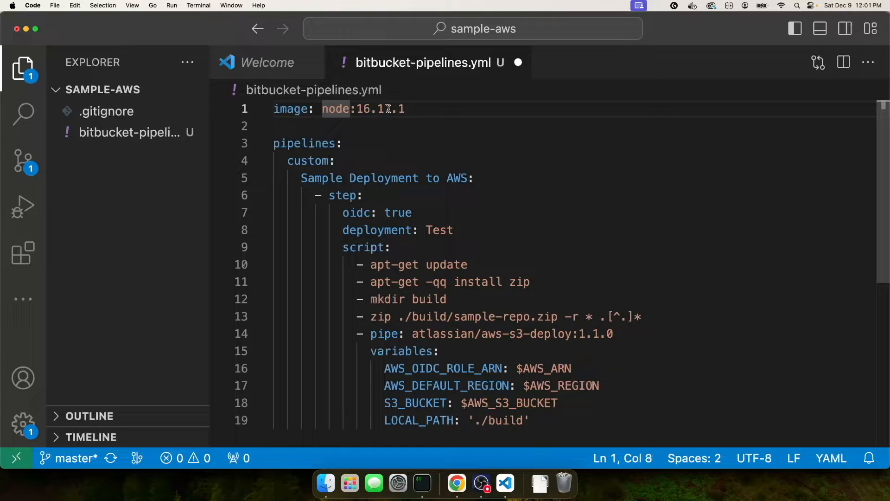
type("7")
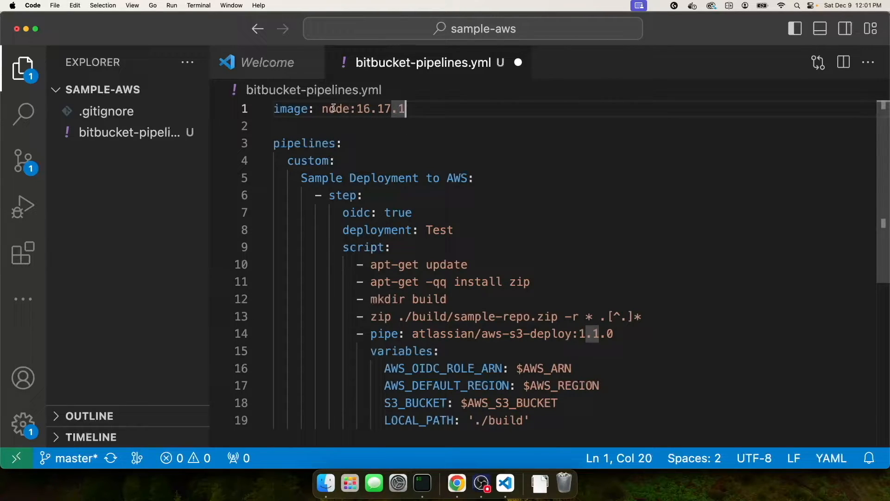
mouse_move(425, 111)
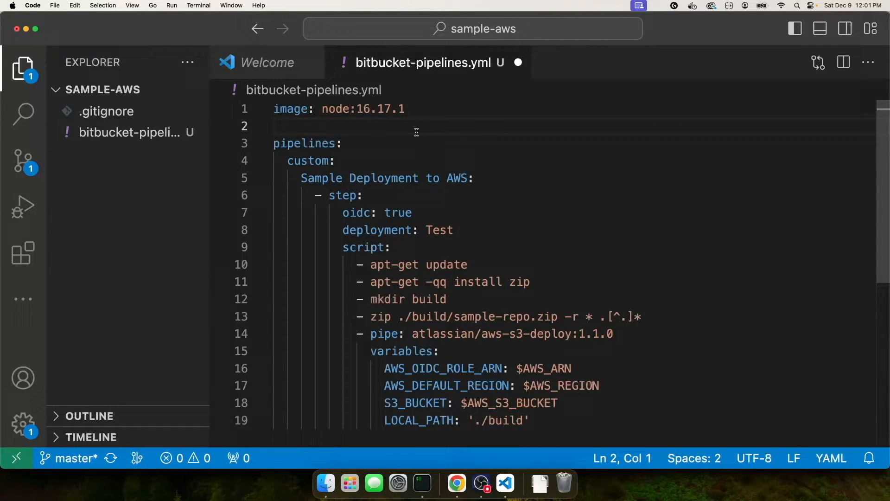
left_click(275, 126)
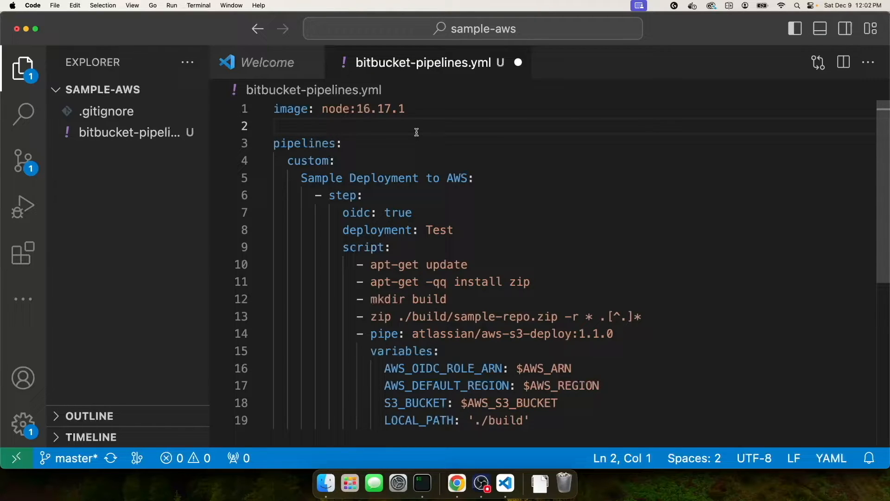
- Review the pipelines, step, deployment: Test and AWS_ARN entries in the YAML
left_click(281, 143)
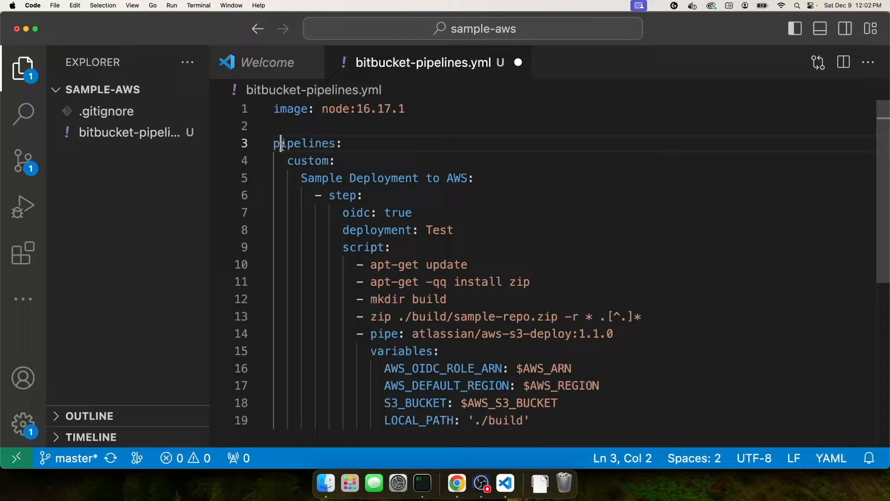
double_click(304, 143)
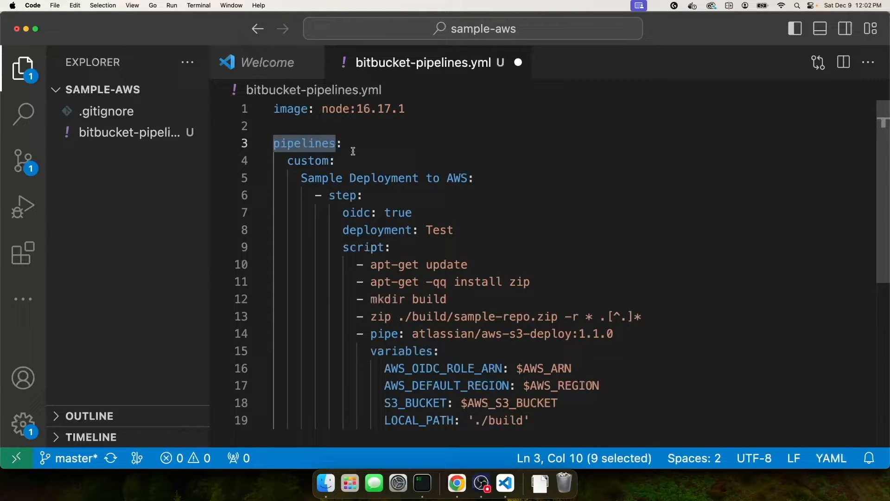
double_click(308, 160)
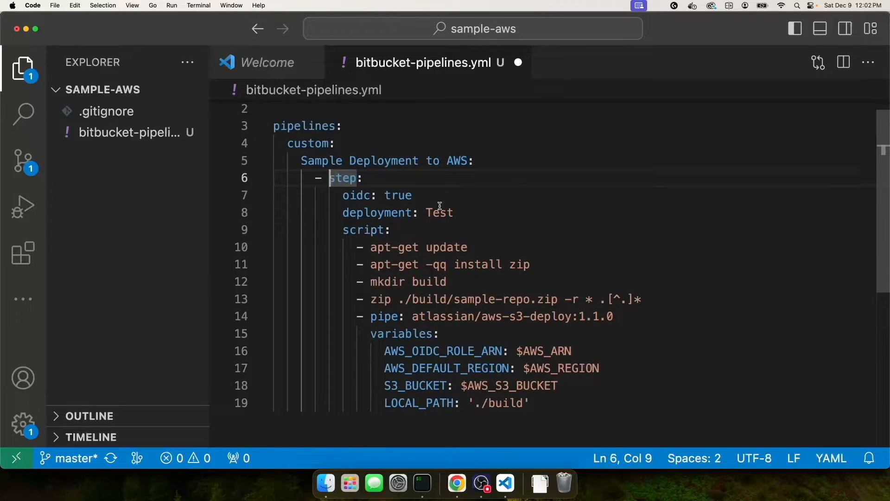
scroll("down", 3)
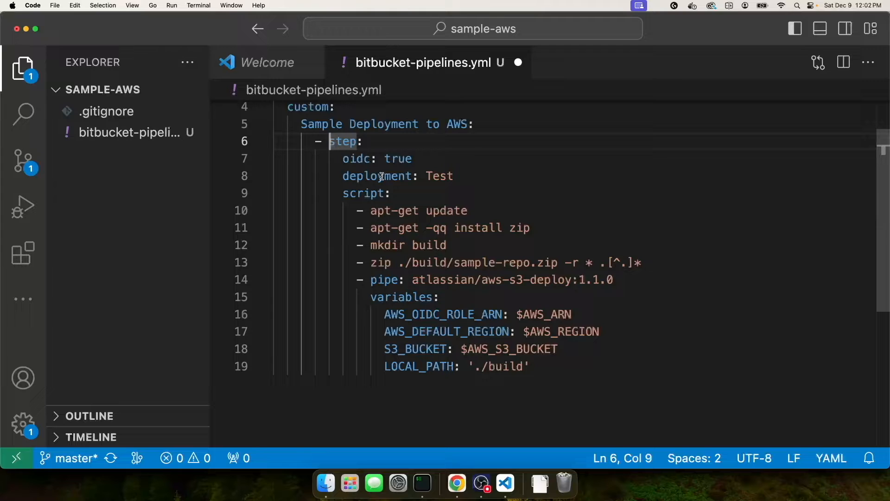
double_click(377, 177)
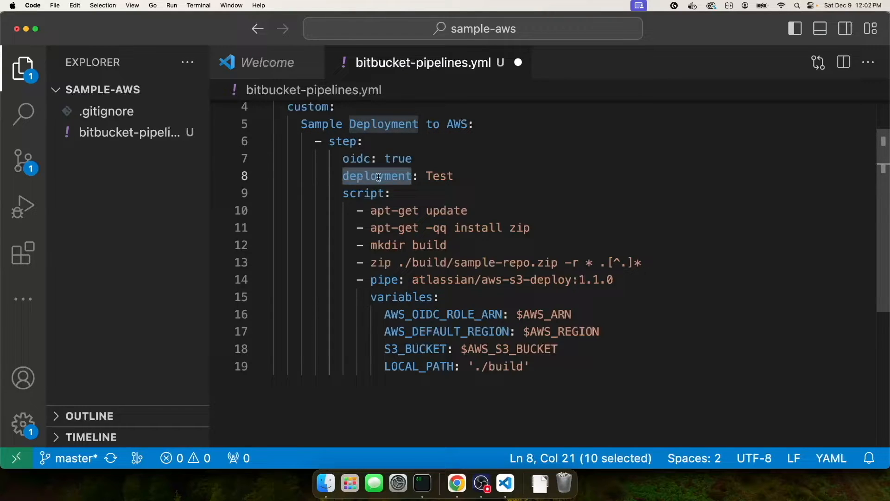
double_click(440, 177)
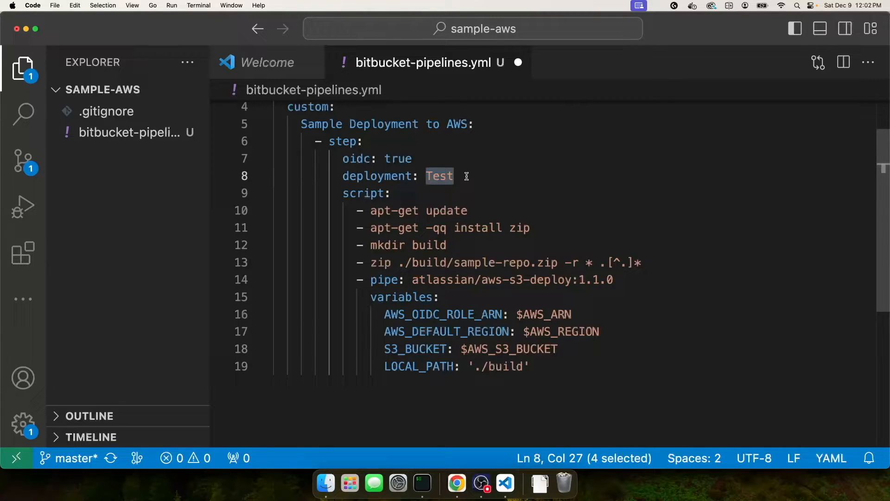
mouse_move(344, 193)
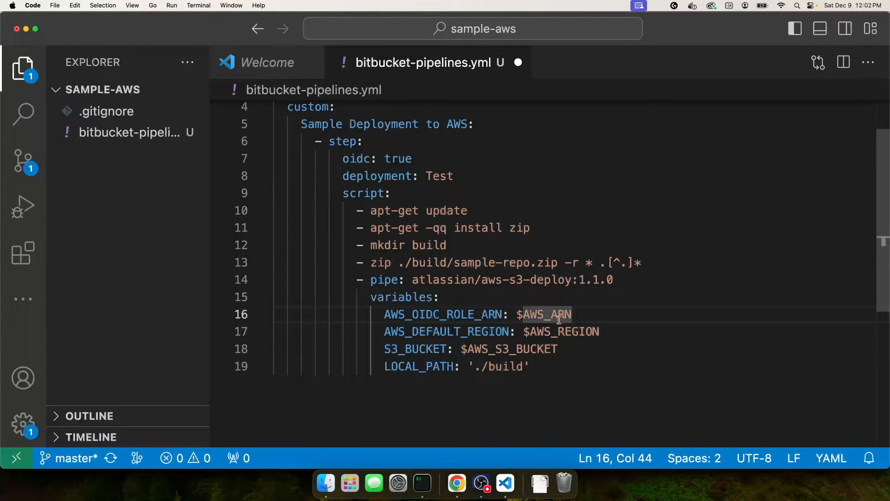
double_click(439, 177)
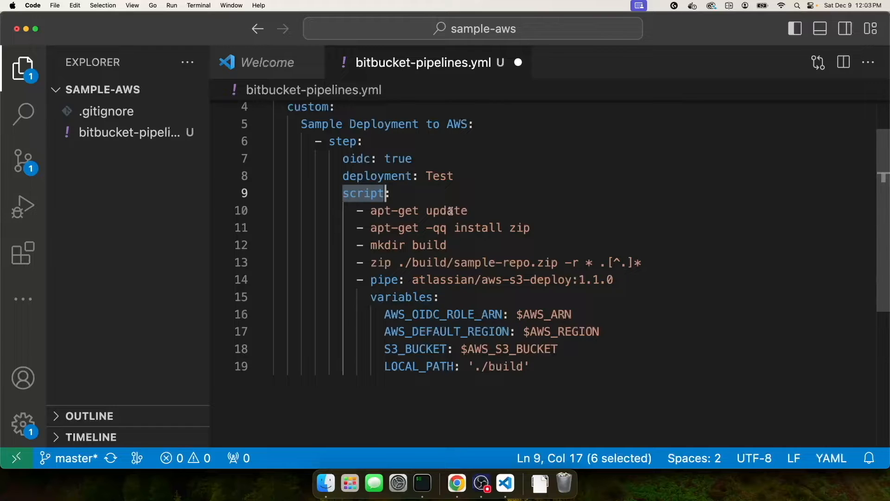
mouse_move(402, 230)
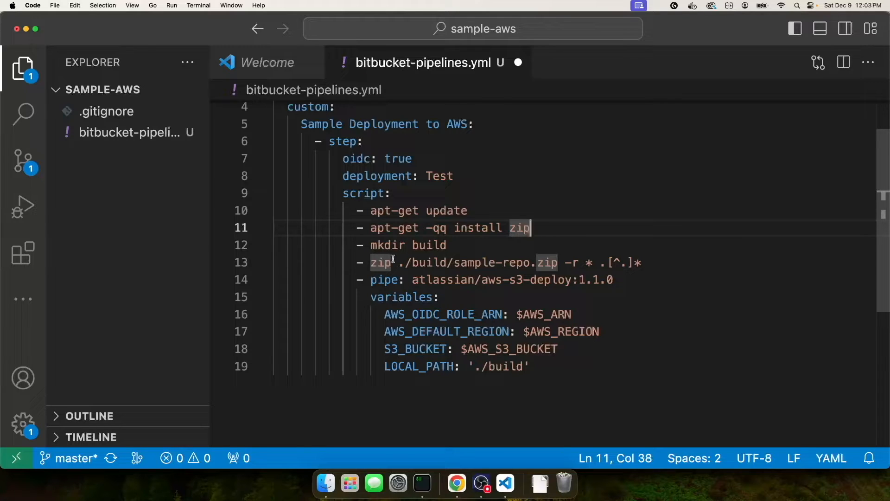
double_click(380, 262)
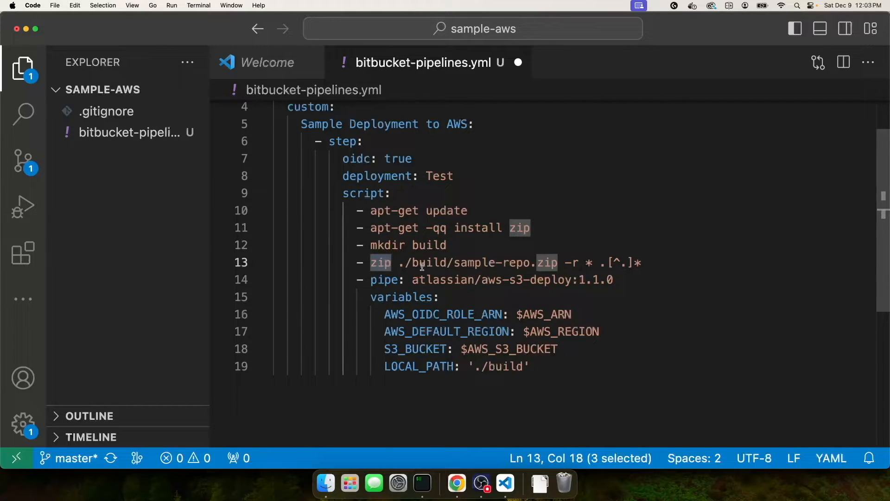
double_click(429, 262)
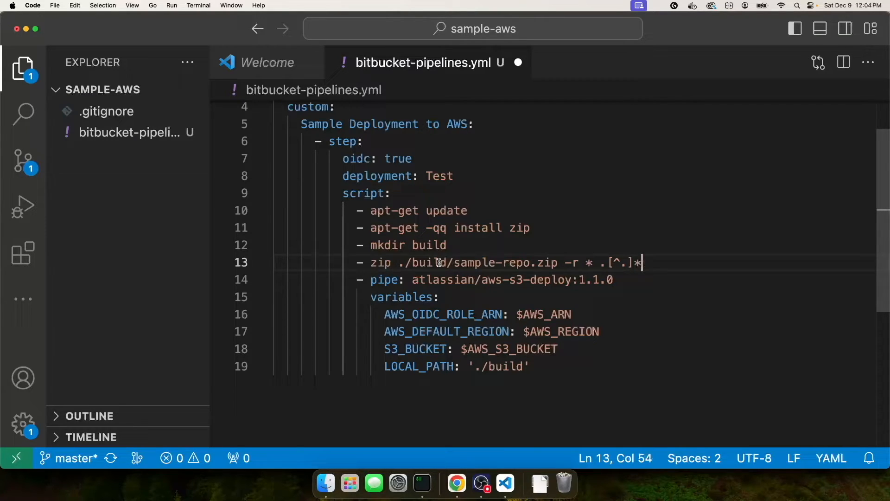
double_click(428, 262)
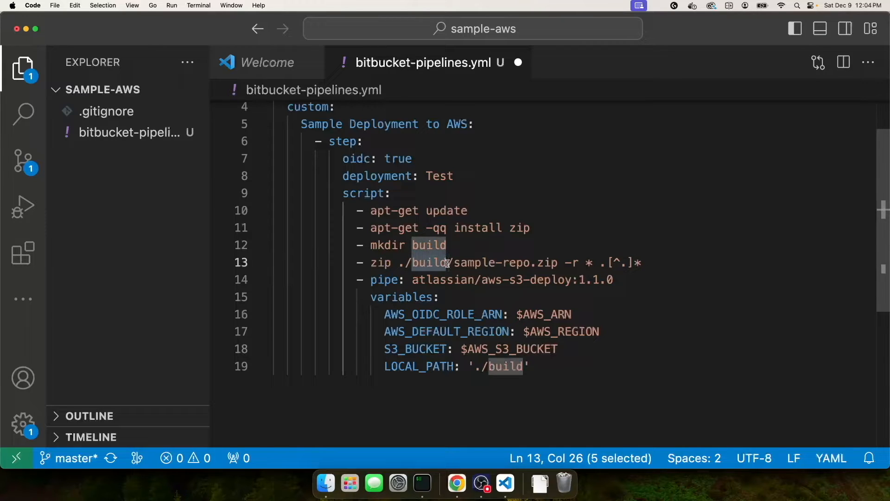
double_click(492, 263)
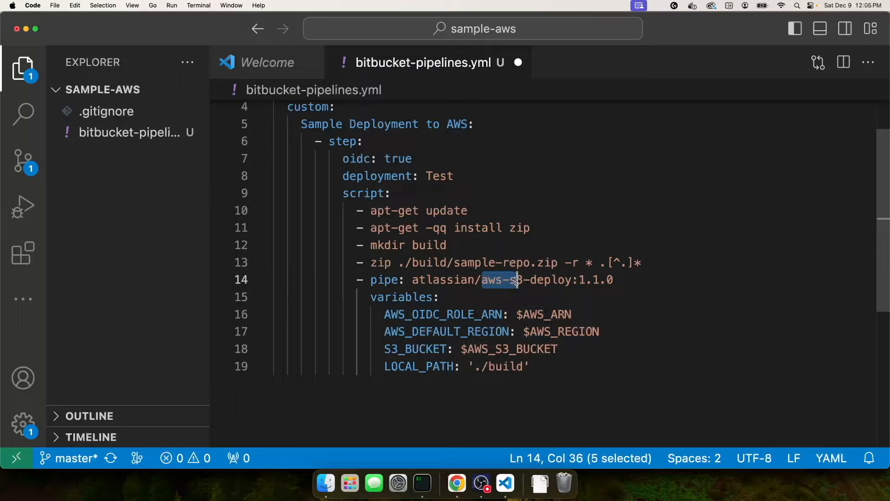
- Review the aws-s3-deploy pipe version and the AWS_ARN and S3_BUCKET variable references
left_click(580, 279)
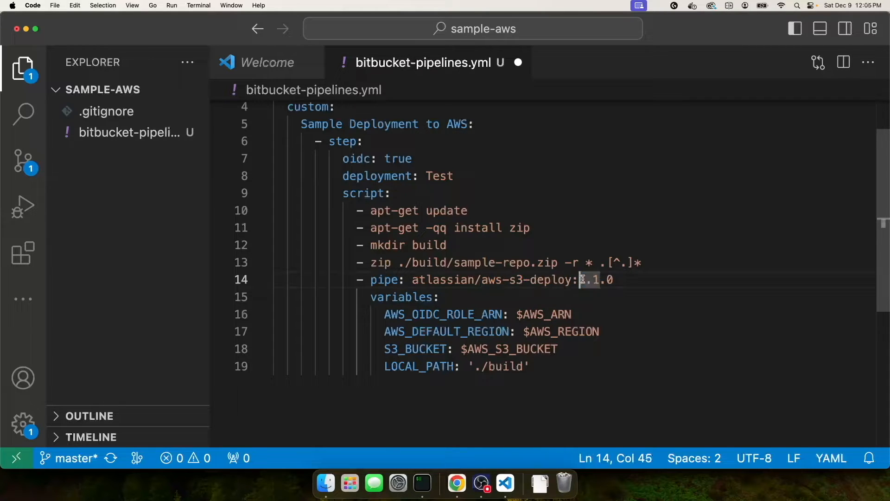
left_click_drag(580, 279, 613, 279)
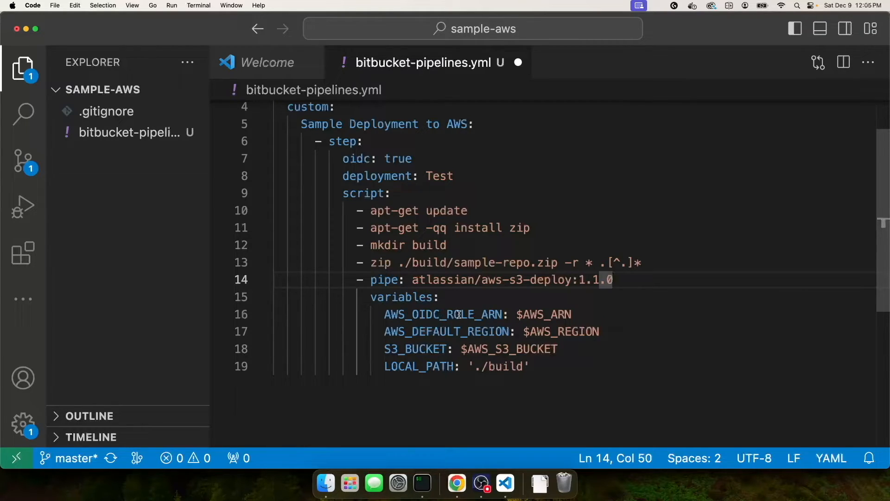
double_click(548, 314)
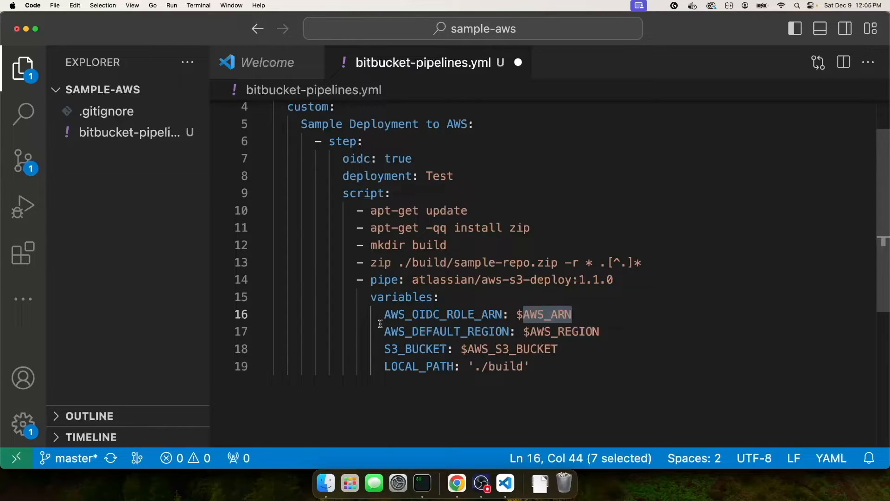
double_click(446, 331)
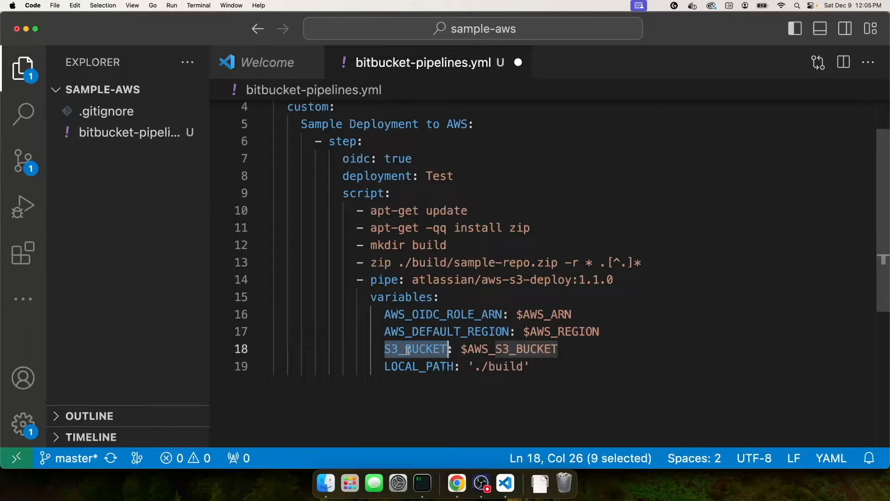
left_click(521, 349)
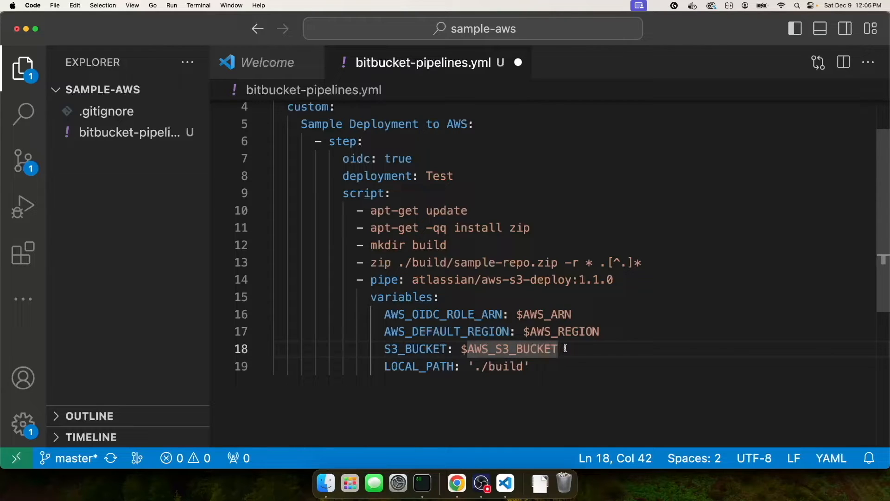
- Check the ./build LOCAL_PATH and sample-repo archive name, then open Bitbucket repository settings
double_click(418, 366)
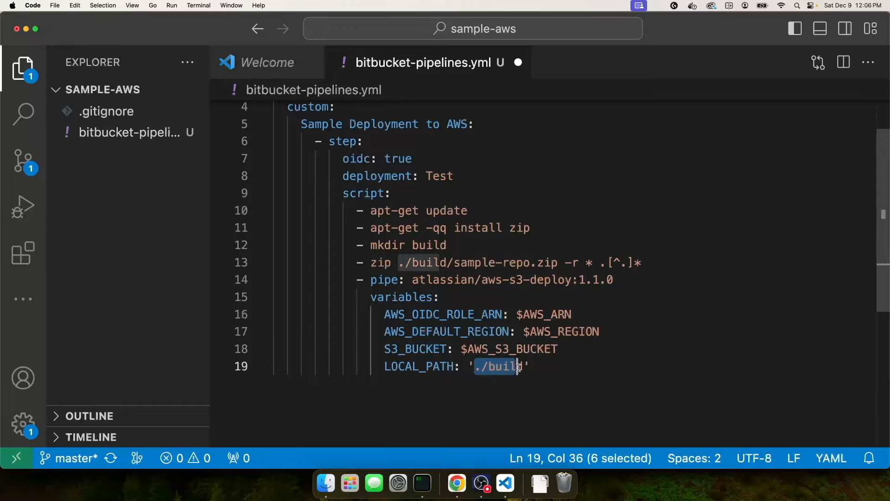
key("shift+Right")
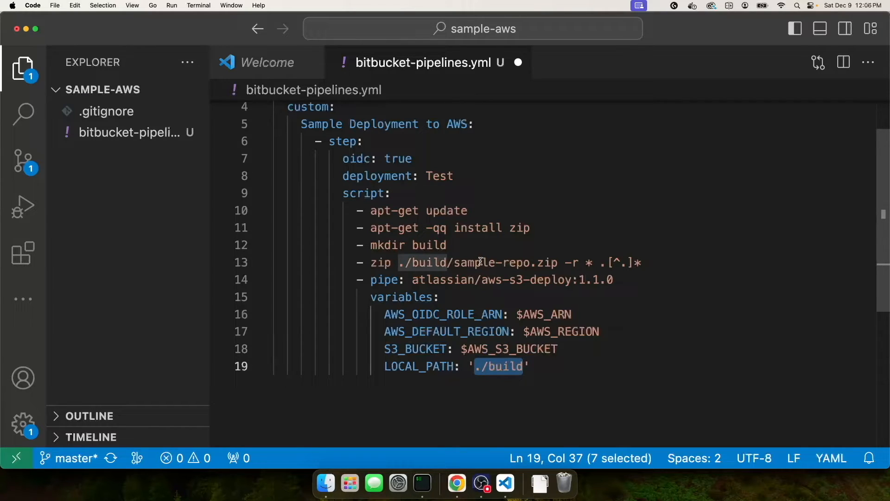
double_click(494, 262)
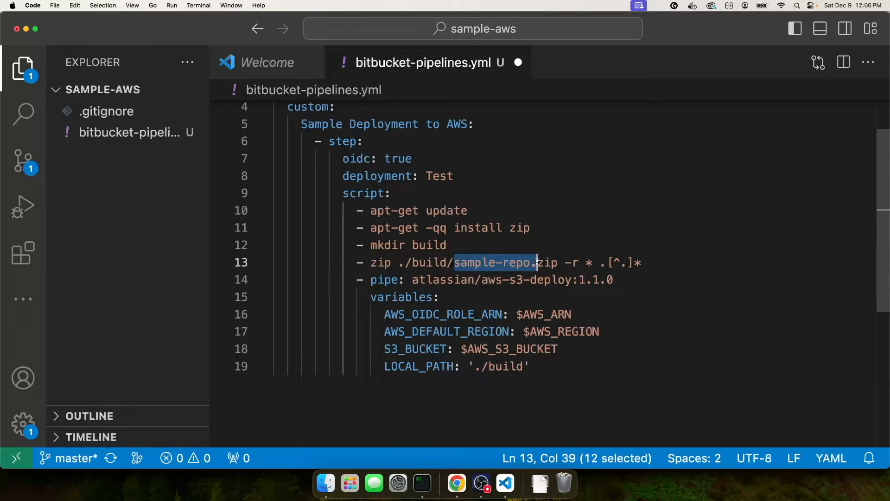
double_click(561, 332)
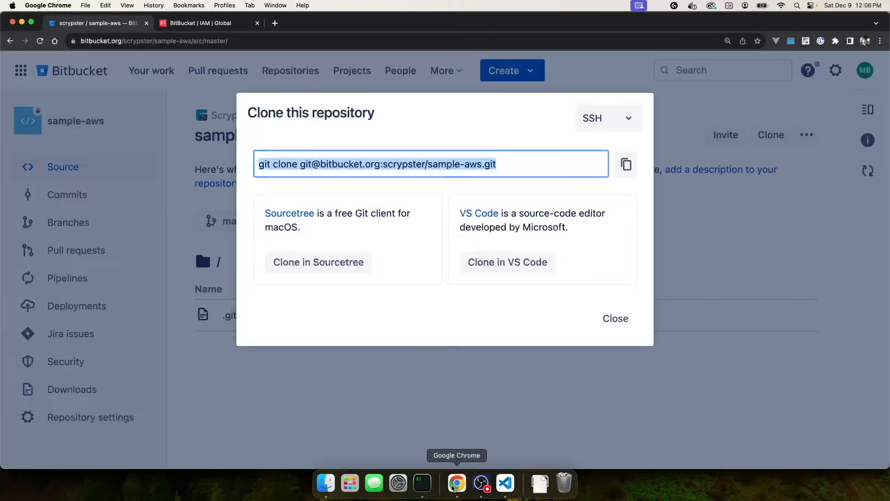
left_click(615, 318)
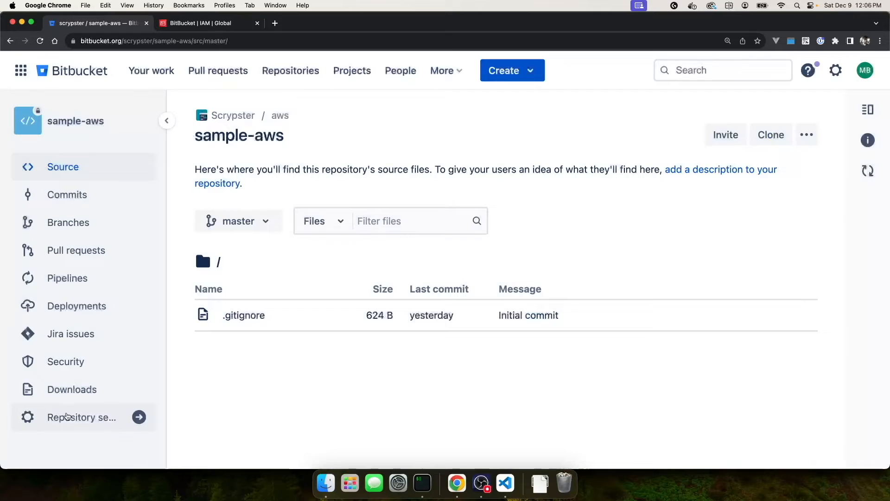
left_click(81, 417)
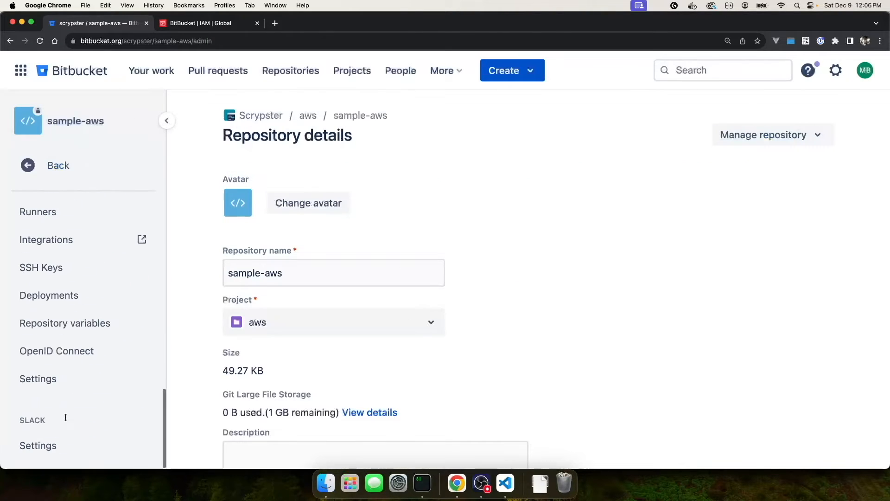
mouse_move(49, 296)
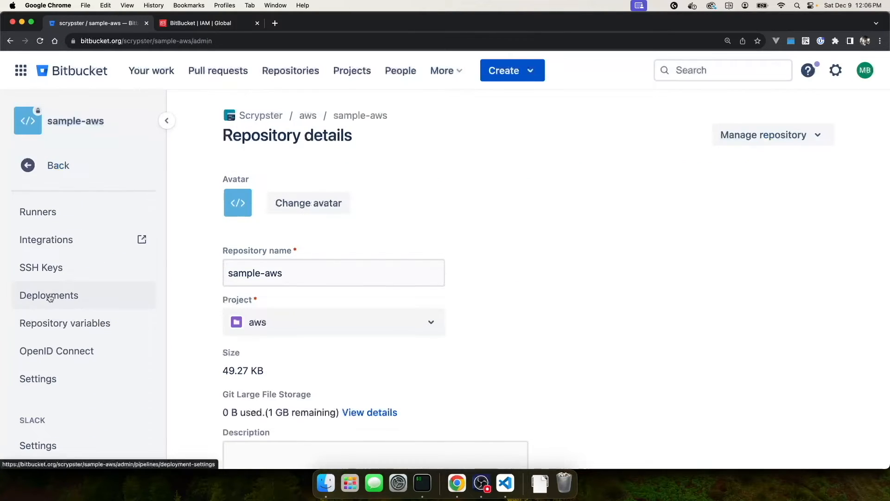
- Look over the Test deployment environment in Bitbucket, then return to bitbucket-pipelines.yml
left_click(49, 295)
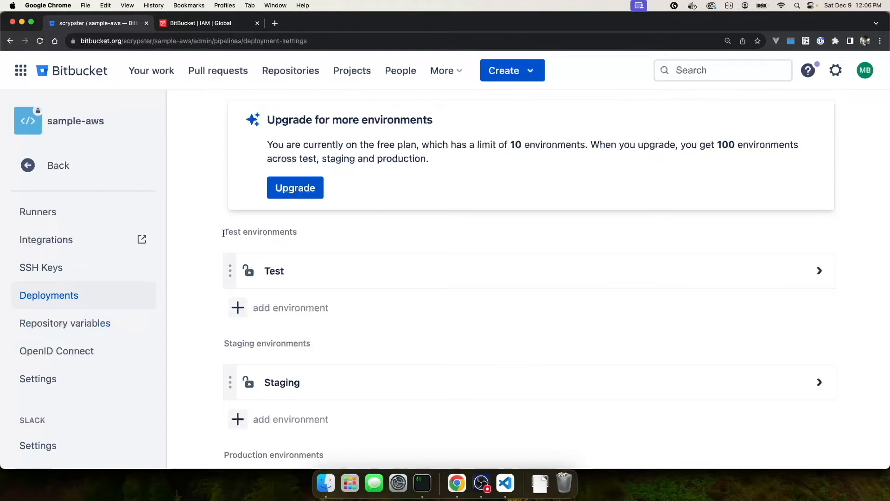
scroll("down", 3)
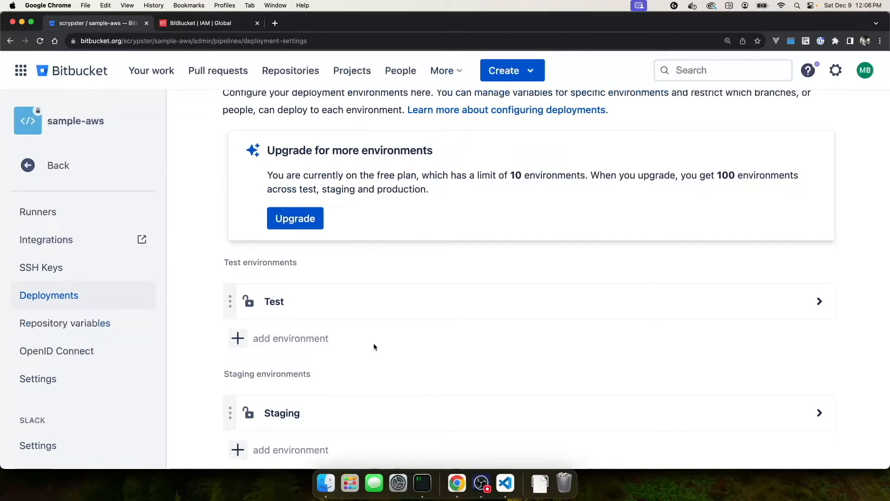
mouse_move(525, 283)
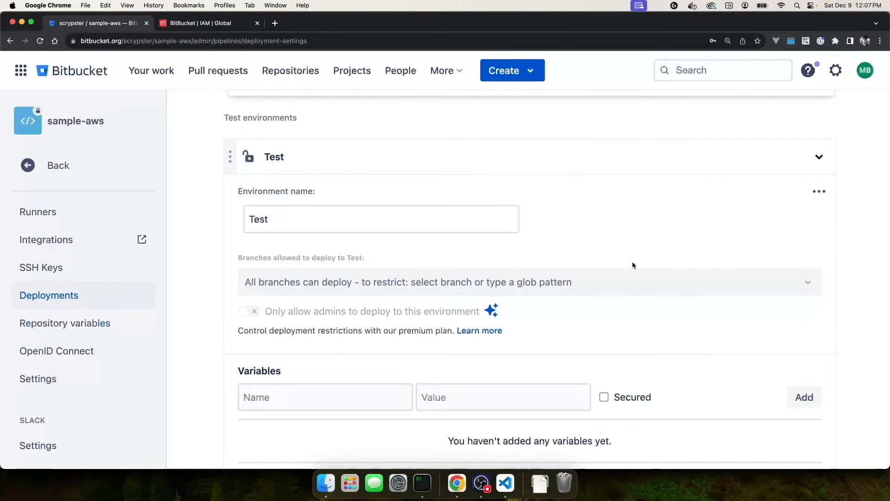
mouse_move(504, 483)
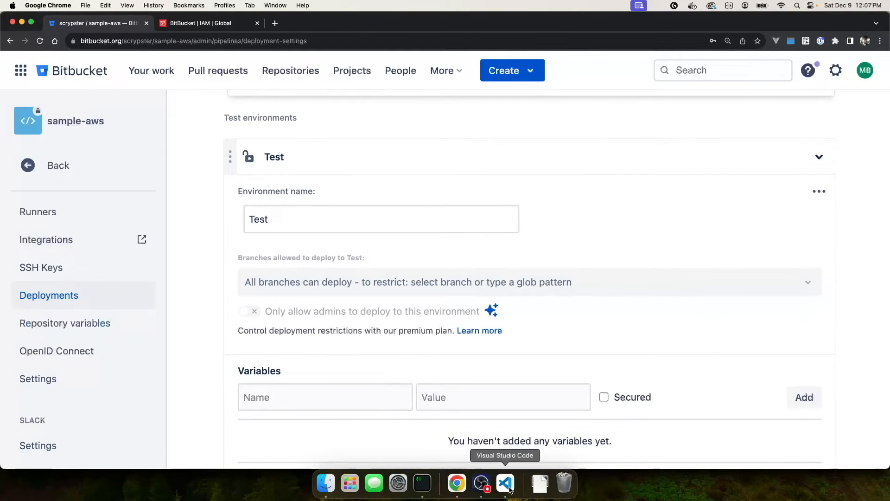
left_click(504, 483)
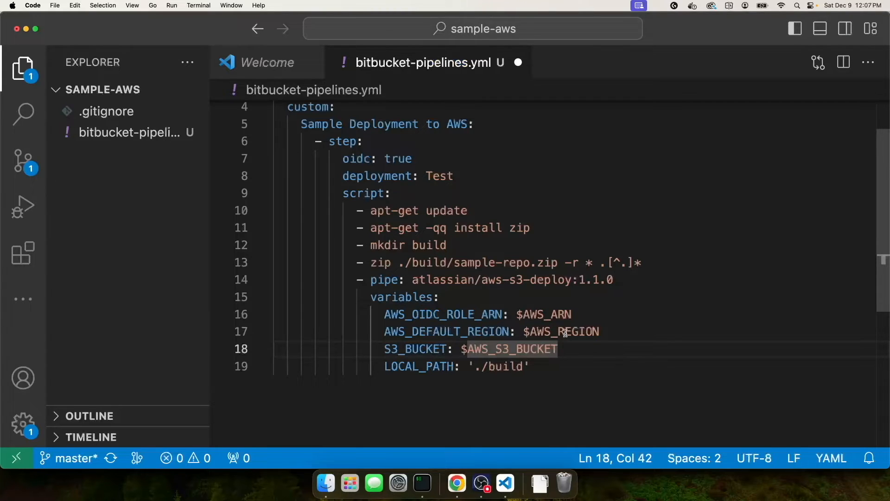
- Add the Test environment variable AWS_REGION with value us-east-1
double_click(564, 332)
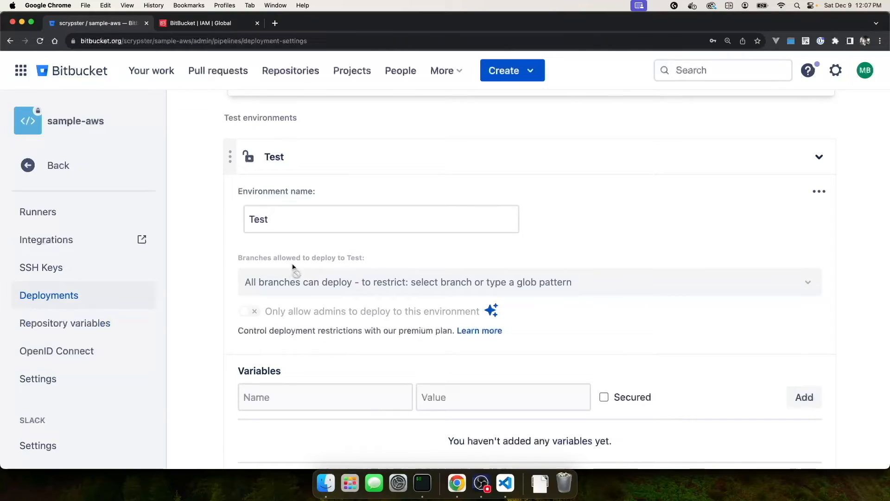
type("AWS_REGION")
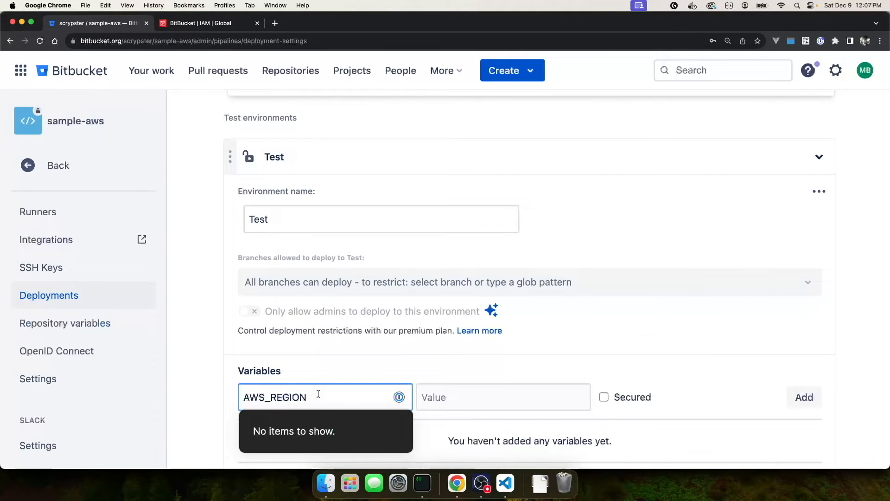
left_click(501, 396)
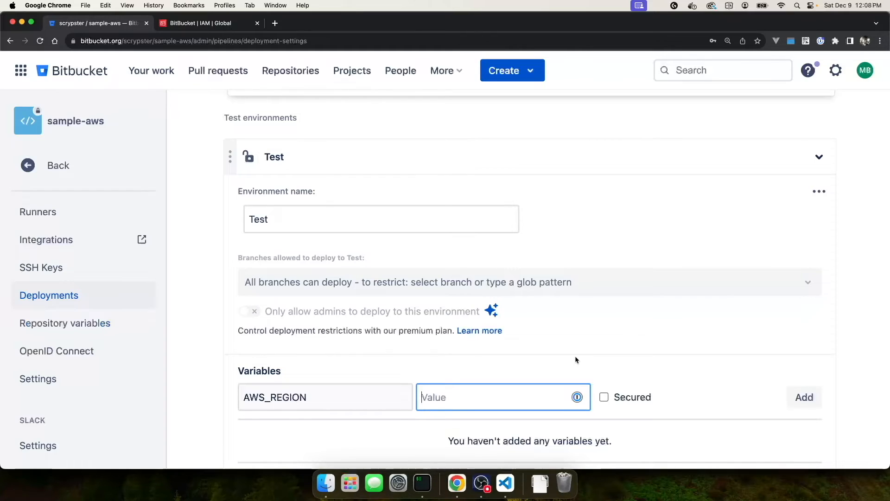
type("us-ea")
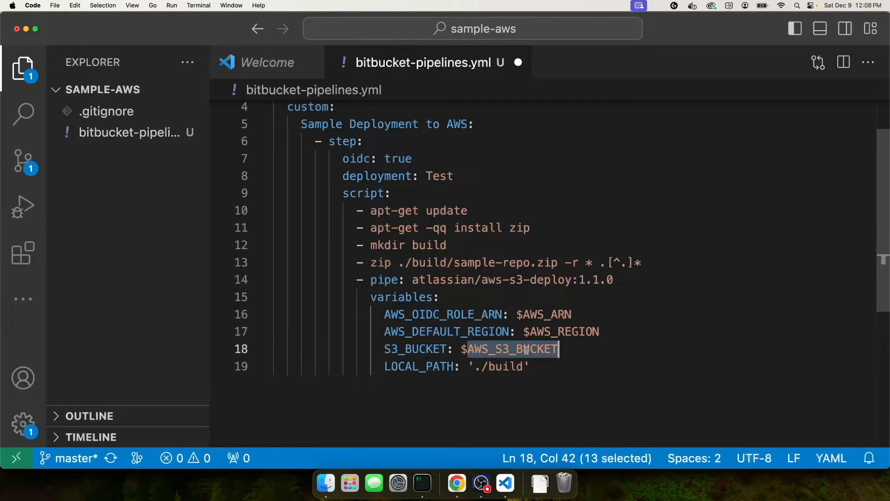
mouse_move(455, 483)
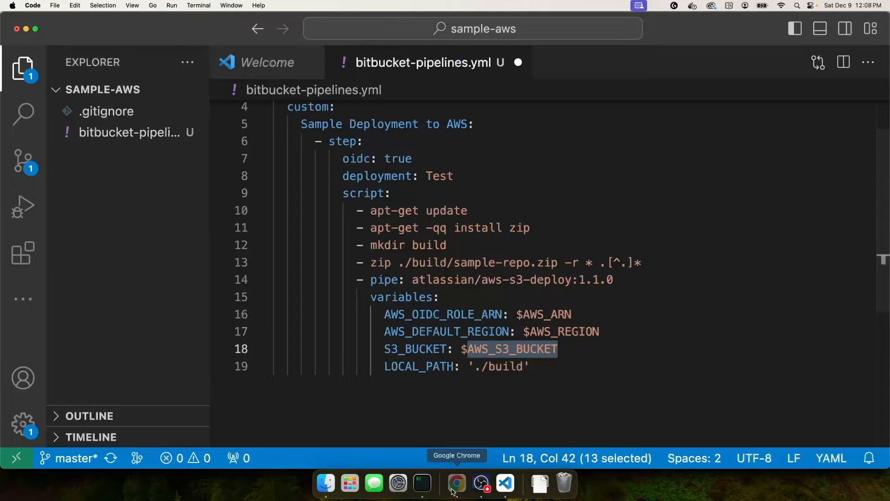
- Add the unsecured AWS_S3_BUCKET variable with value scrypster-bitbucket
left_click(456, 483)
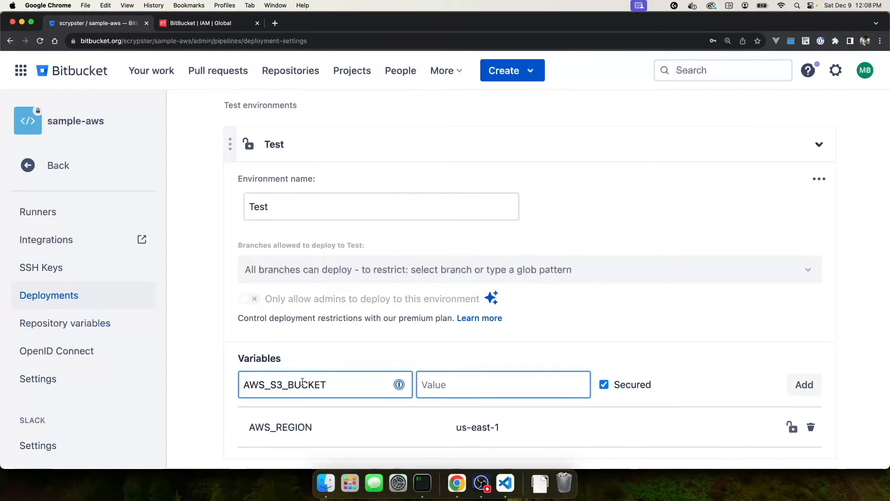
left_click(603, 385)
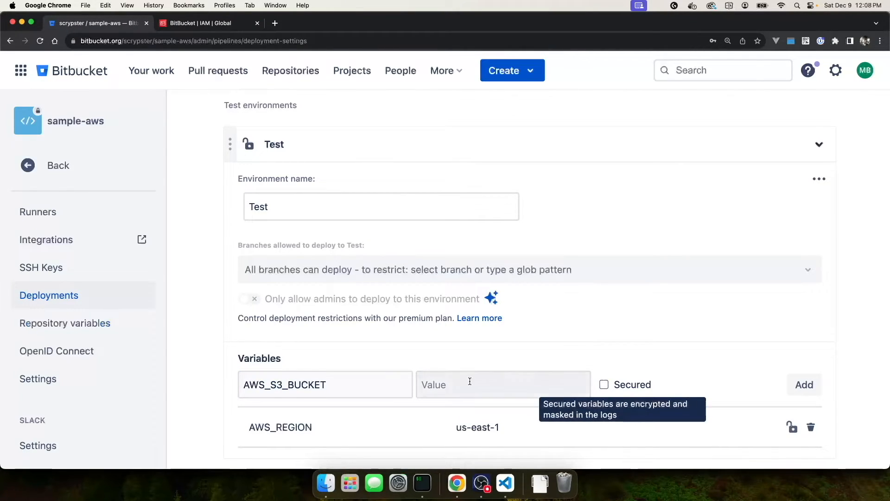
left_click(503, 385)
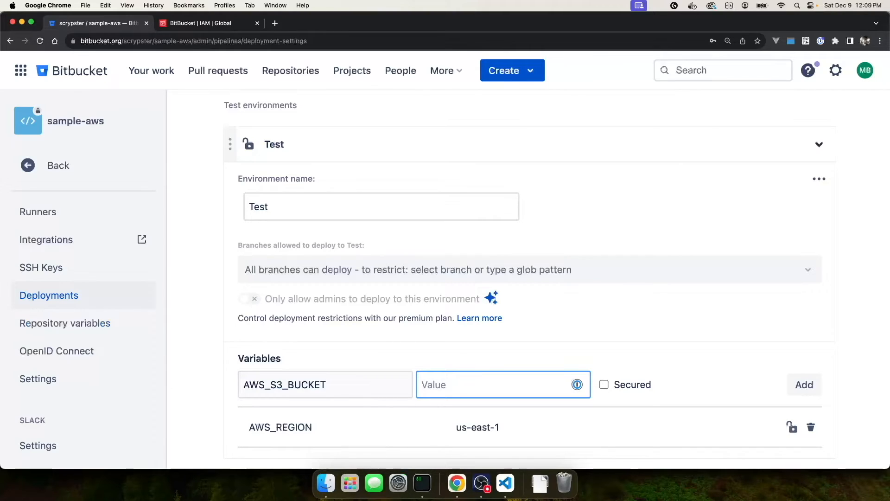
type("s")
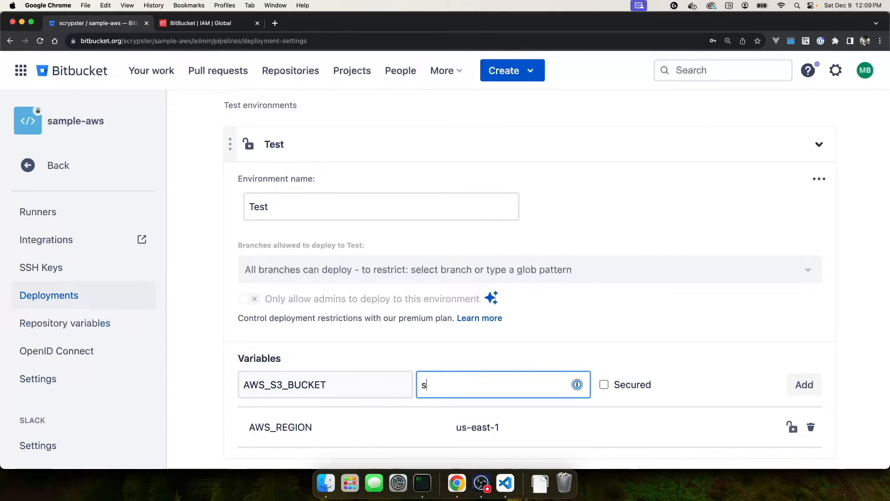
type("crypster-bitbu")
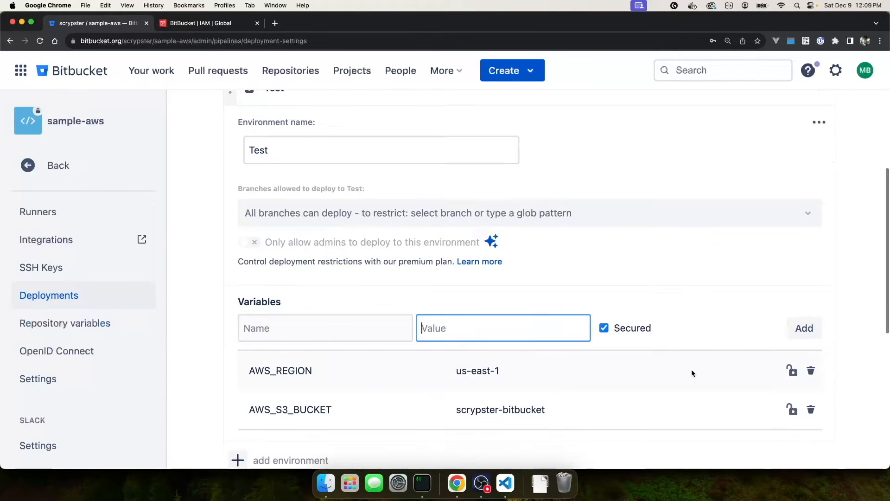
left_click(280, 370)
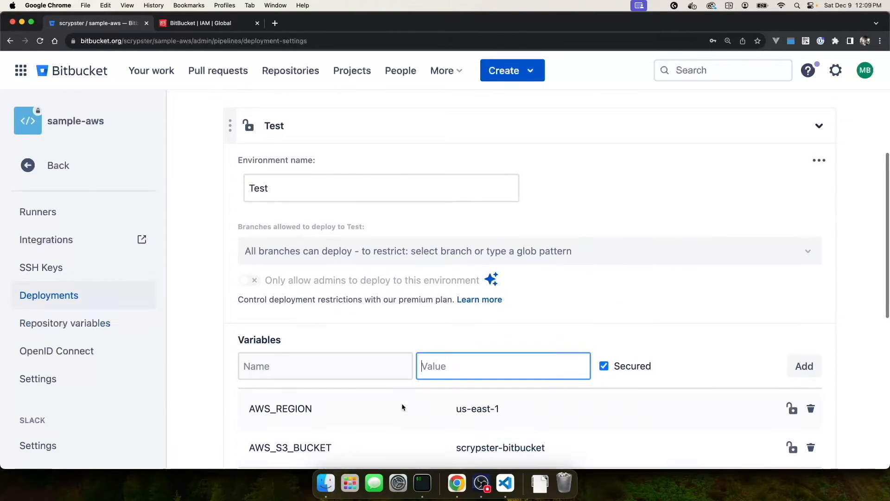
mouse_move(65, 322)
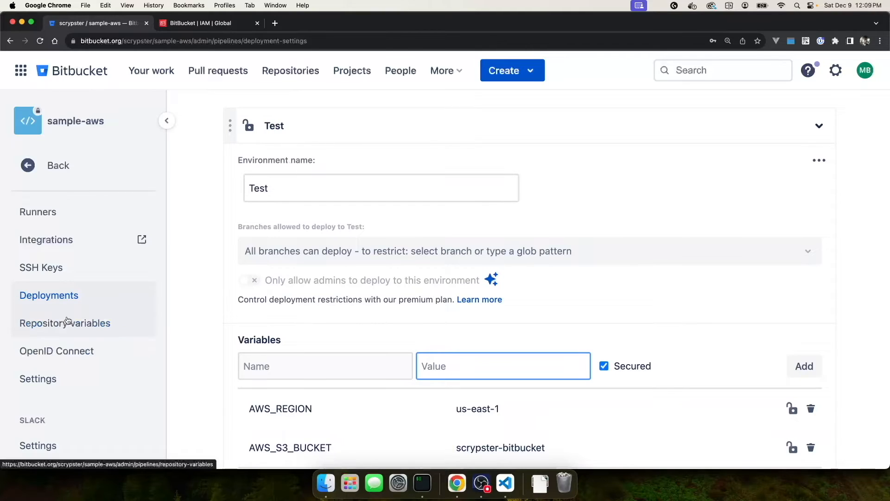
- Confirm AWS_ARN is listed under Repository variables, then head back to deployment settings
left_click(65, 323)
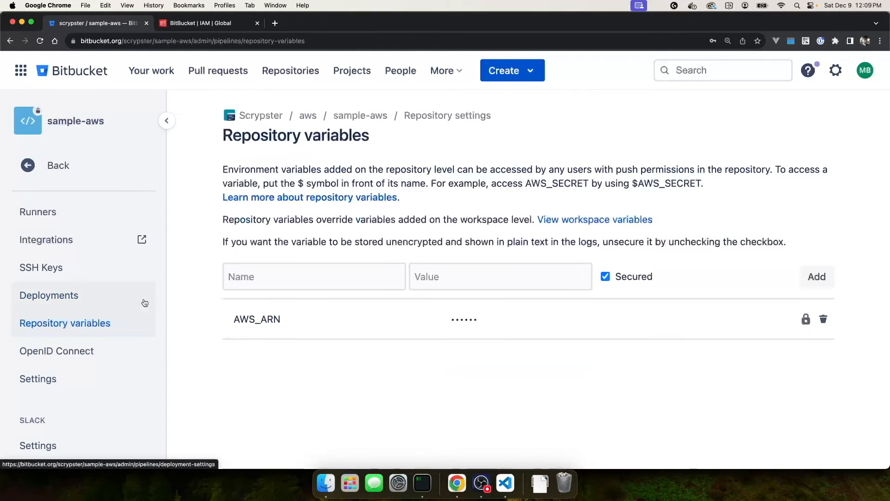
left_click(605, 277)
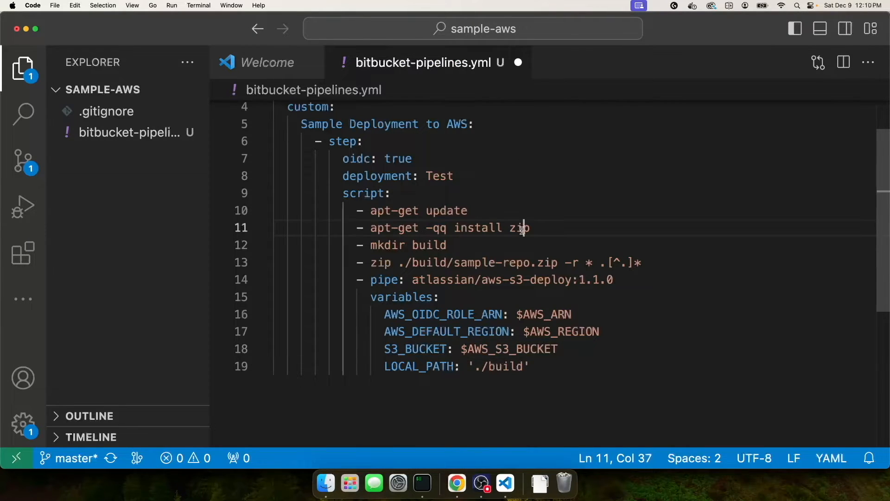
- Commit bitbucket-pipelines.yml with message "sample" and push it to origin master
double_click(519, 228)
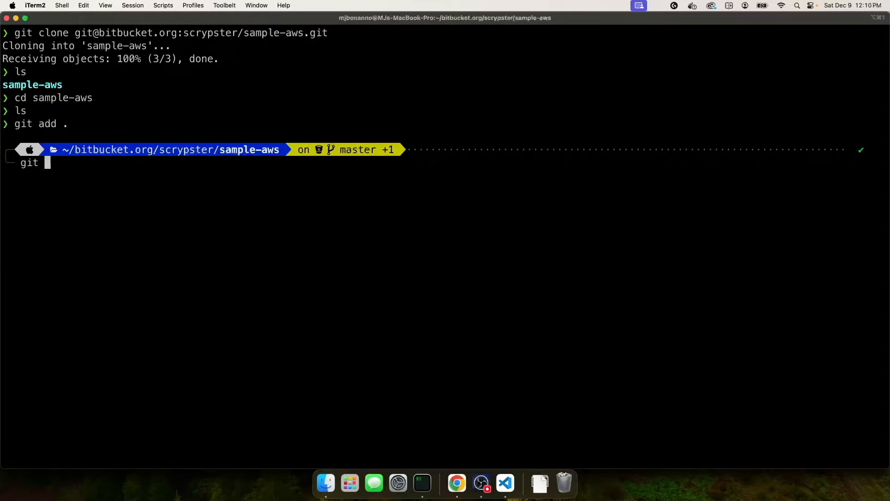
type("commit -m \"sample")
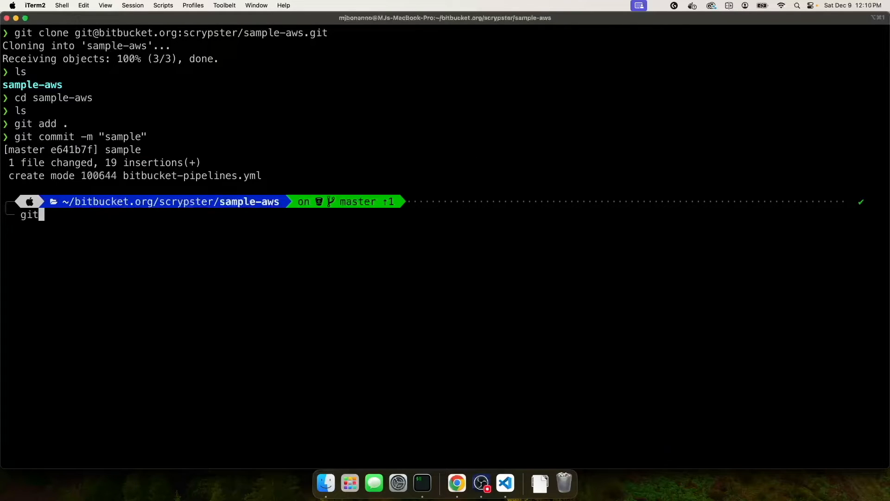
type("push origin master")
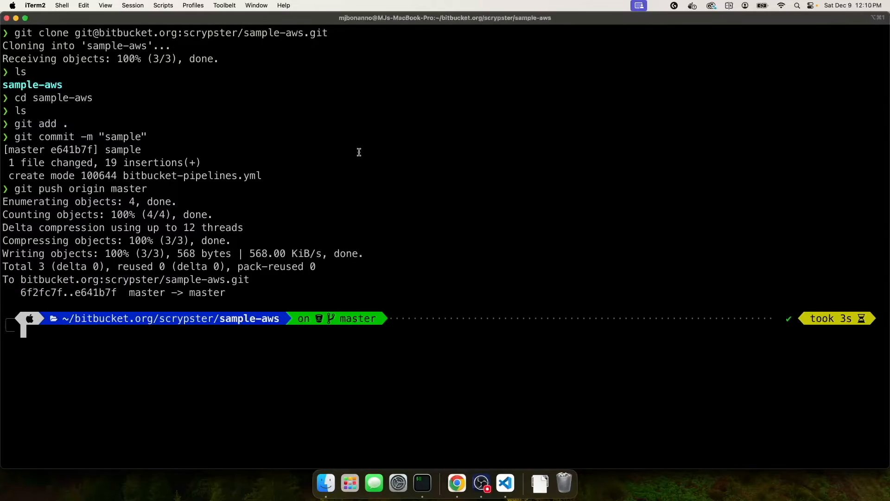
mouse_move(218, 344)
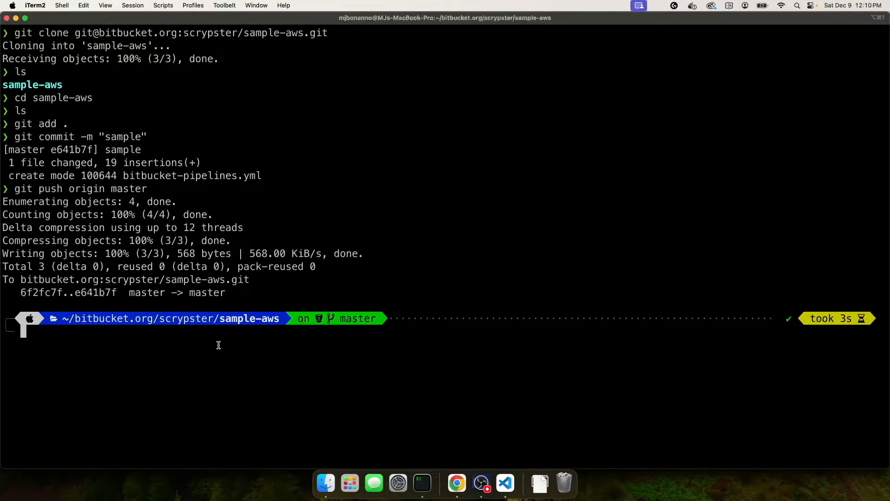
mouse_move(438, 379)
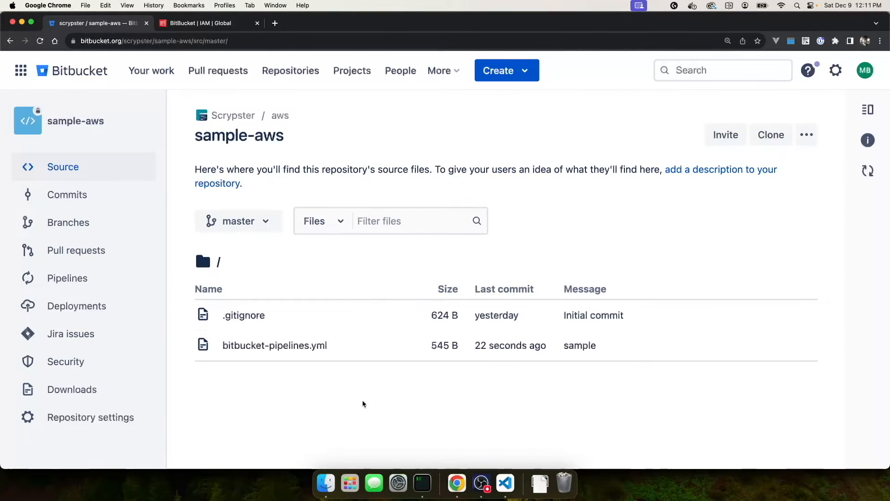
mouse_move(274, 345)
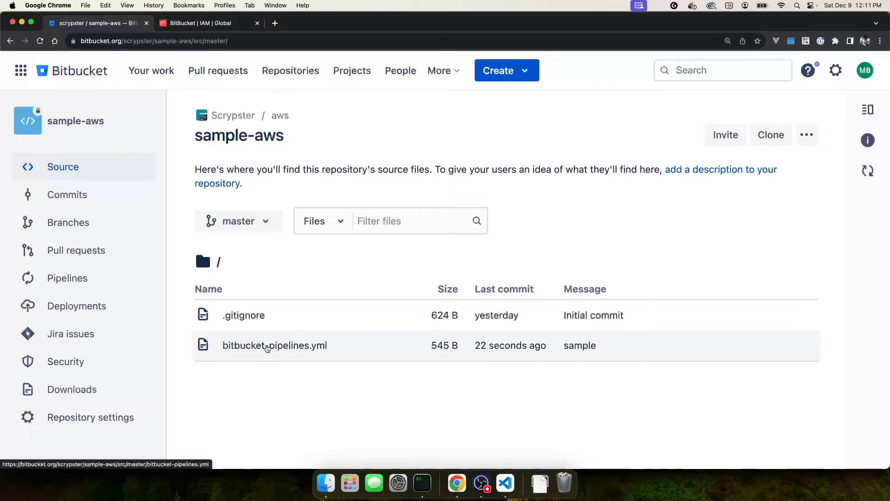
mouse_move(466, 354)
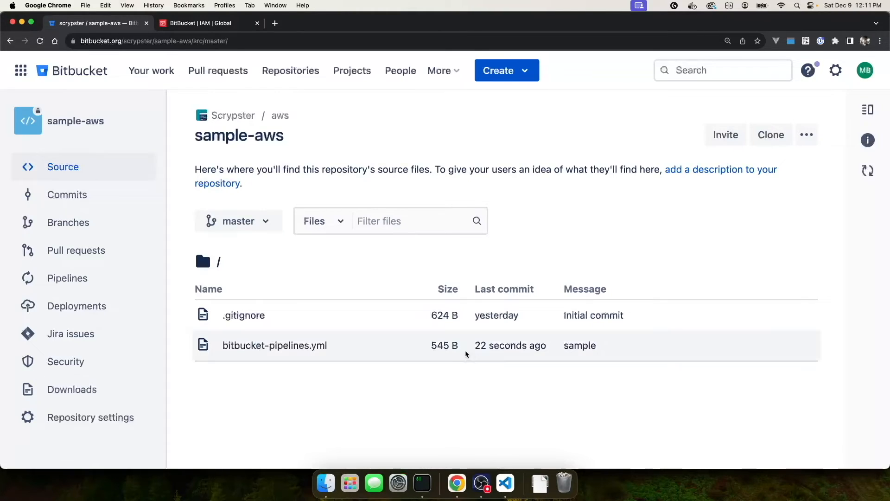
mouse_move(395, 389)
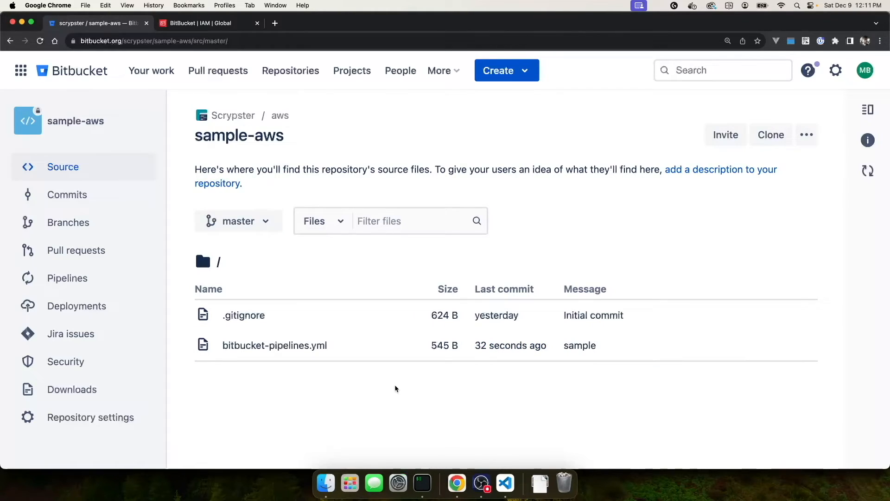
mouse_move(68, 222)
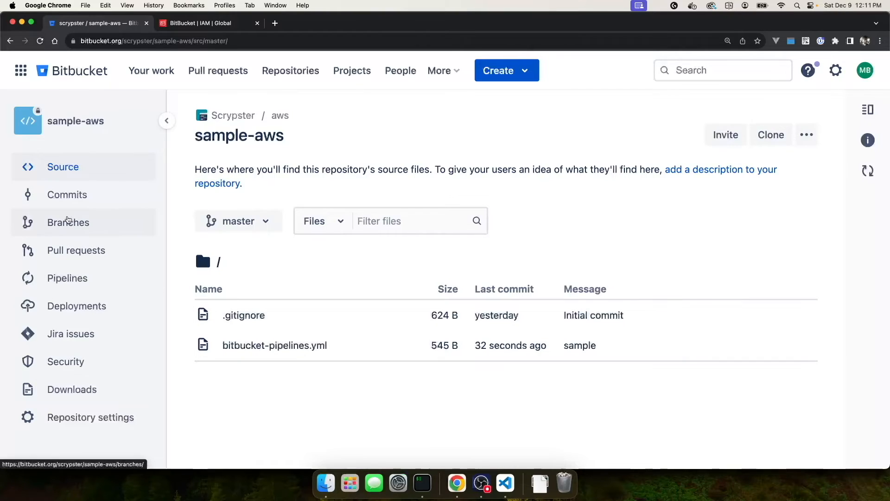
- Show sample-aws's branches and choose to run a pipeline on master
left_click(68, 222)
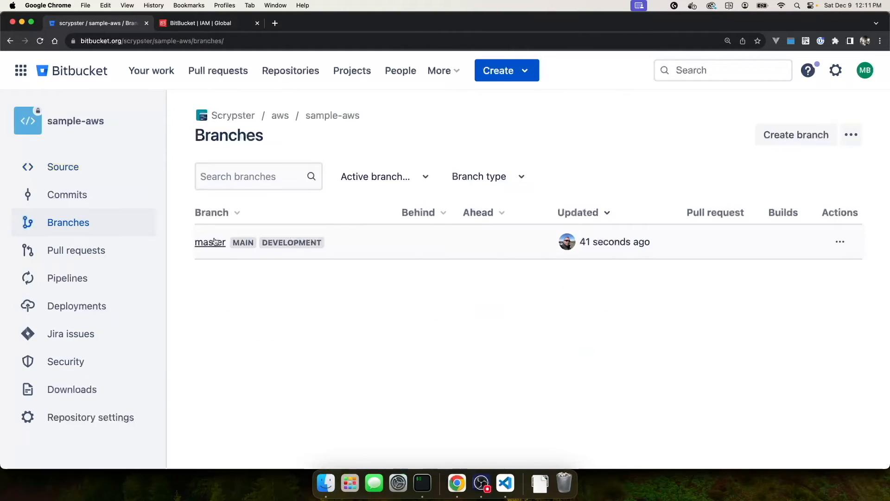
mouse_move(840, 237)
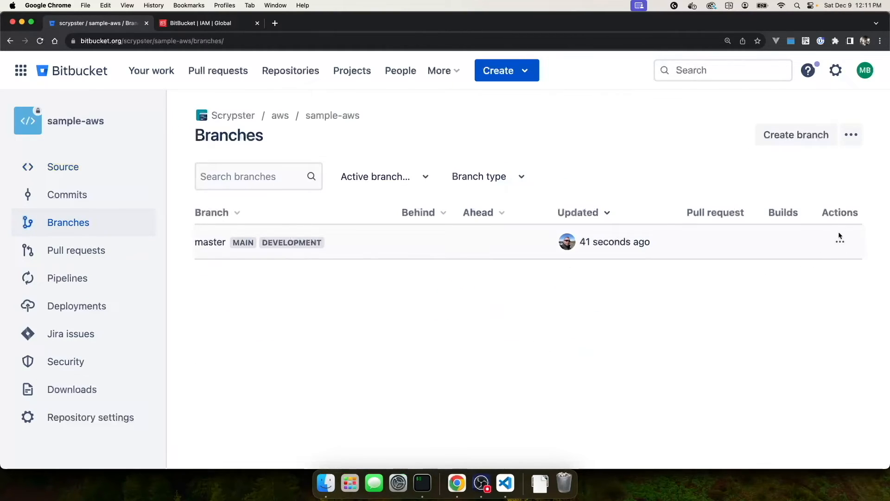
left_click(839, 241)
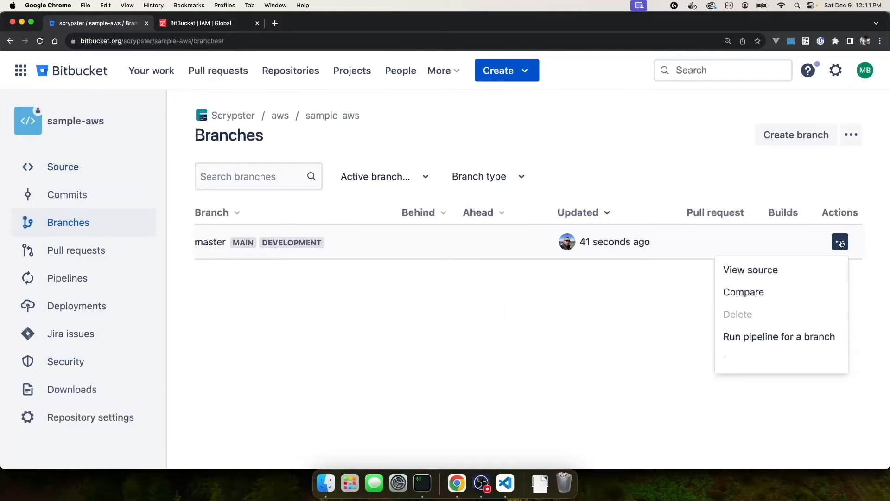
mouse_move(779, 336)
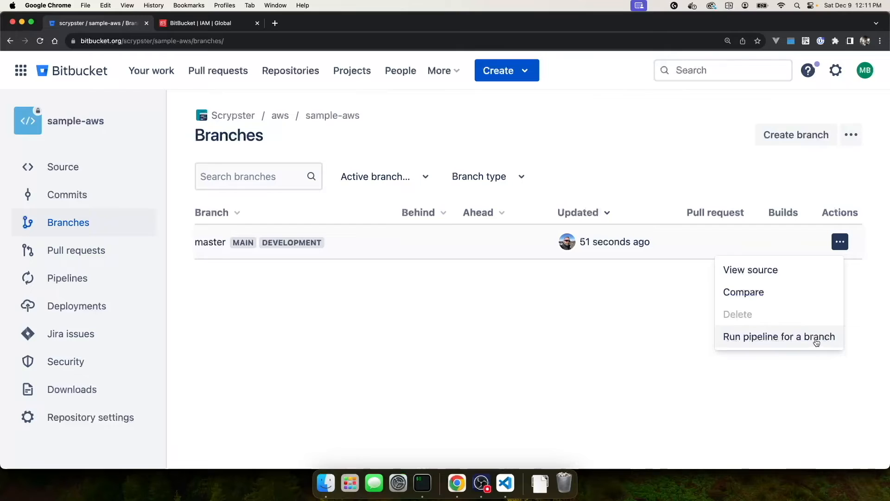
left_click(778, 336)
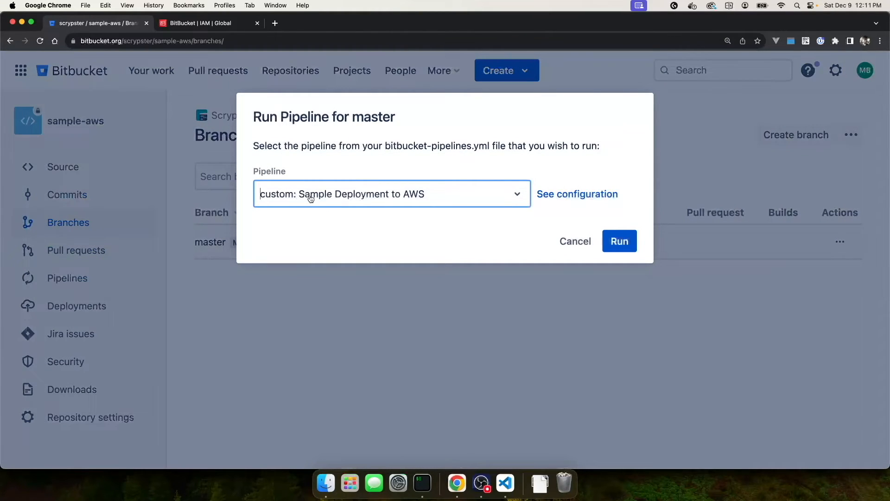
- Pick custom: Sample Deployment to AWS for master and run it
left_click(391, 194)
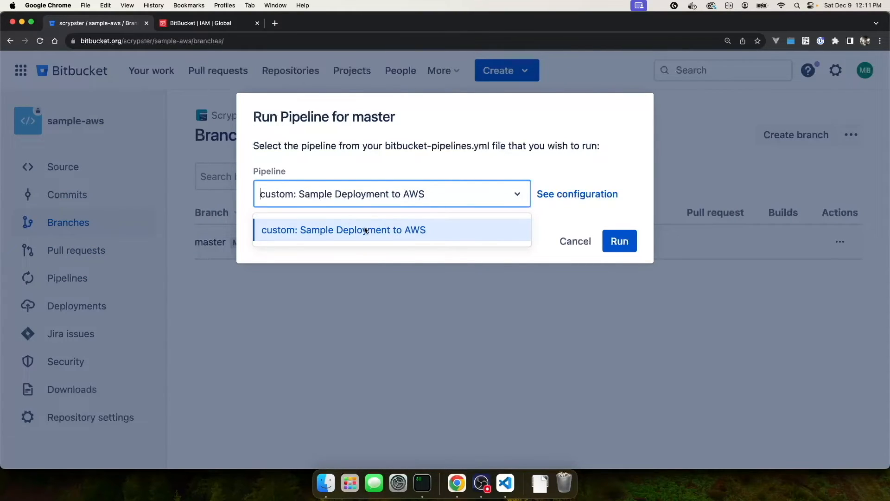
mouse_move(385, 233)
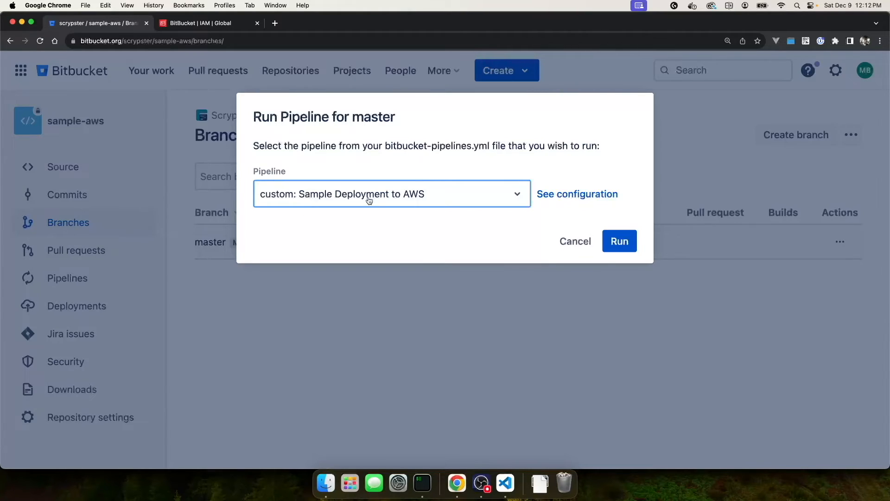
left_click(619, 240)
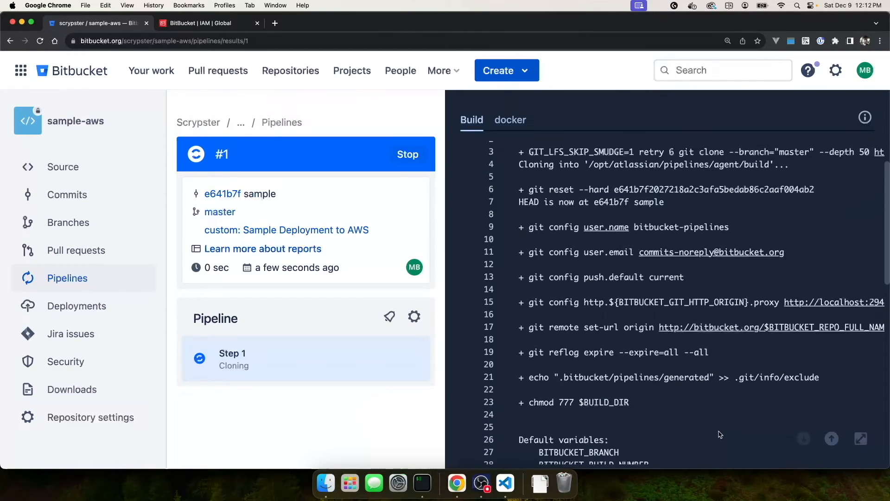
- Scroll through pipeline #1's build log, including the zip and S3 deploy steps
scroll("down", 3)
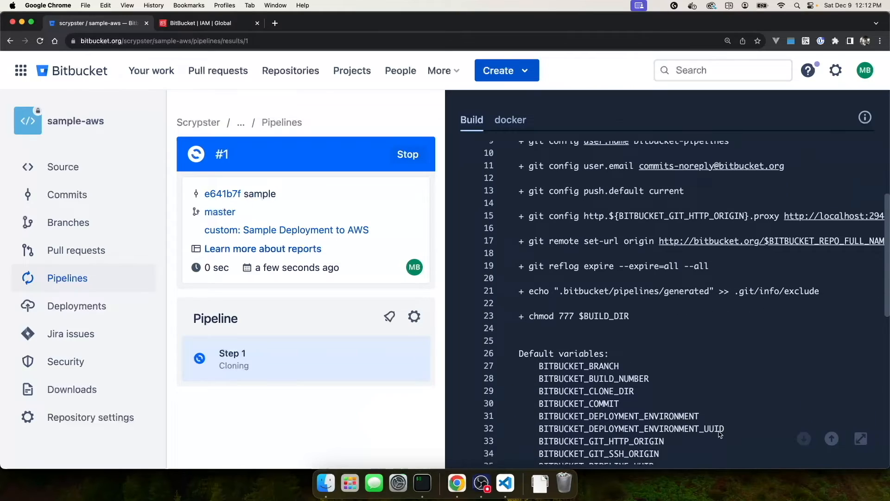
scroll("down", 3)
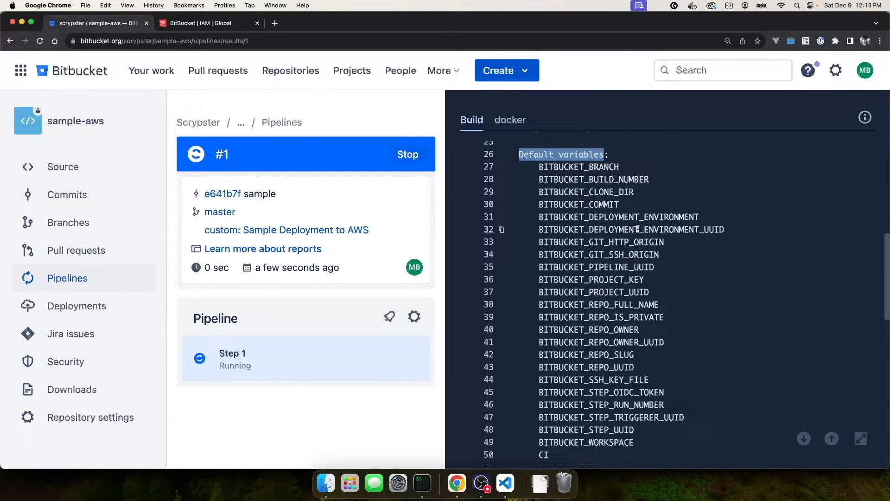
scroll("down", 3)
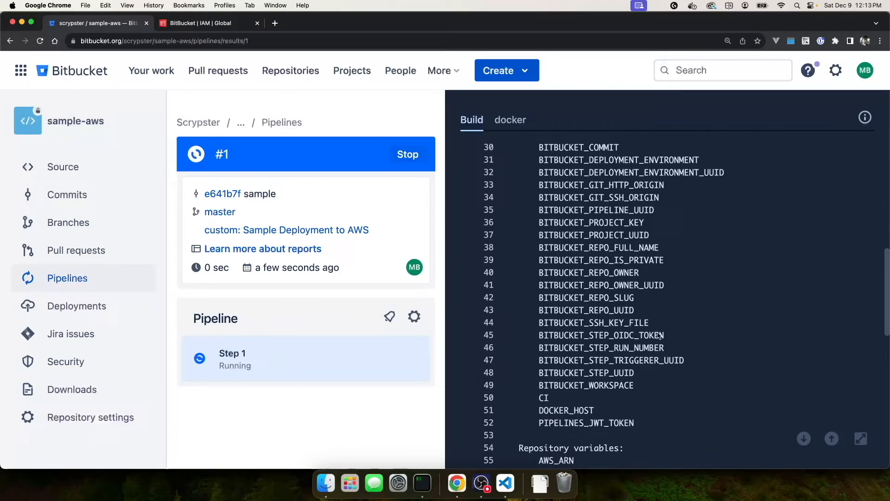
scroll("down", 3)
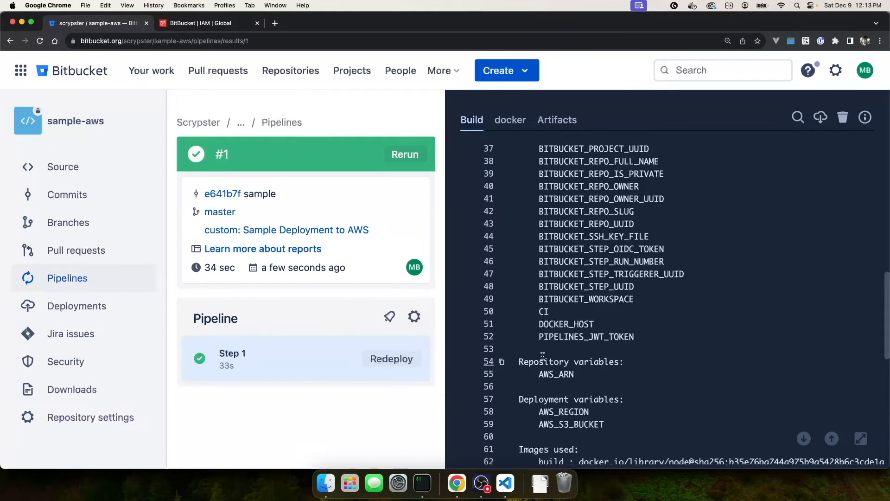
mouse_move(539, 374)
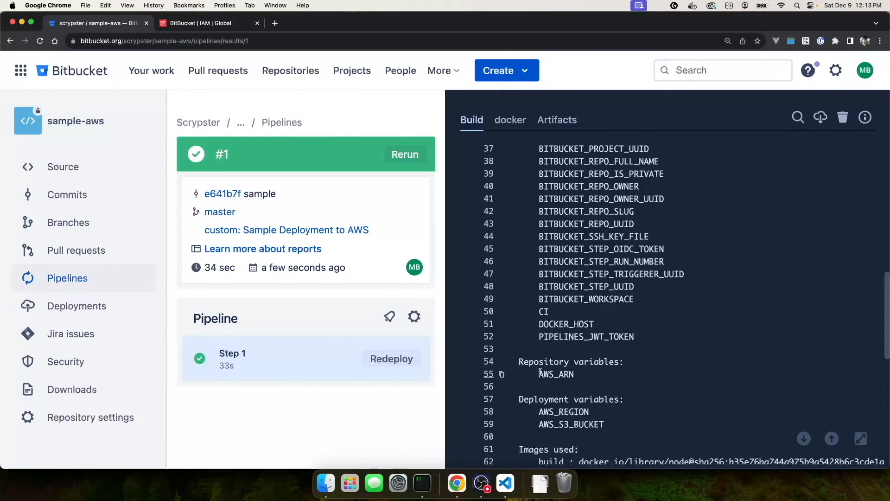
mouse_move(585, 396)
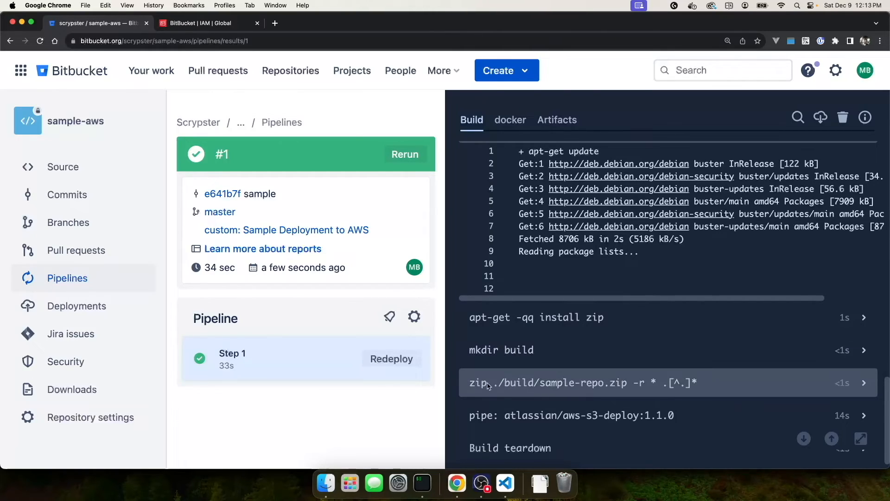
mouse_move(573, 389)
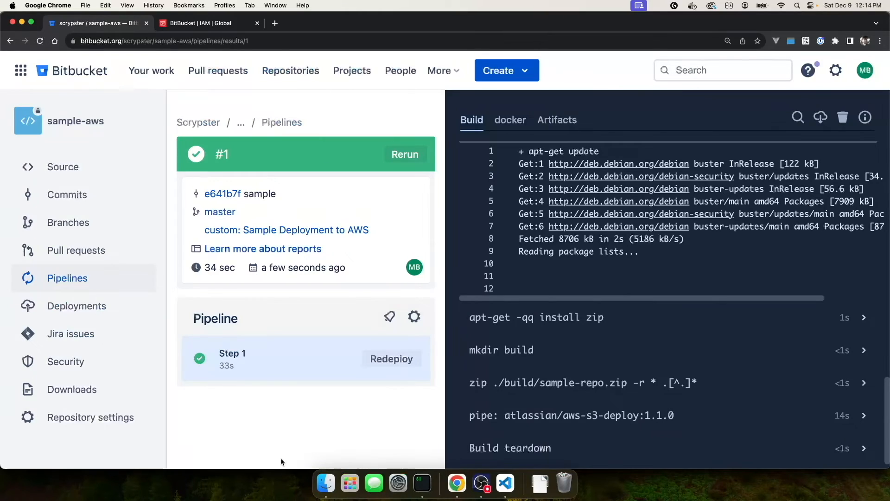
- In the AWS console, open the S3 bucket scrypster-bitbucket showing sample-repo.zip
left_click(209, 24)
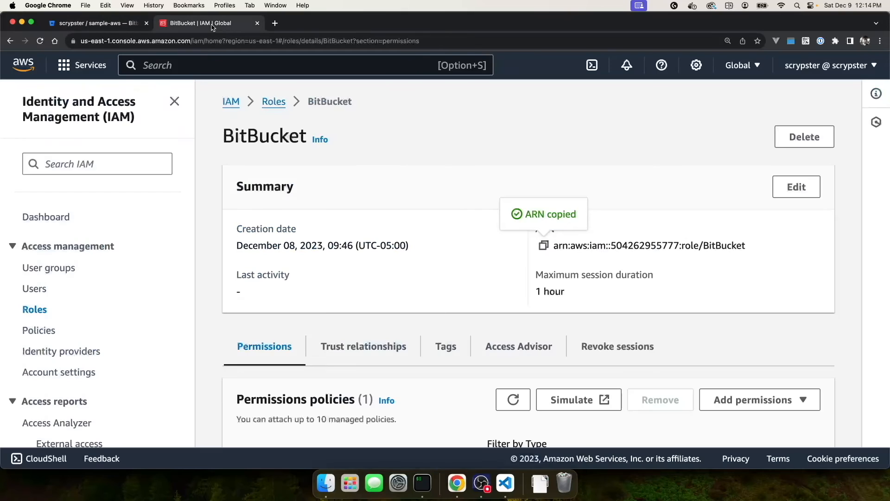
type("s3")
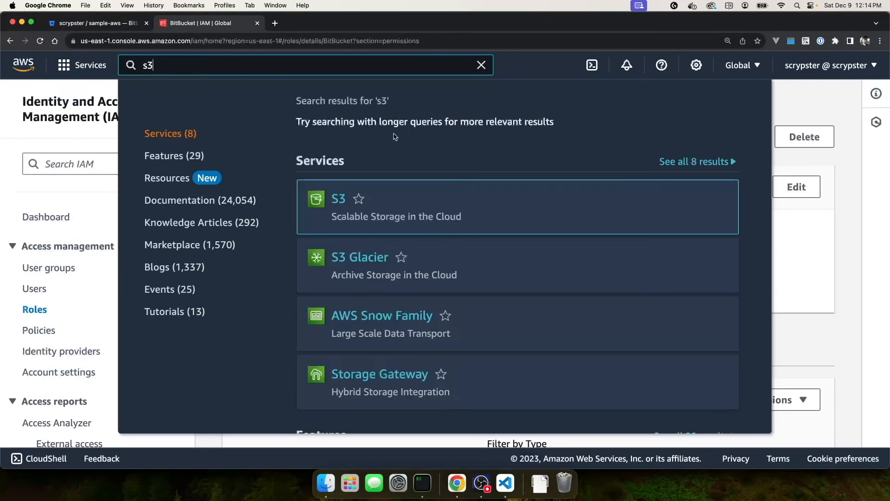
left_click(338, 199)
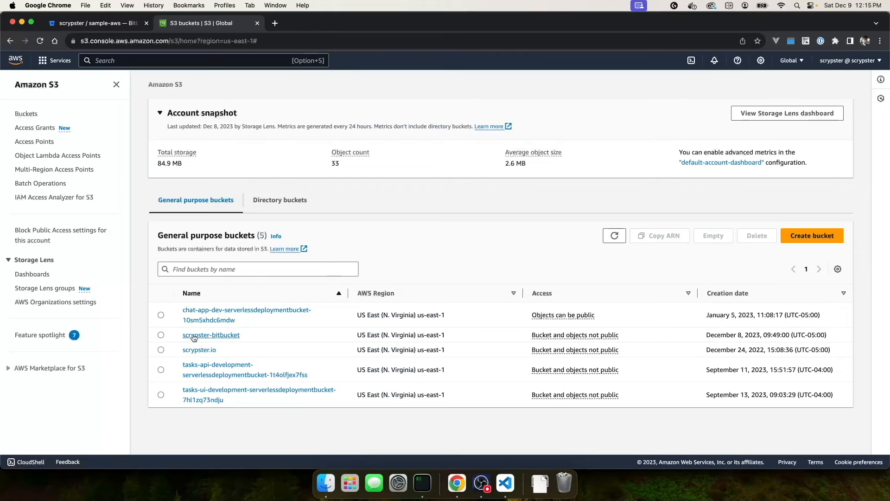
left_click(210, 335)
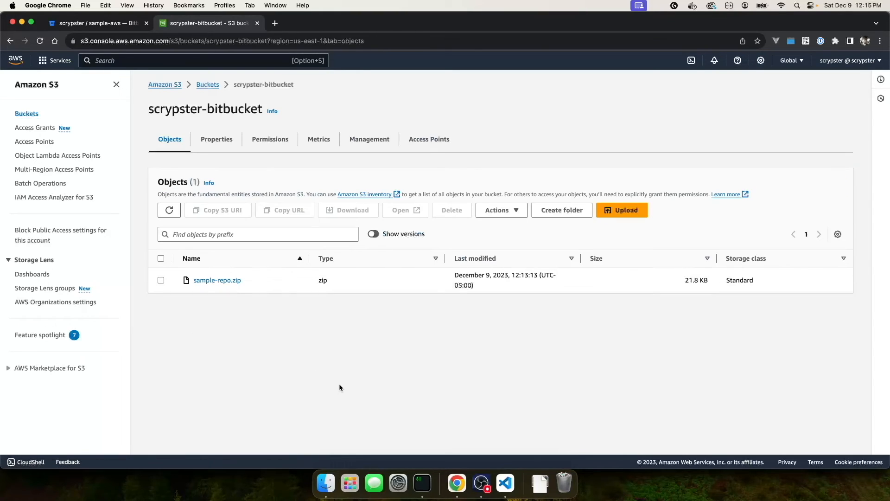